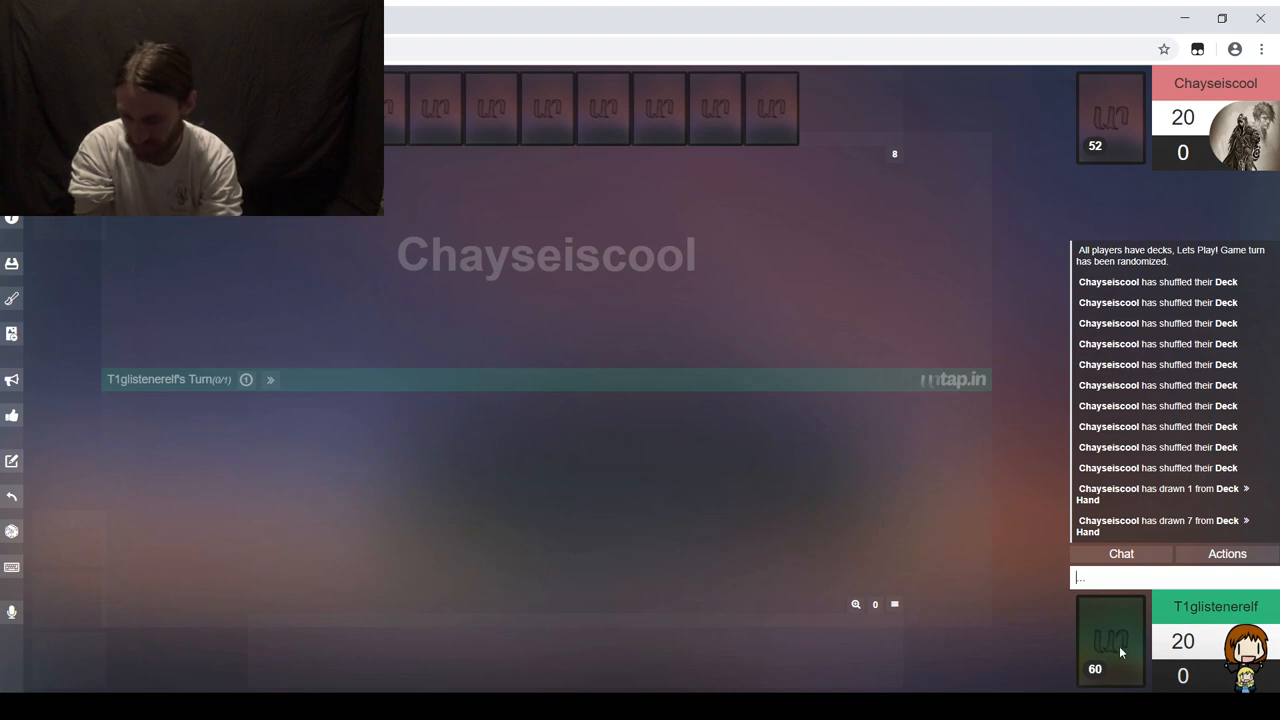
Step: Draw a seven-card opening hand from the library
right_click(1110, 640)
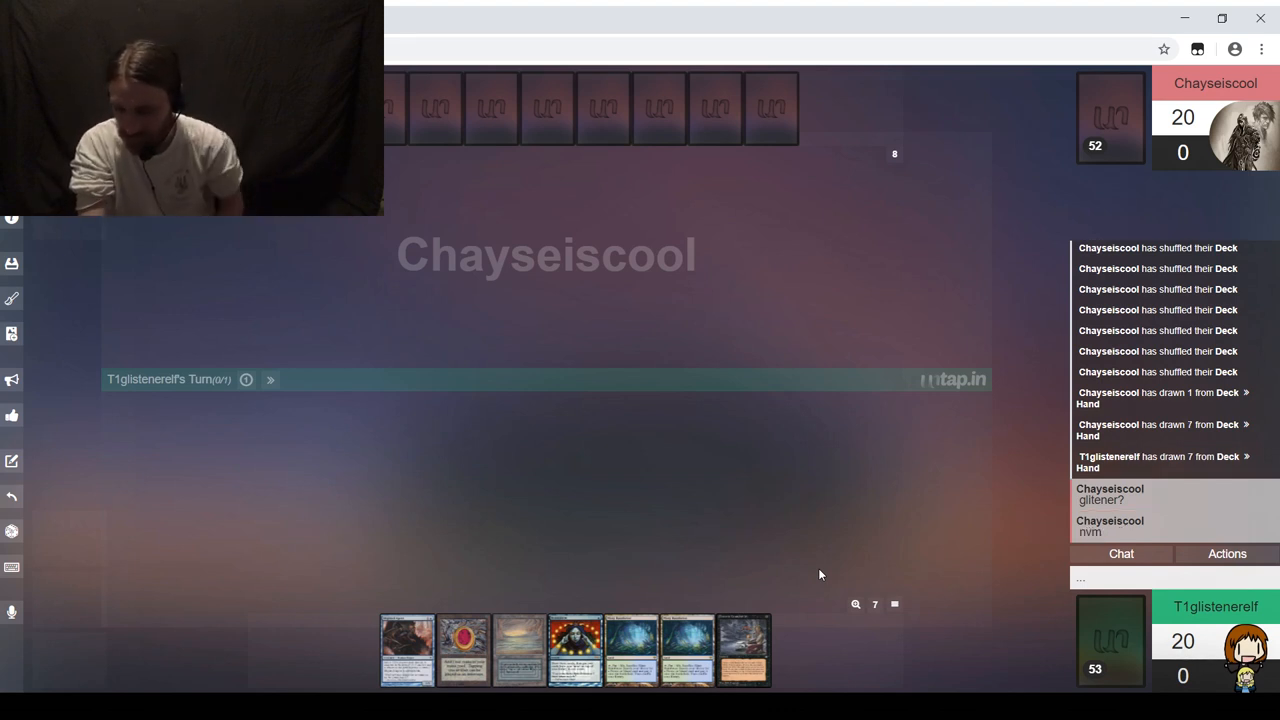
mouse_move(958, 578)
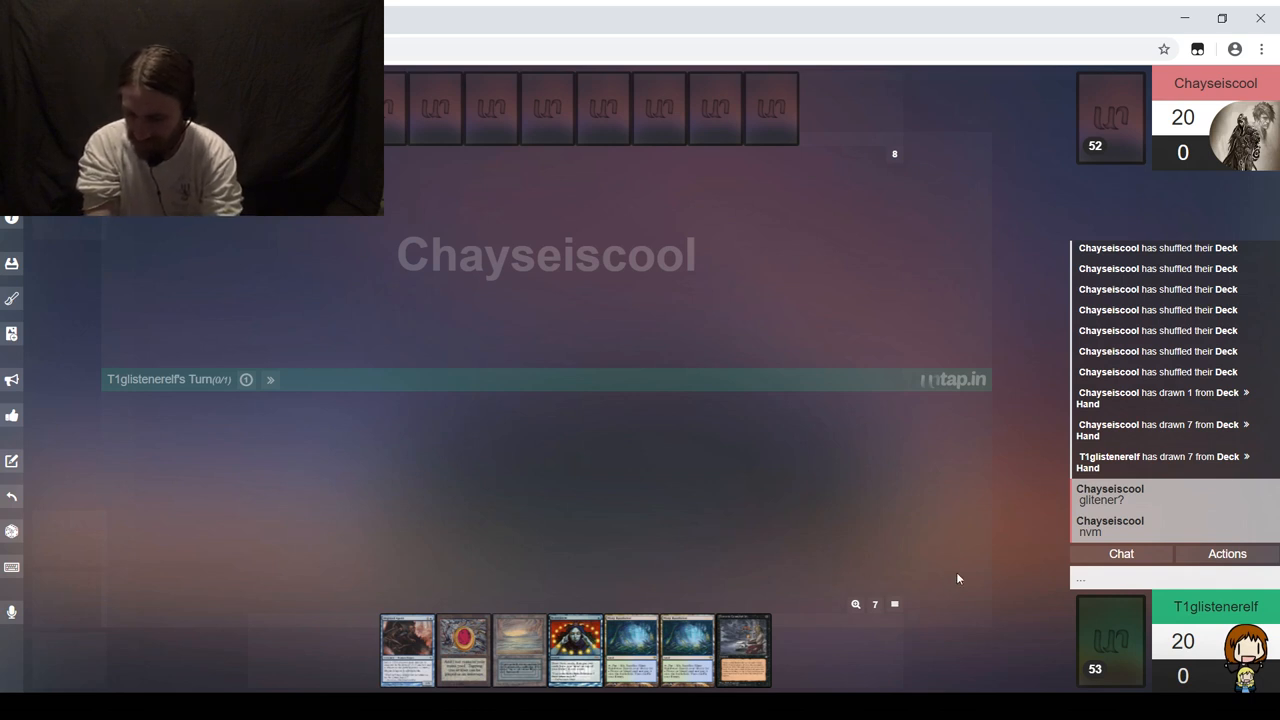
mouse_move(856, 554)
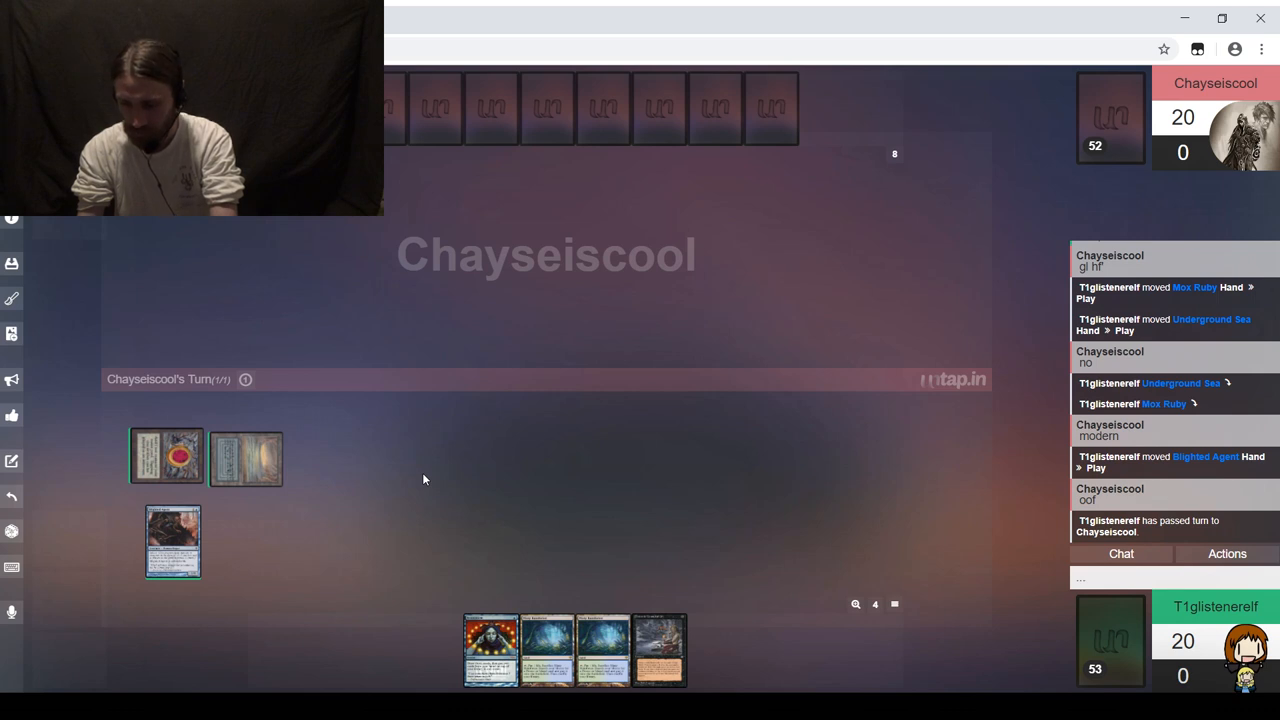
mouse_move(979, 603)
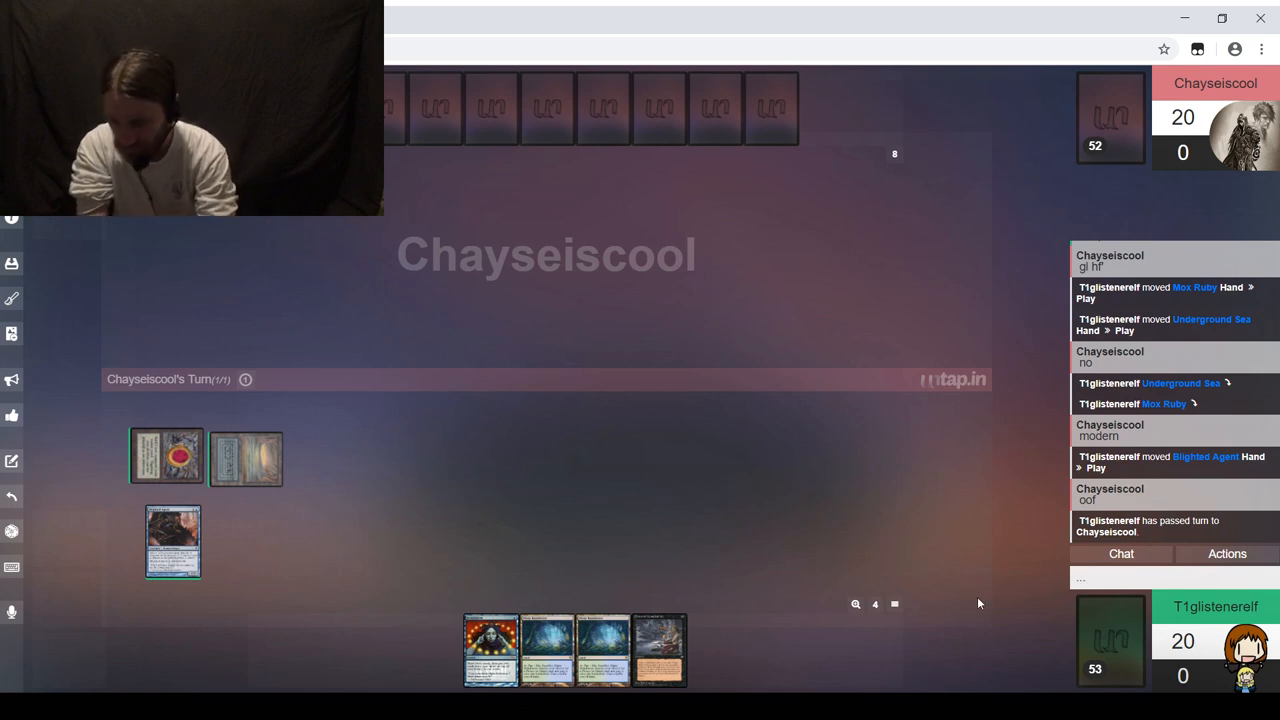
Step: Tell the opponent in chat 'I thought we were on Vintage', 'My bad' and 'One sec'
type("I th")
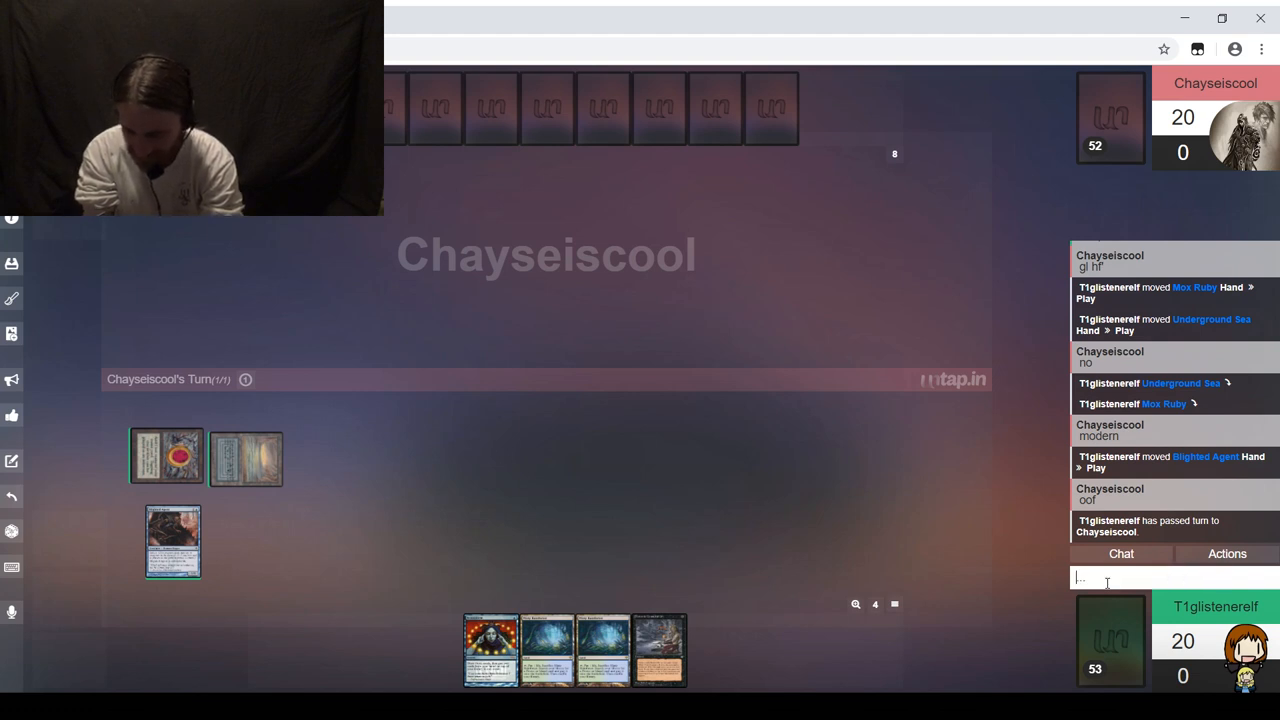
type("My bad")
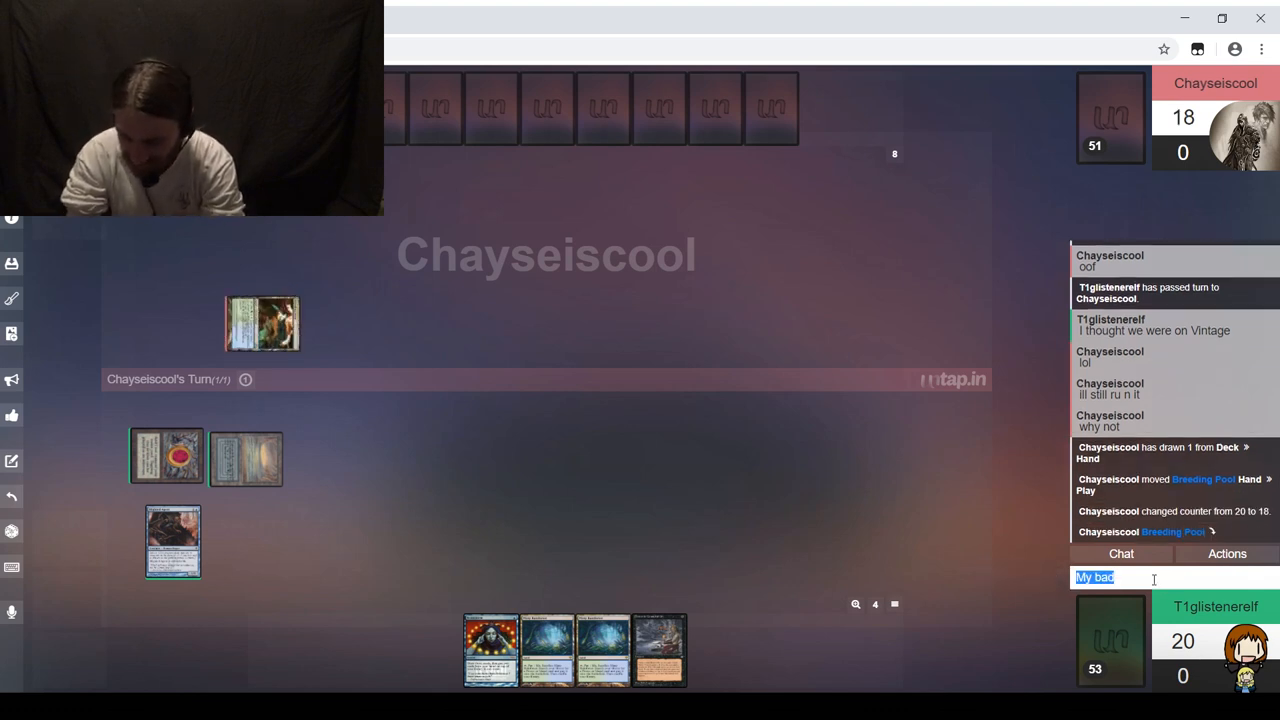
type("o")
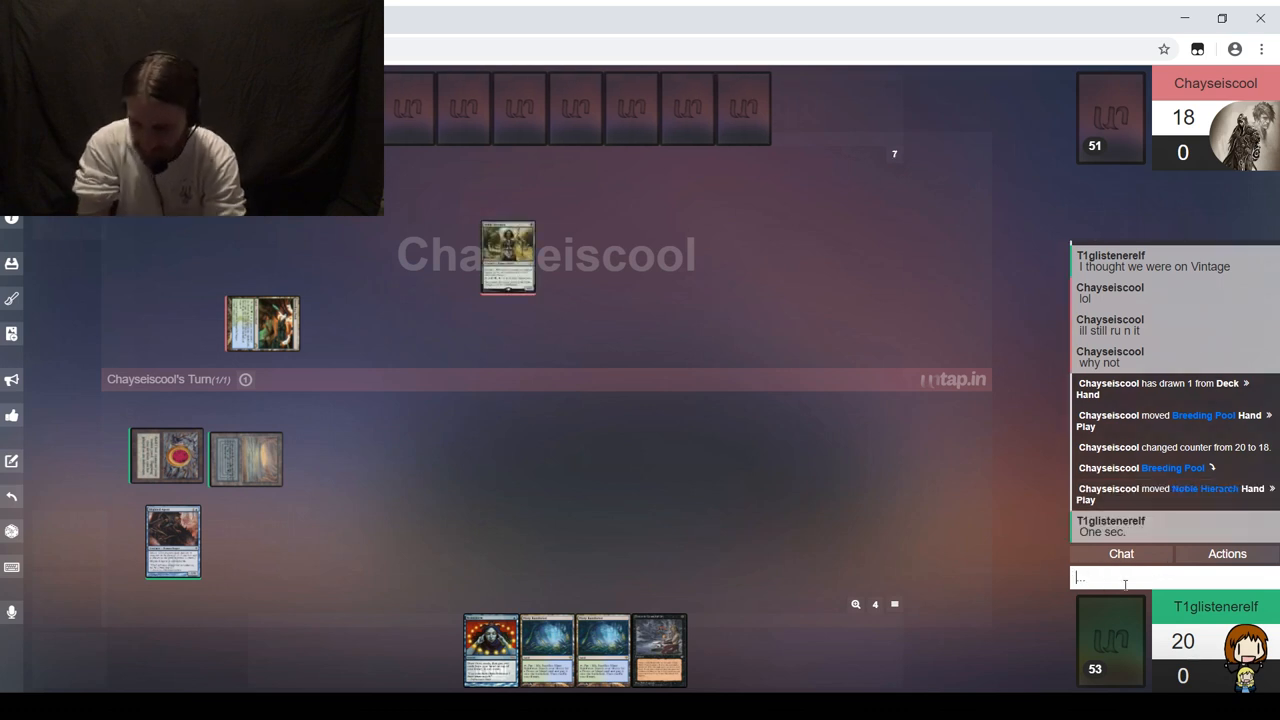
mouse_move(12, 303)
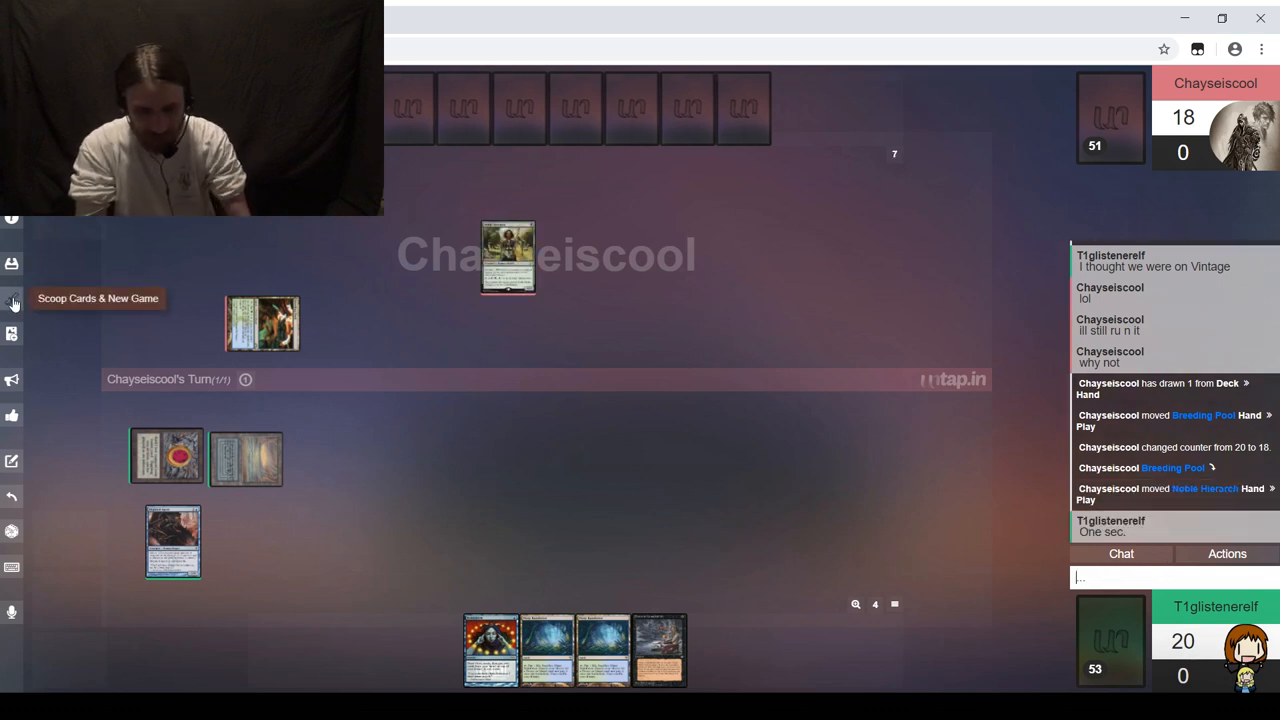
Step: Scoop all cards and start a new game with no winner recorded
left_click(13, 303)
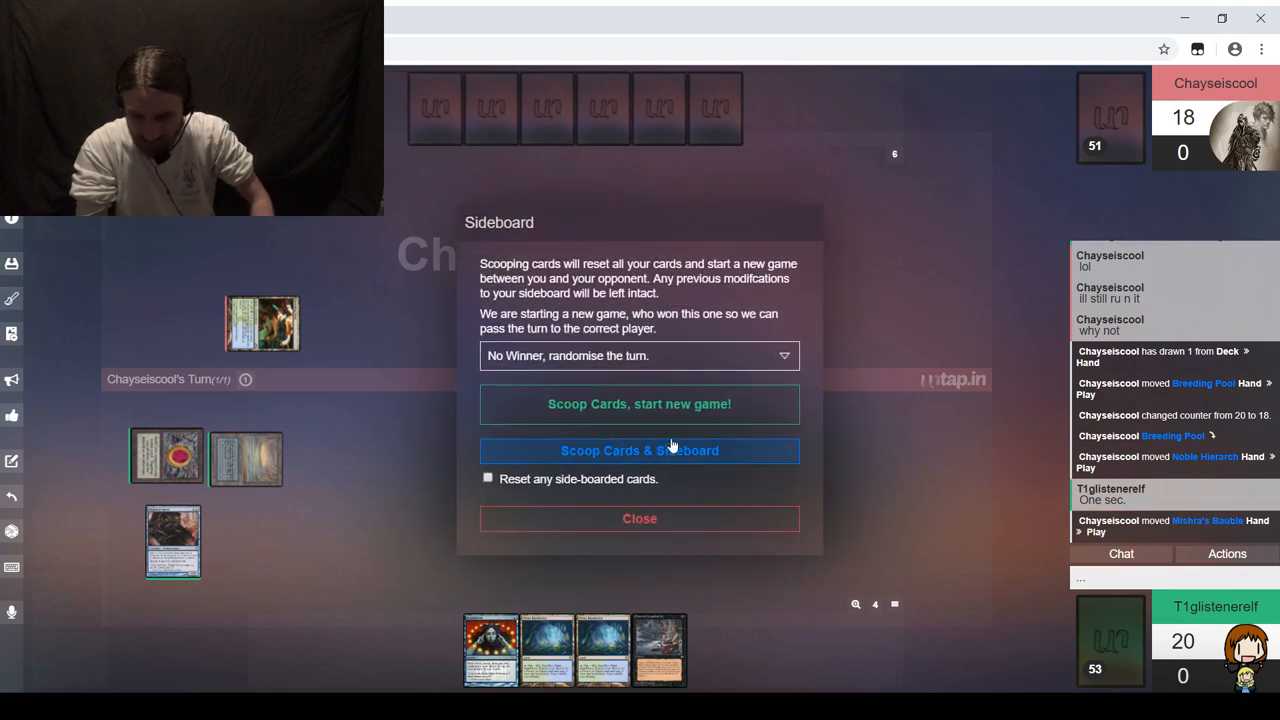
left_click(639, 450)
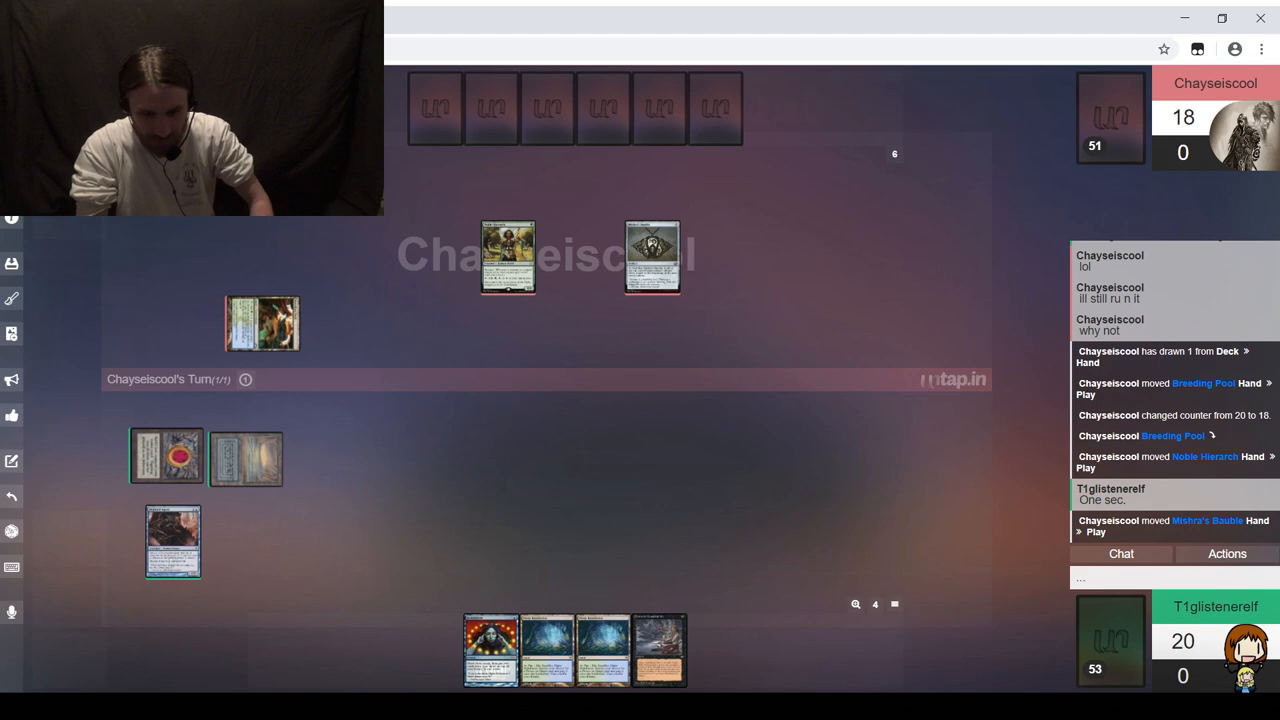
mouse_move(13, 263)
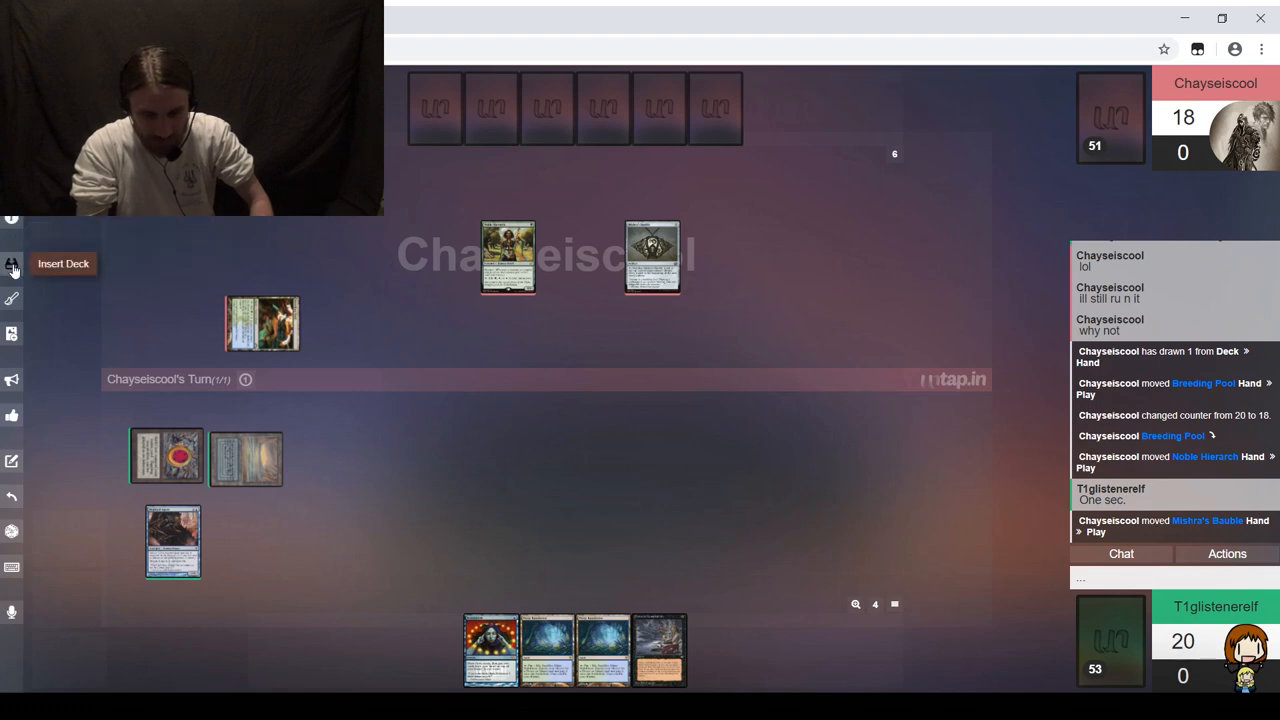
left_click(12, 263)
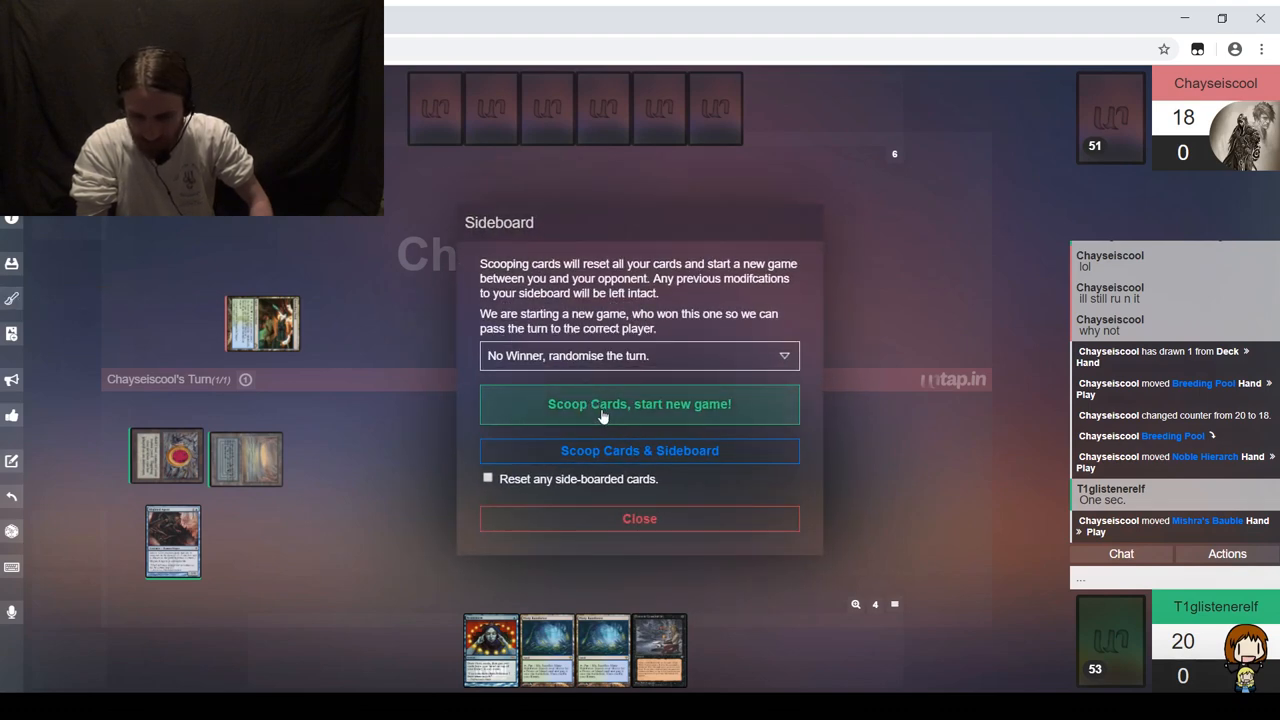
left_click(639, 404)
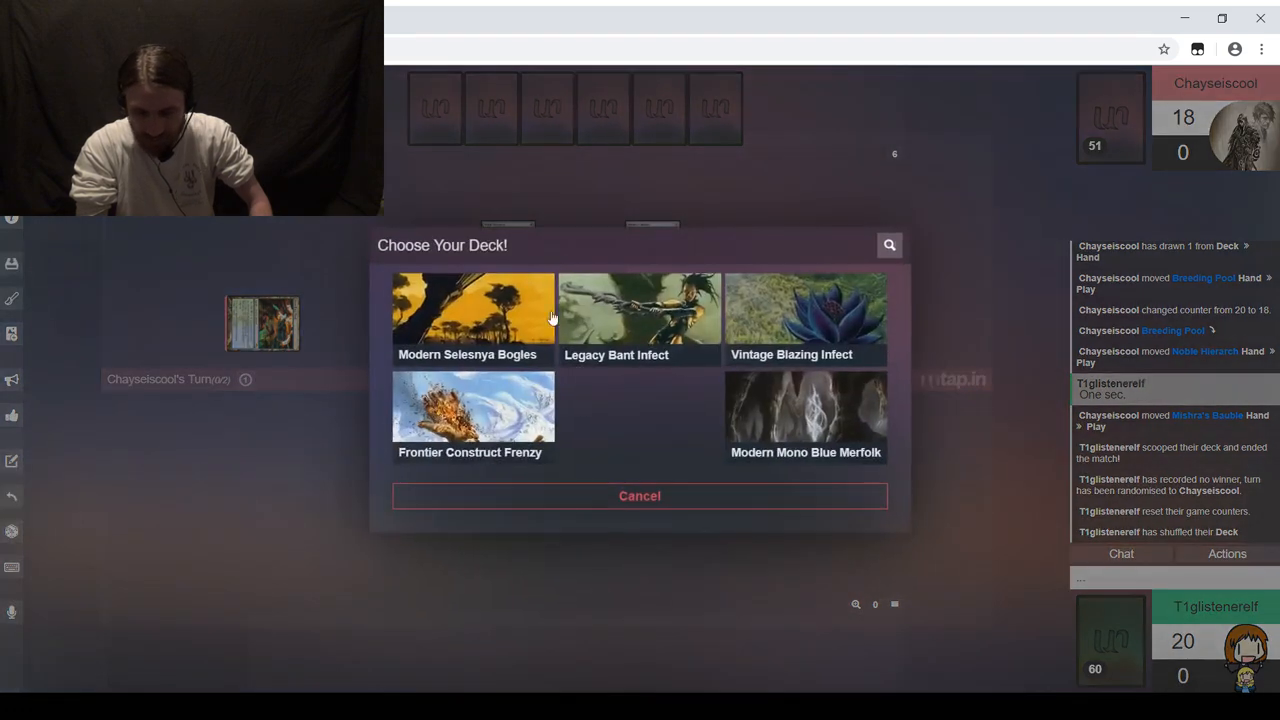
mouse_move(660, 330)
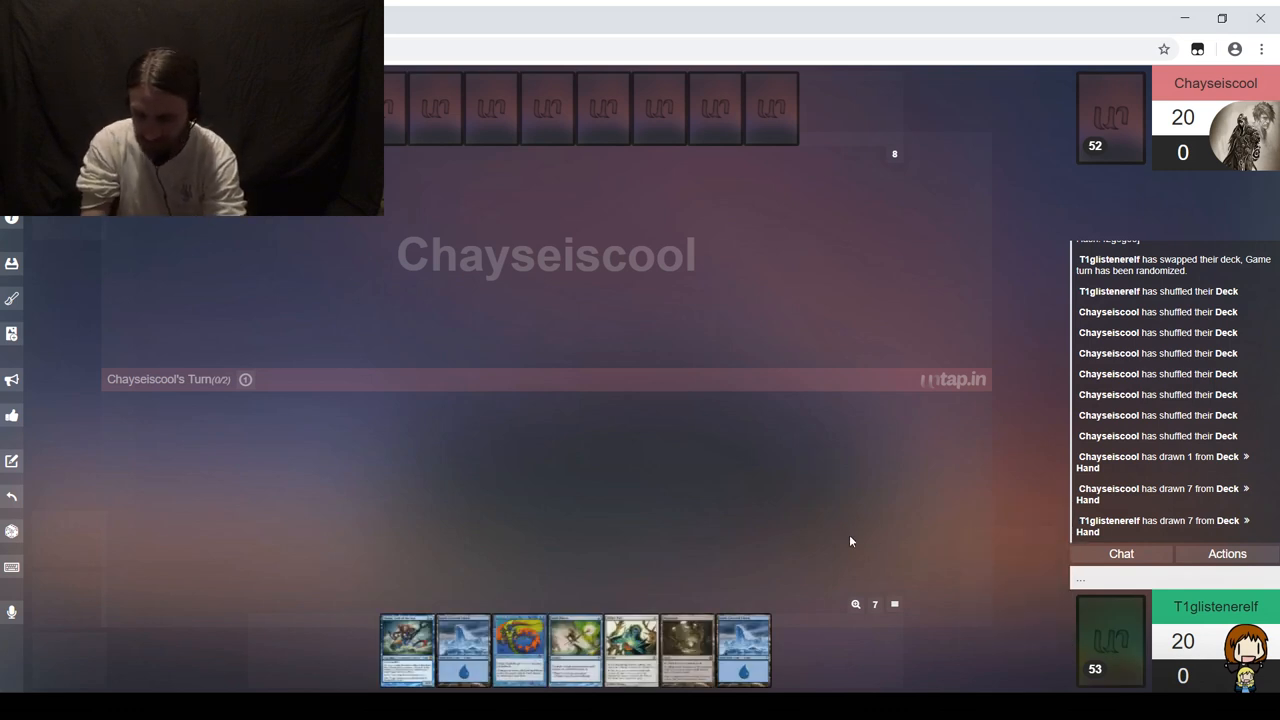
mouse_move(463, 650)
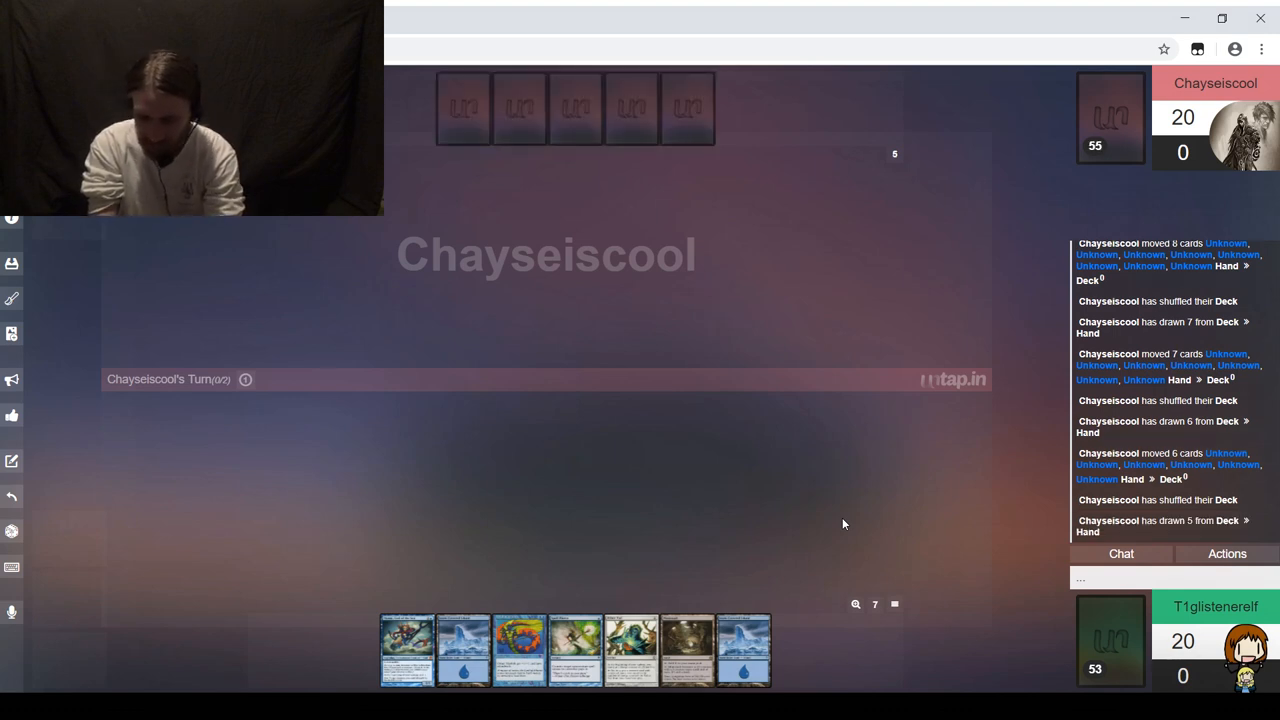
Step: Send 'kp' in chat to confirm keeping the seven-card hand
type("kp")
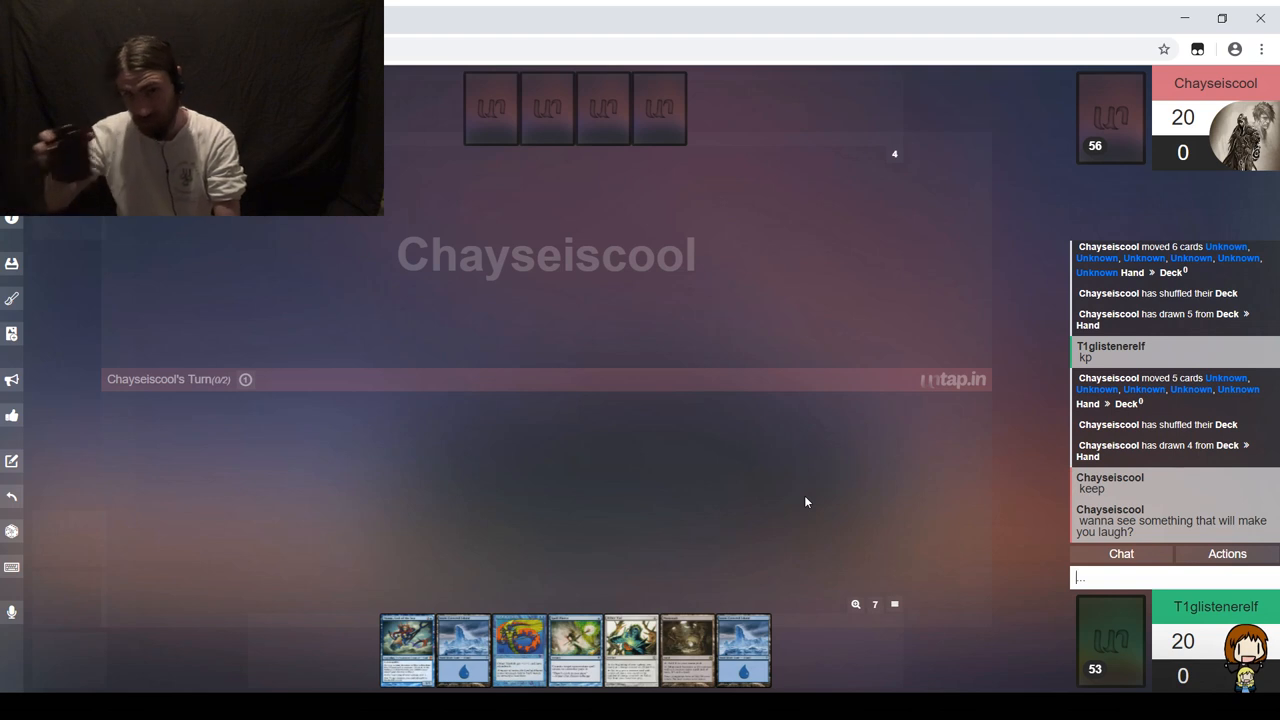
Step: Reply 'Sure' in chat to accept the opponent's offer
type("S")
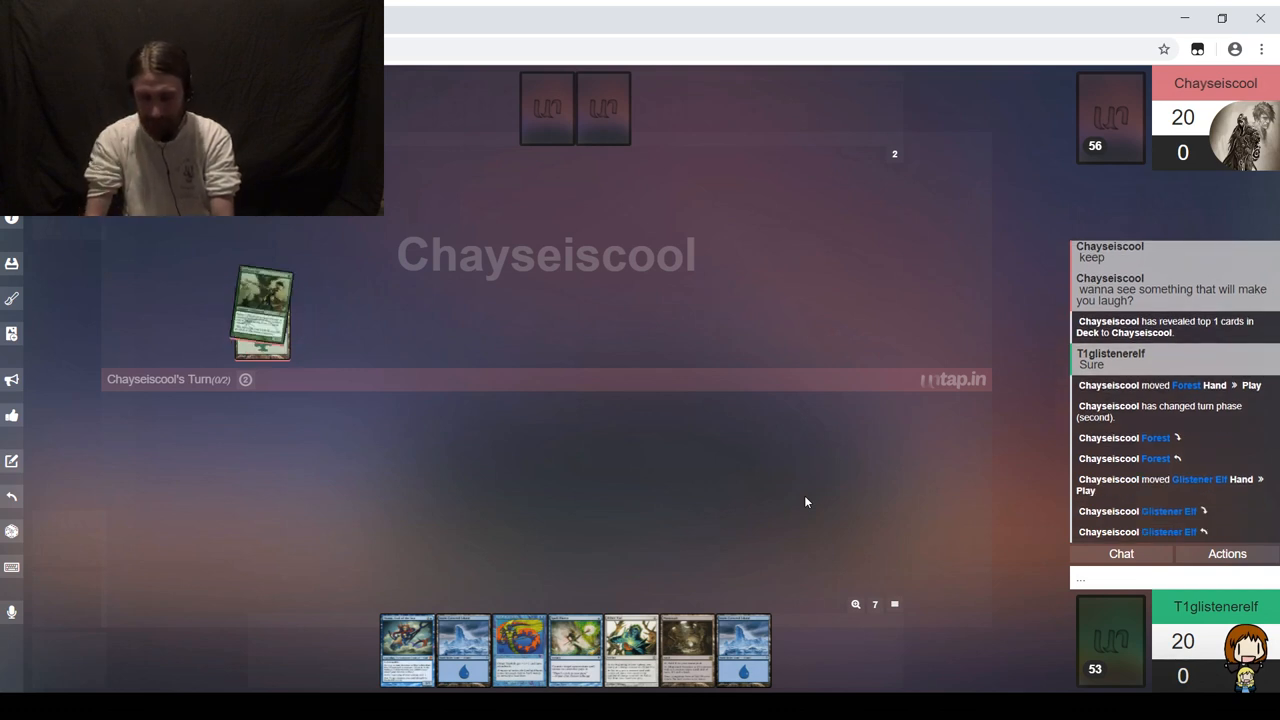
left_click_drag(262, 310, 527, 235)
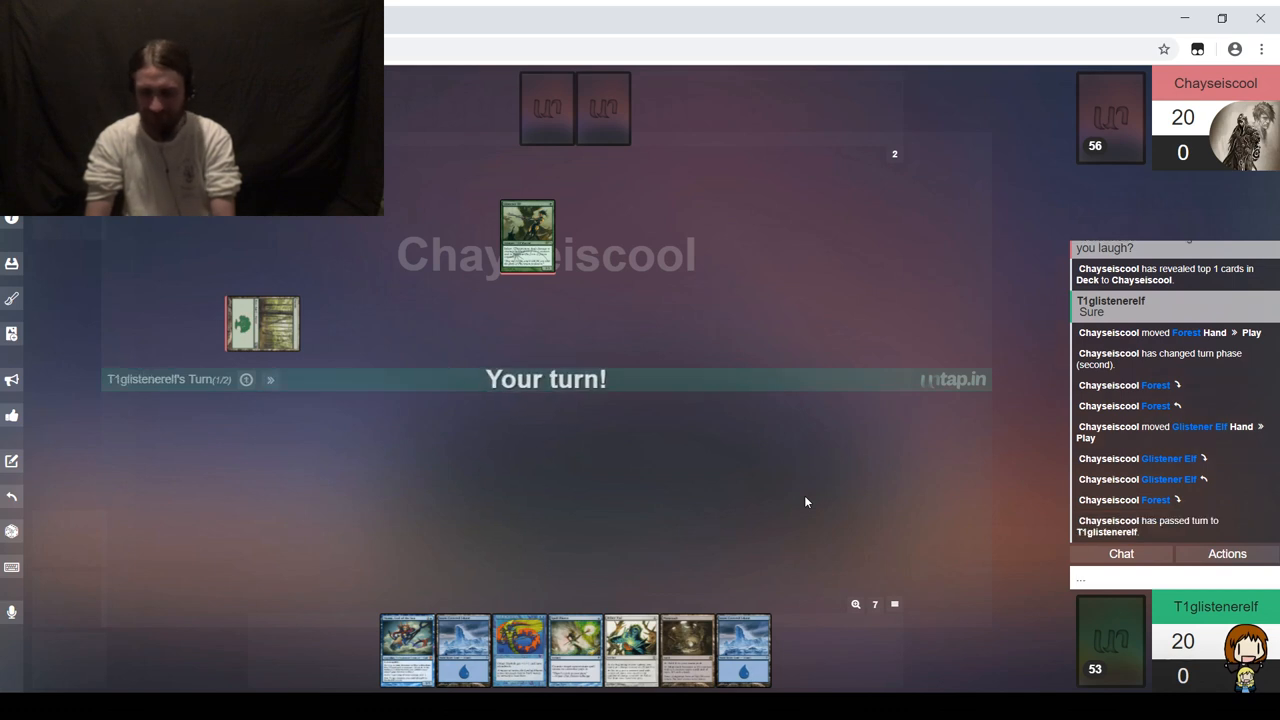
mouse_move(458, 461)
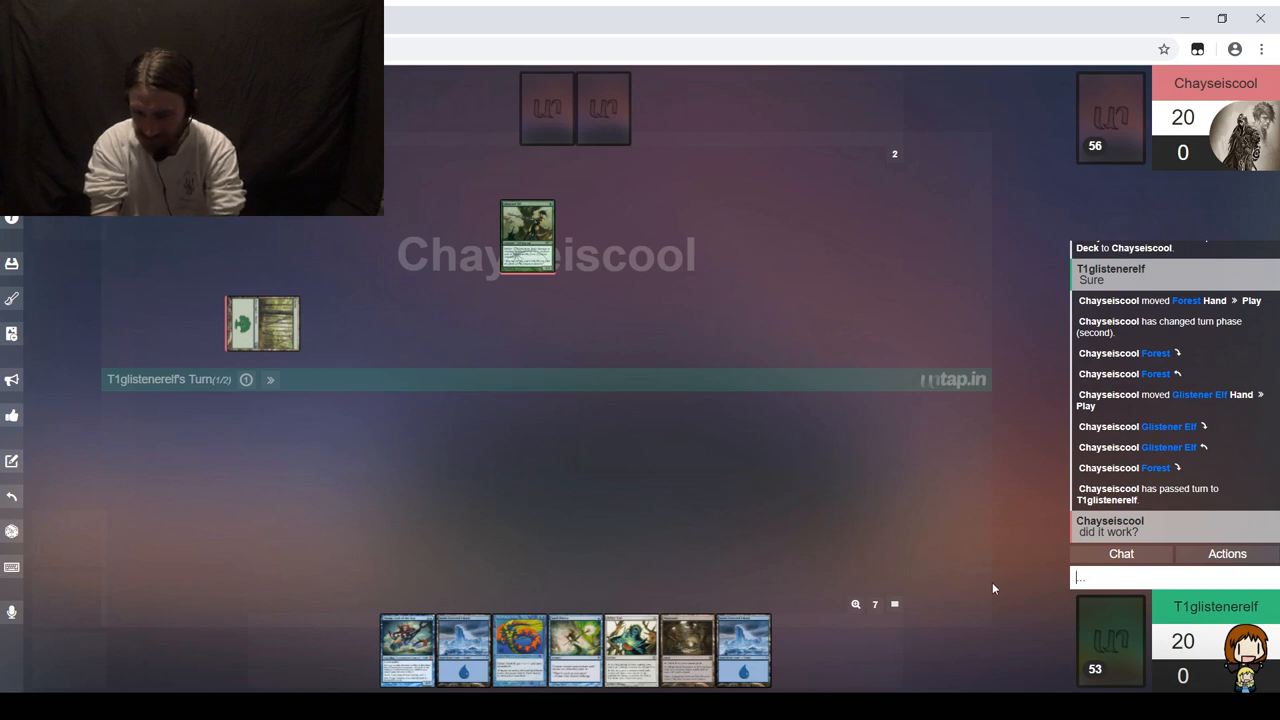
Step: Send a short chat reply to the opponent before playing lands
type("You")
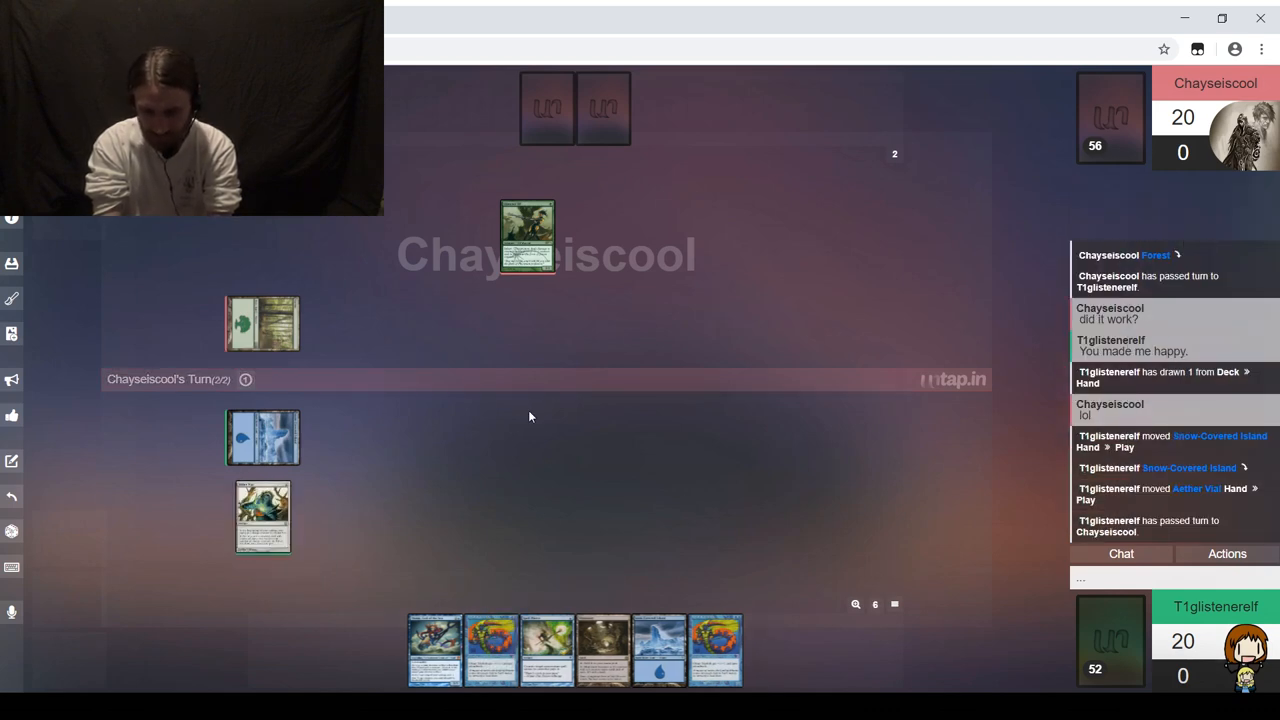
mouse_move(775, 526)
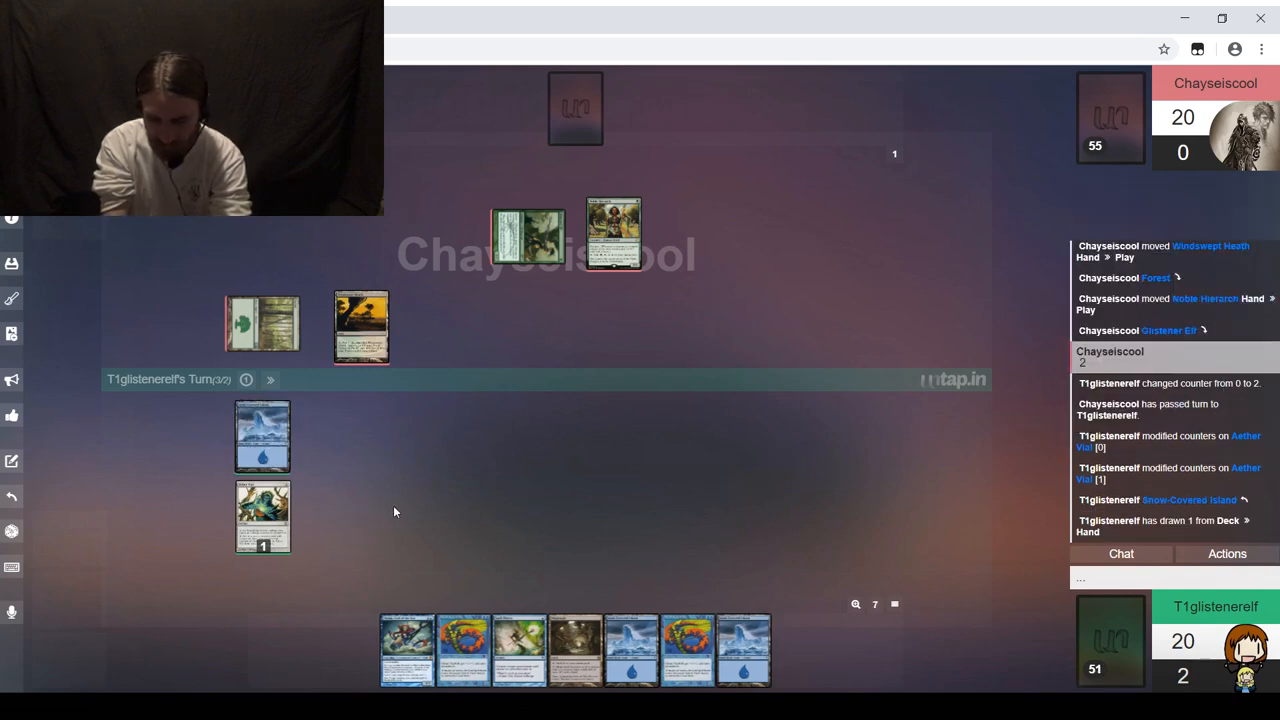
mouse_move(632, 648)
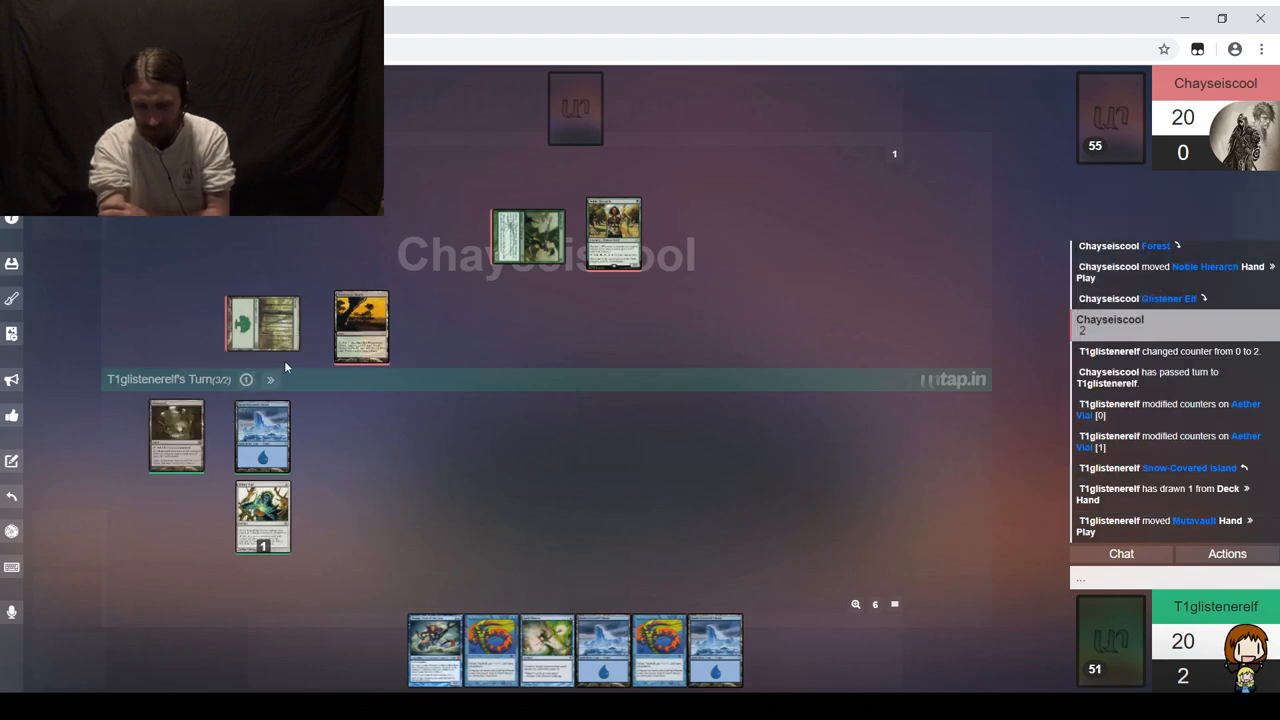
mouse_move(271, 380)
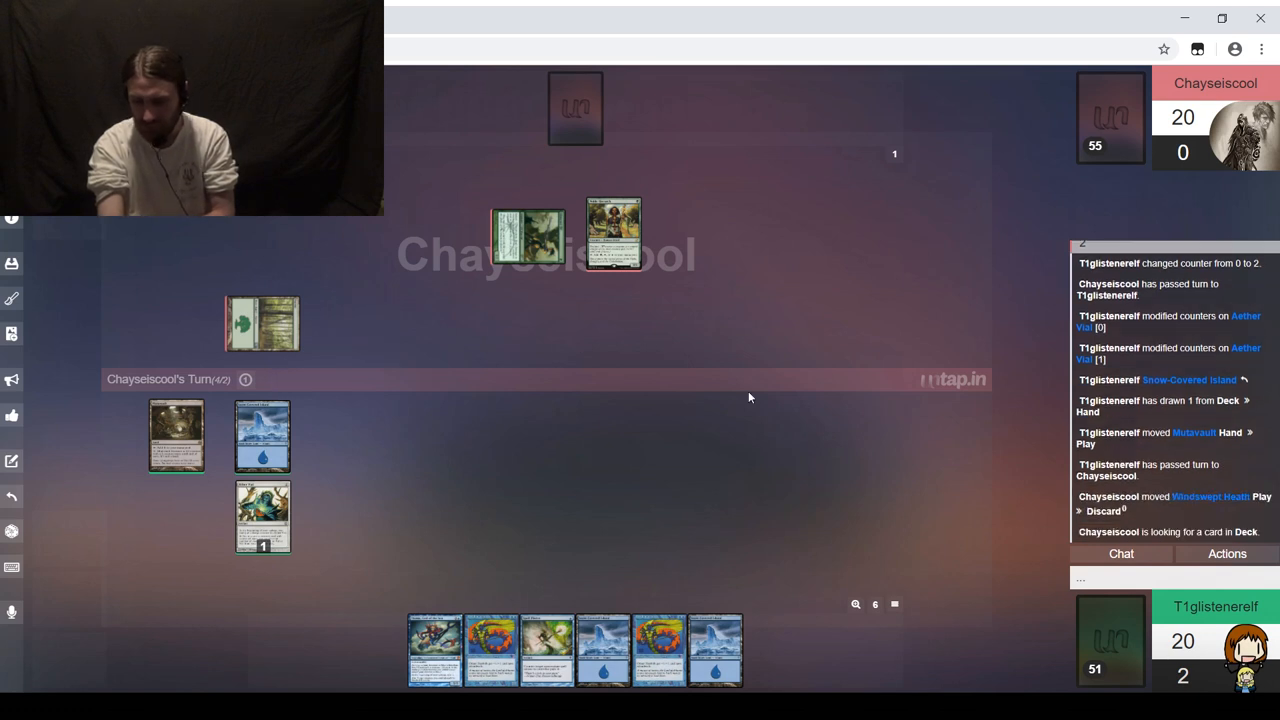
mouse_move(842, 435)
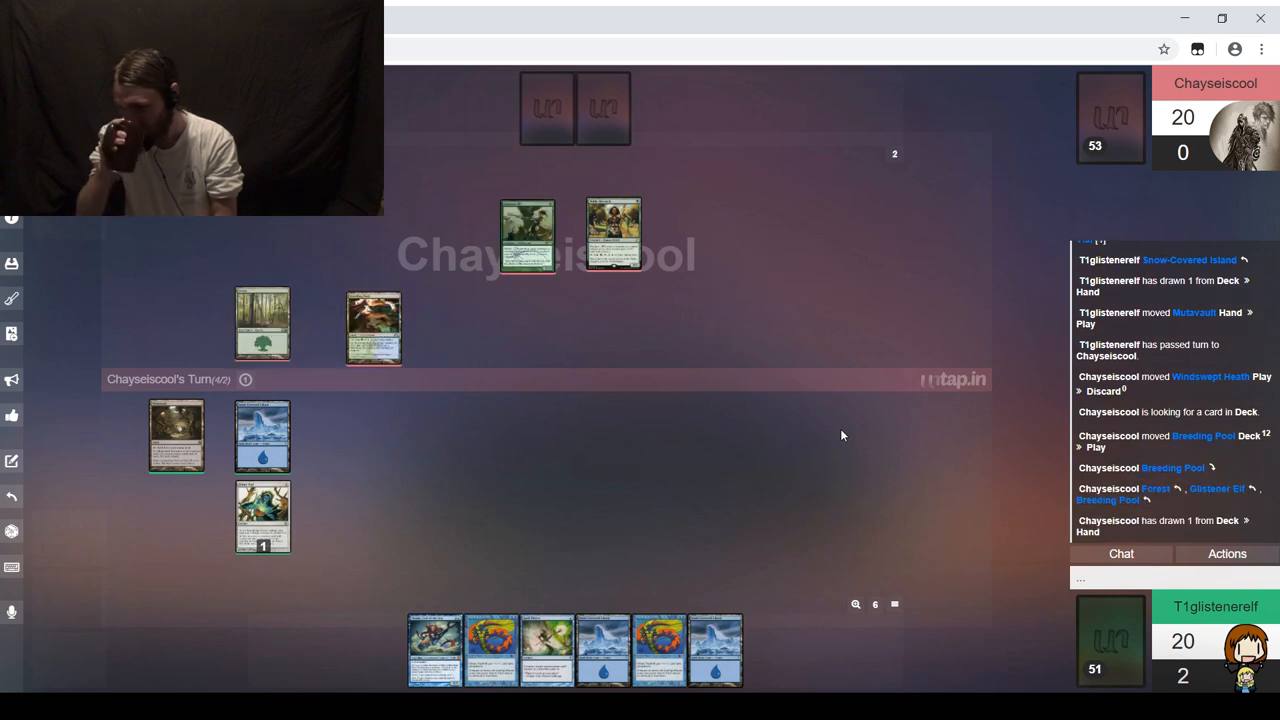
mouse_move(992, 422)
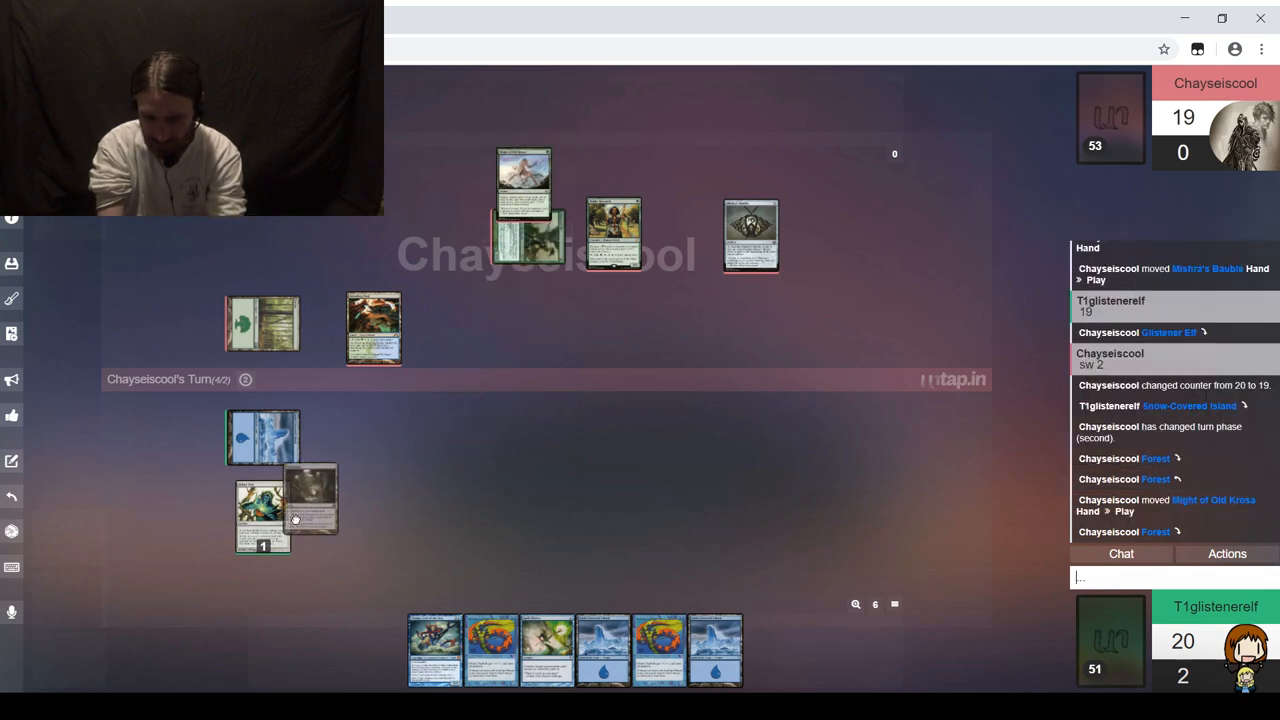
Step: Send Mutavault from the battlefield to the discard pile
left_click_drag(312, 505, 85, 665)
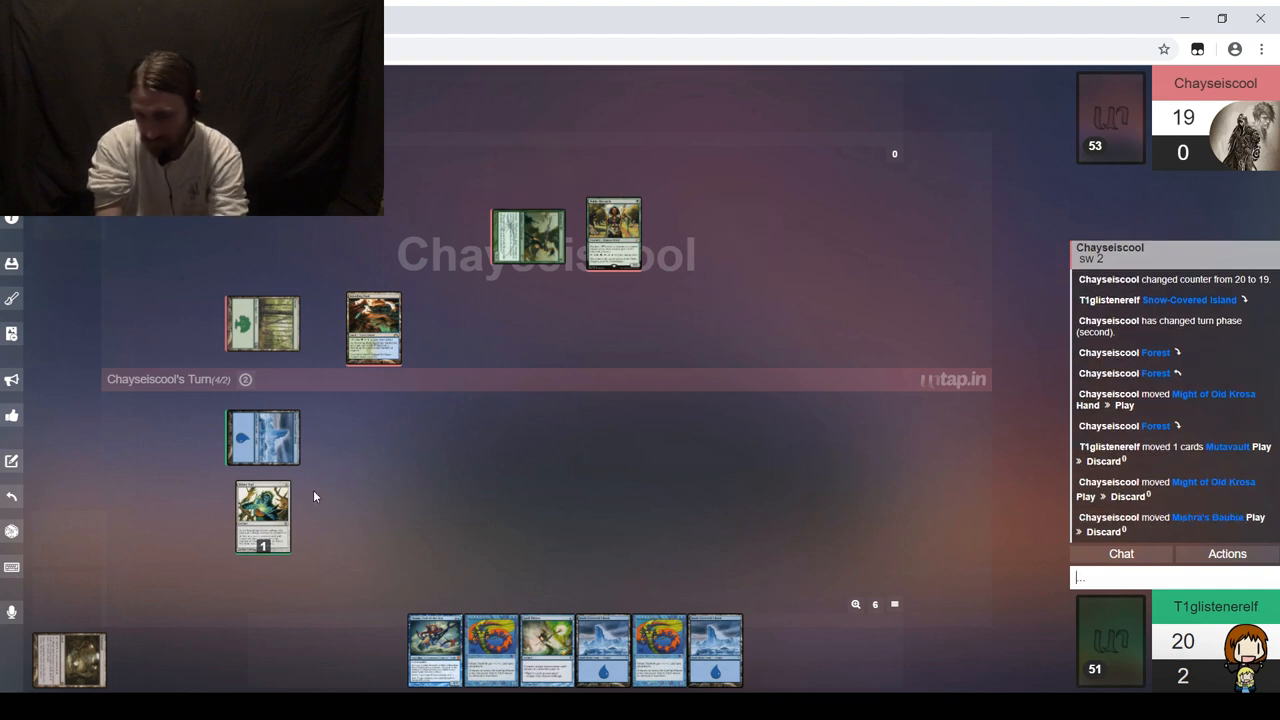
mouse_move(604, 437)
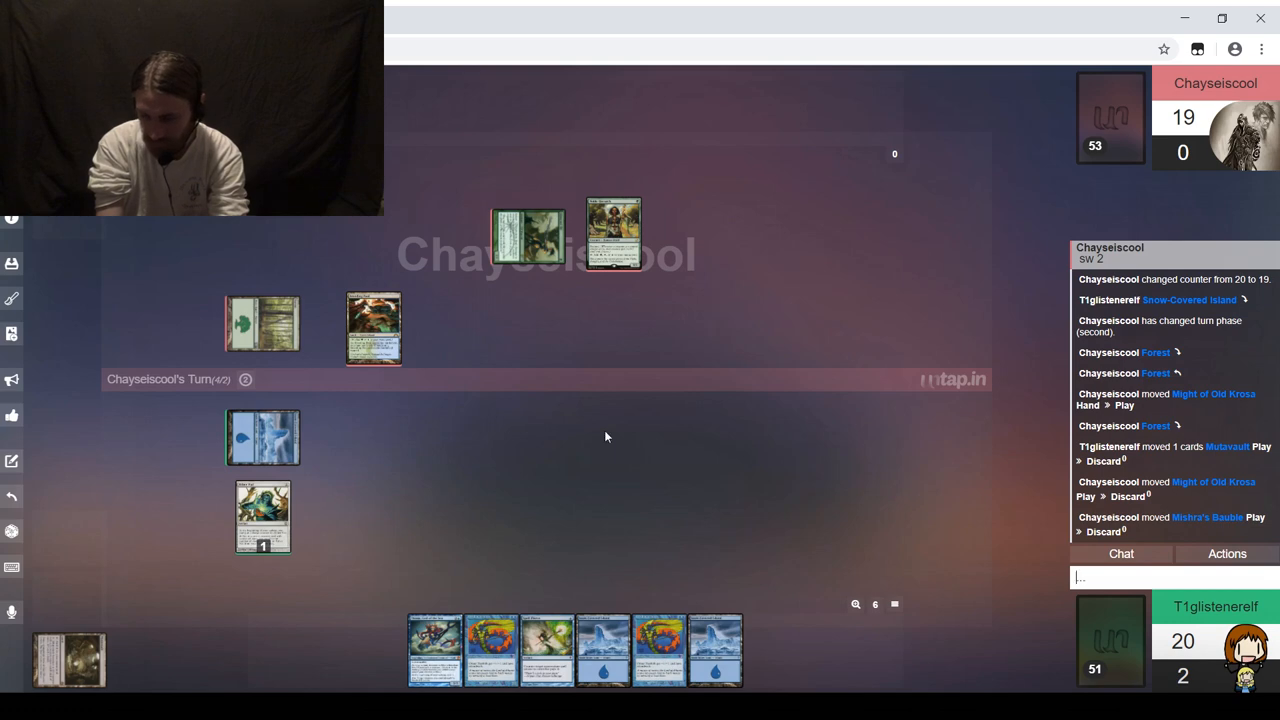
mouse_move(876, 516)
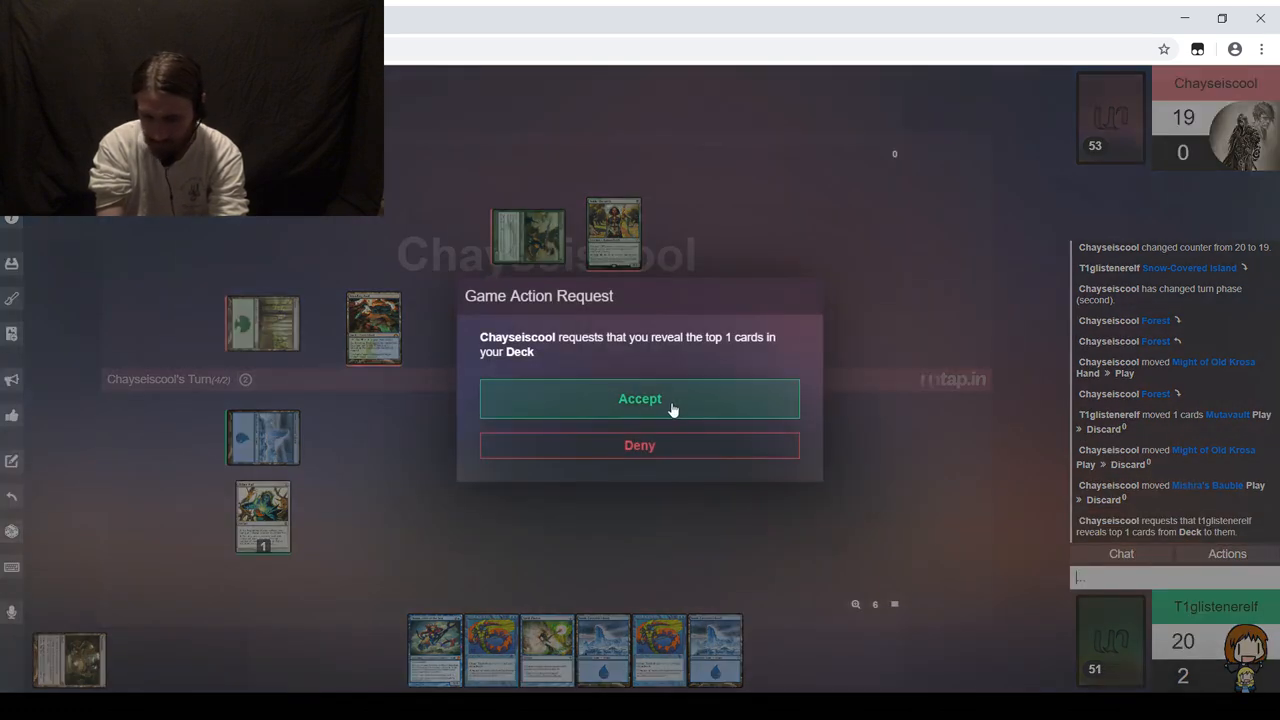
Step: Accept the Game Action Request to reveal the top card of the deck
left_click(639, 398)
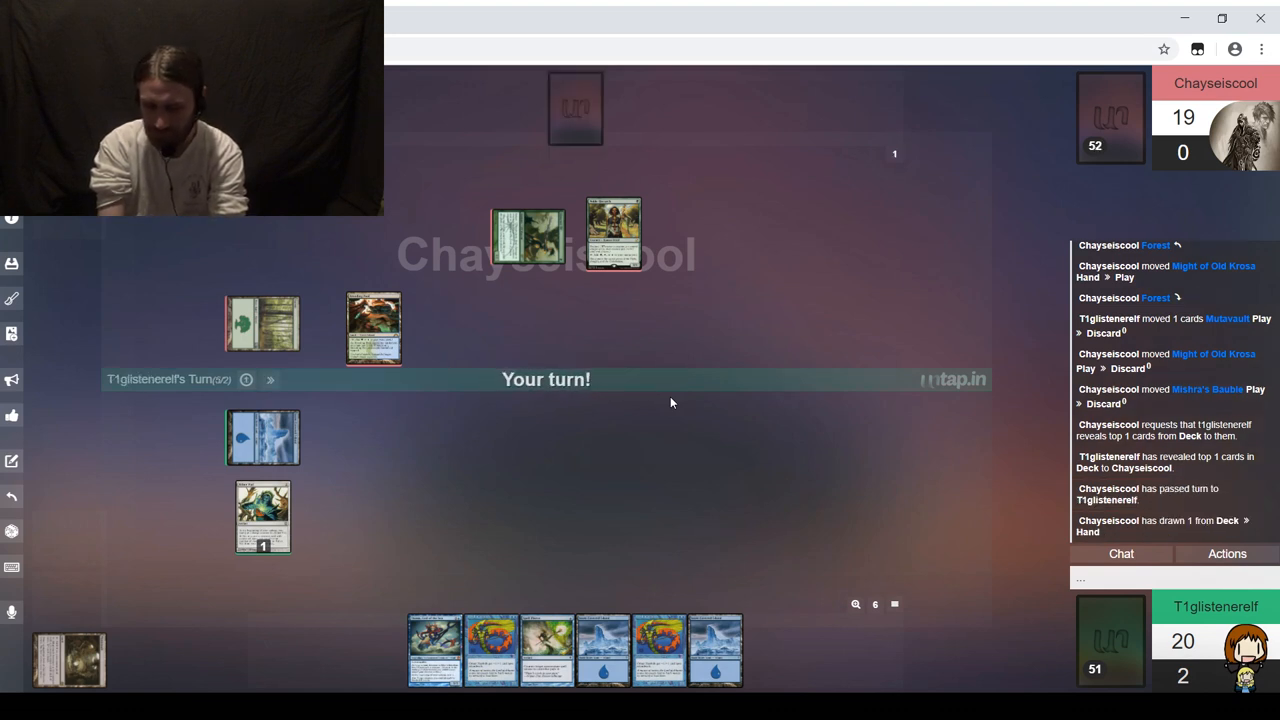
mouse_move(417, 483)
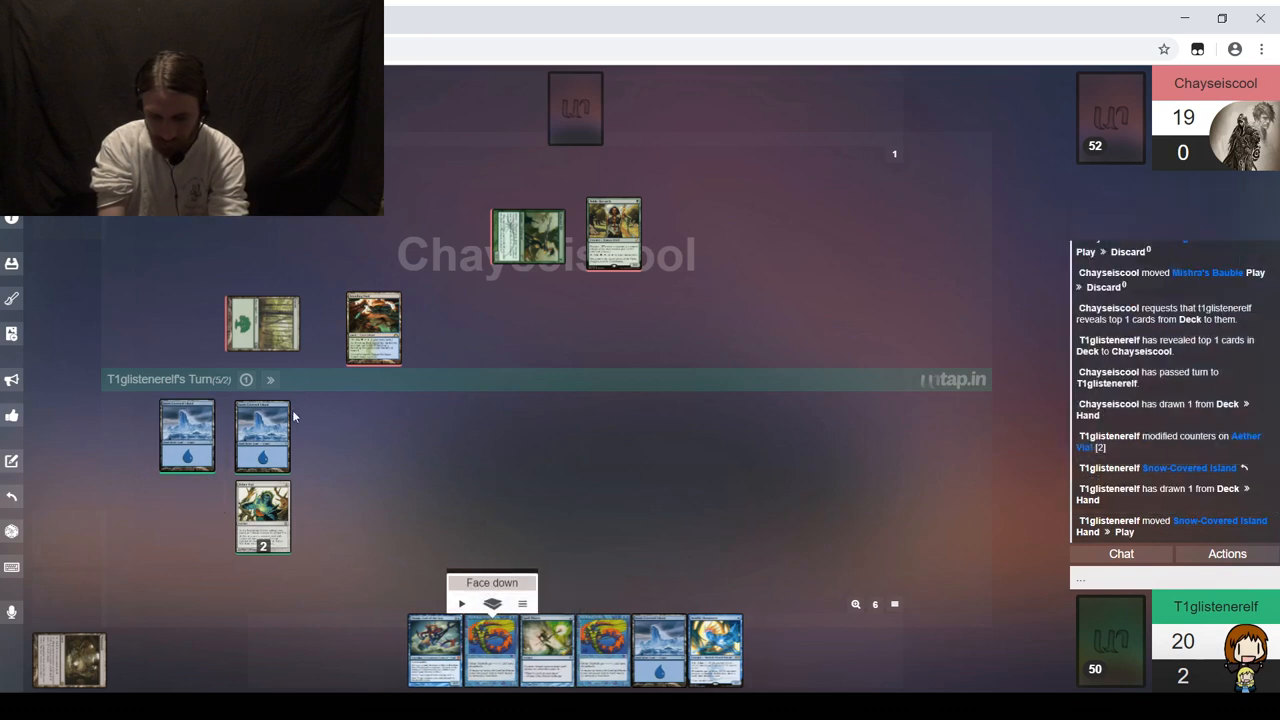
mouse_move(187, 435)
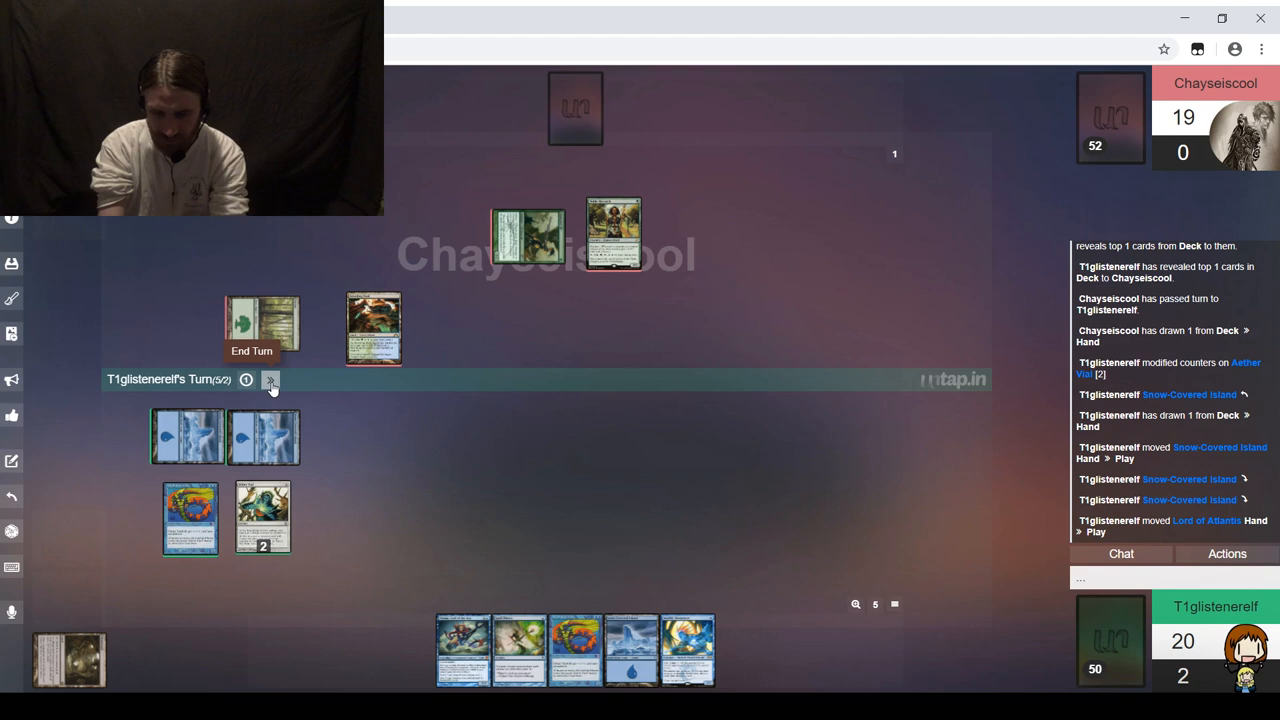
Step: End the turn after playing Snow-Covered Island and Lord of Atlantis
left_click(271, 380)
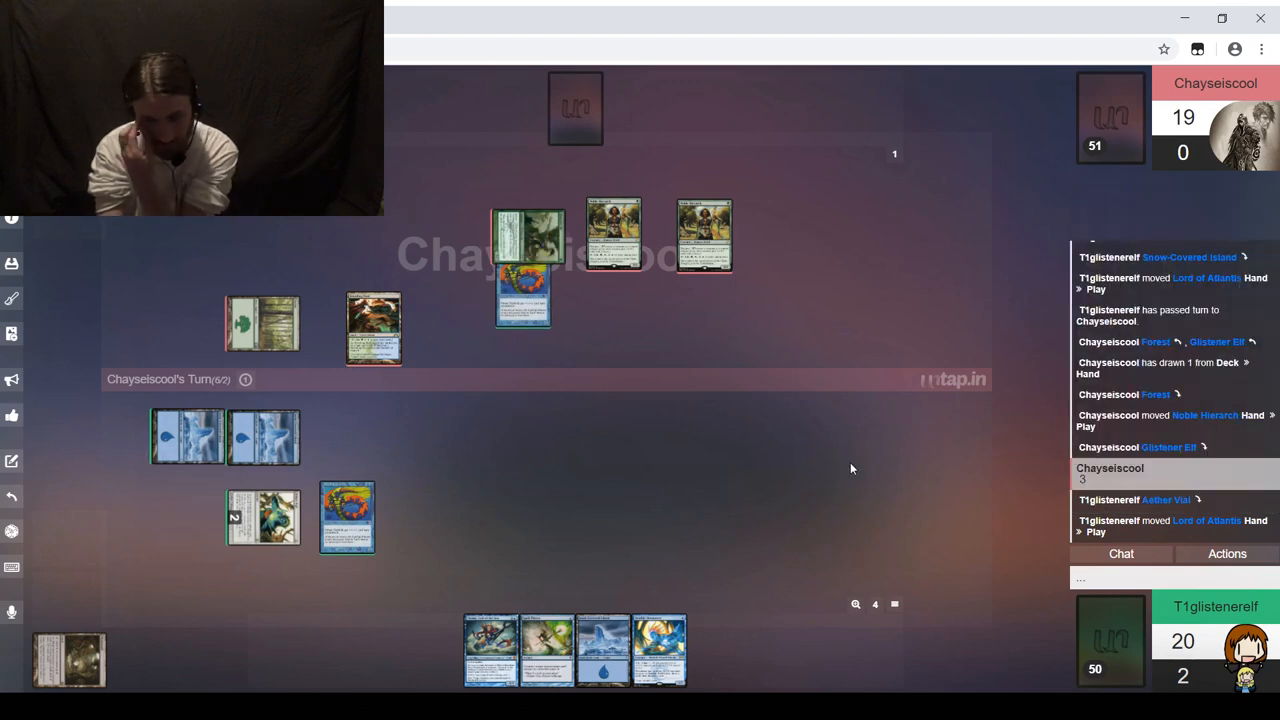
mouse_move(1063, 578)
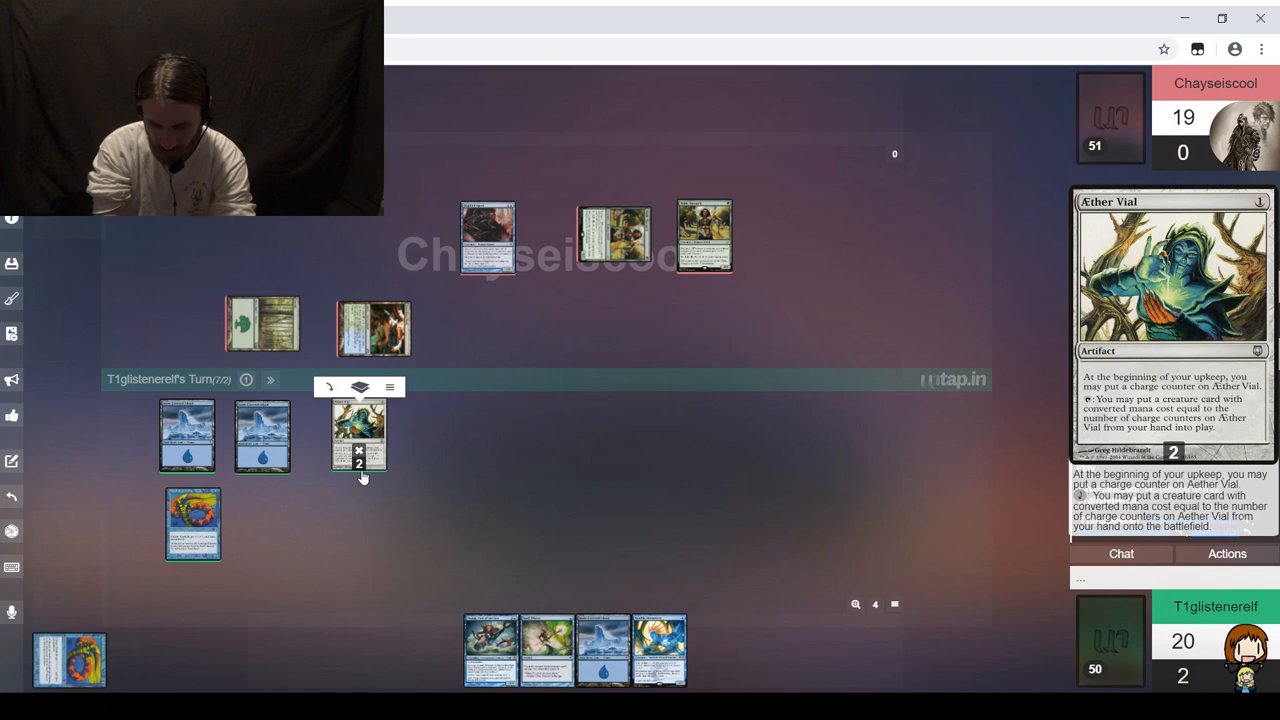
mouse_move(360, 468)
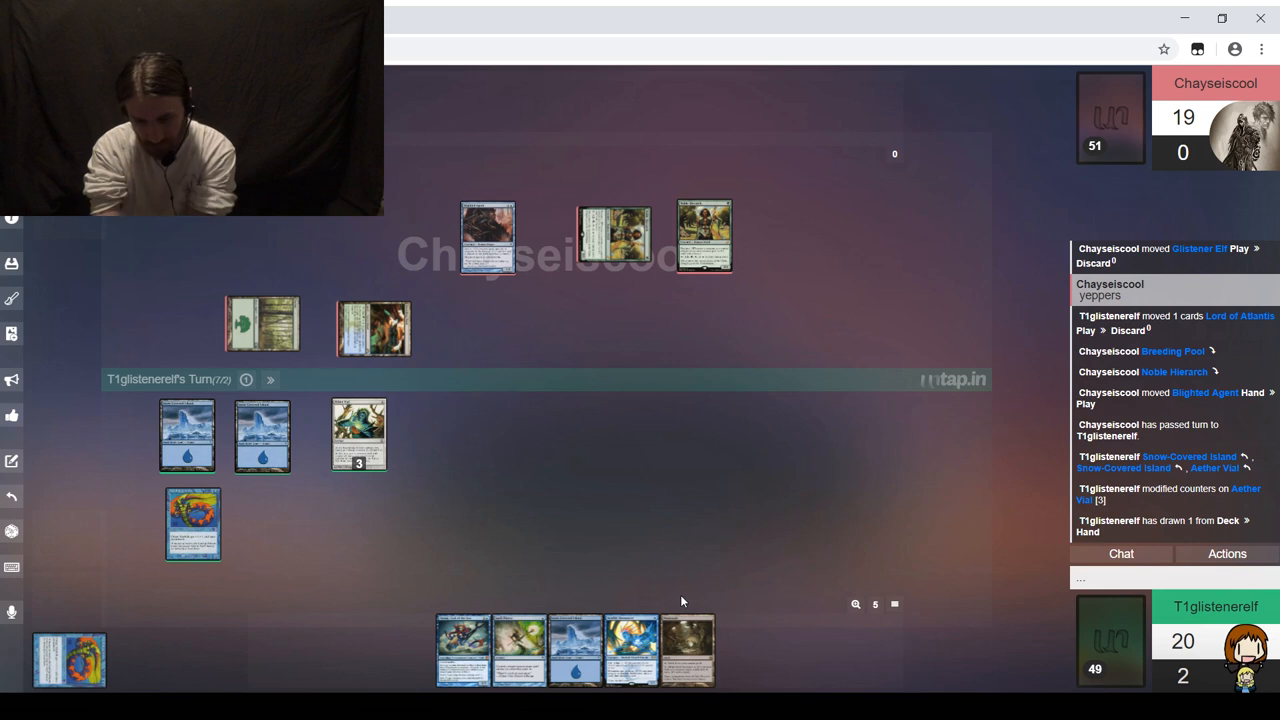
mouse_move(685, 627)
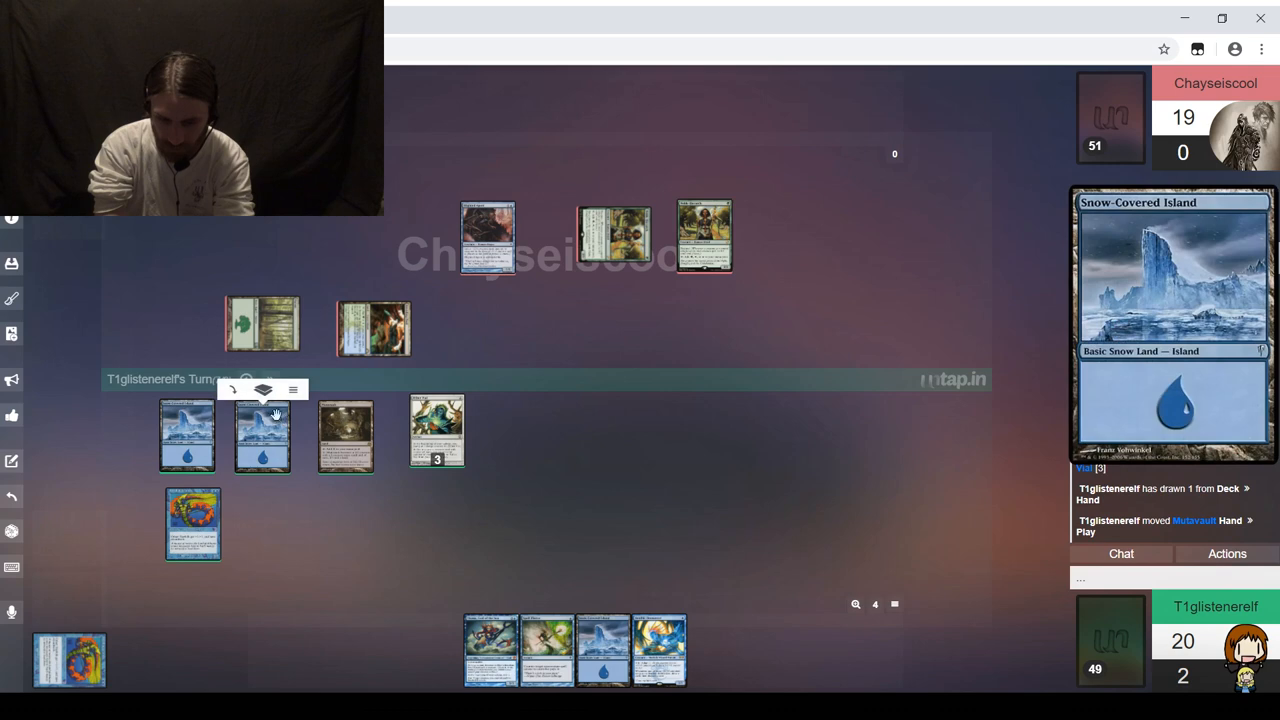
Step: Enter combat to attack with Lord of Atlantis, then end the turn
left_click(246, 381)
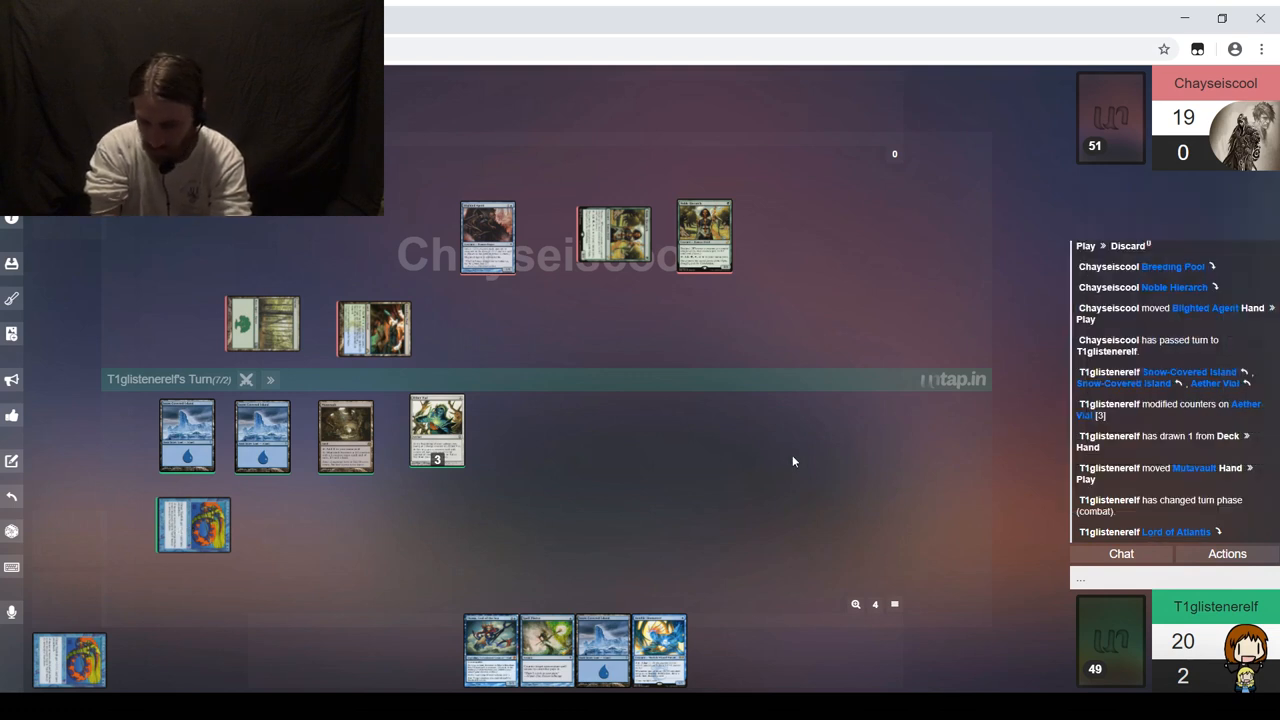
mouse_move(818, 480)
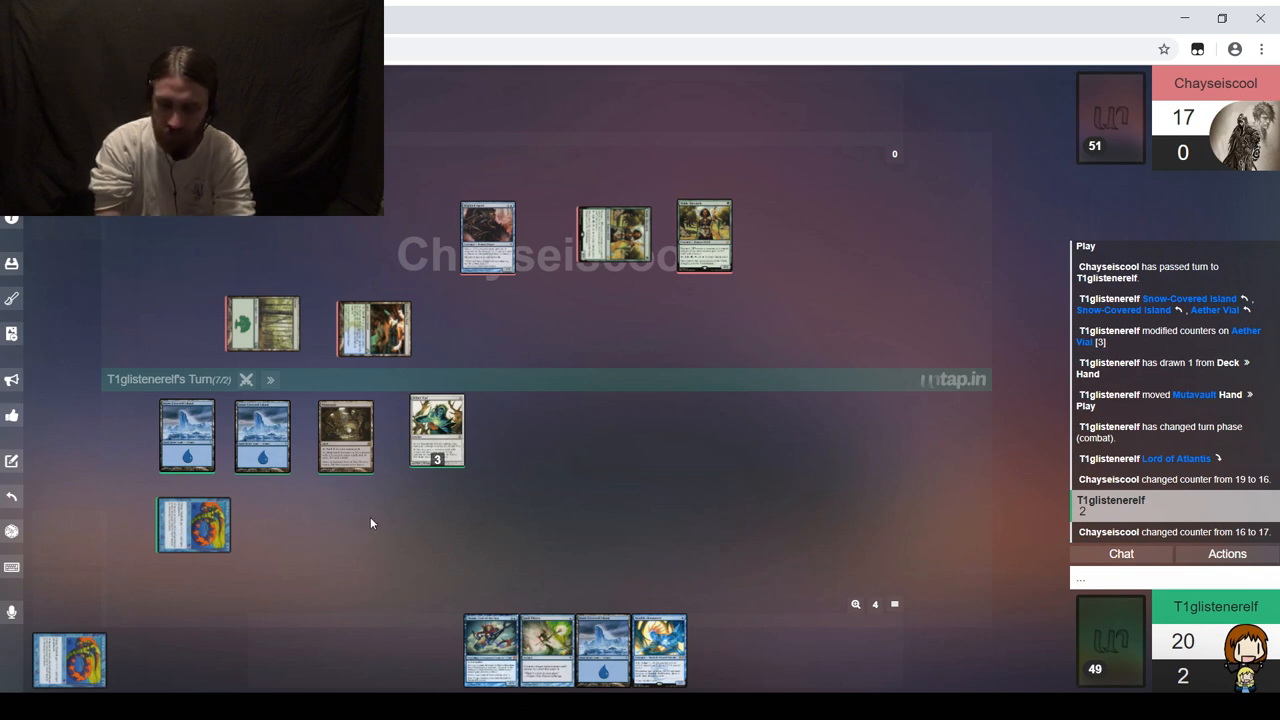
mouse_move(186, 437)
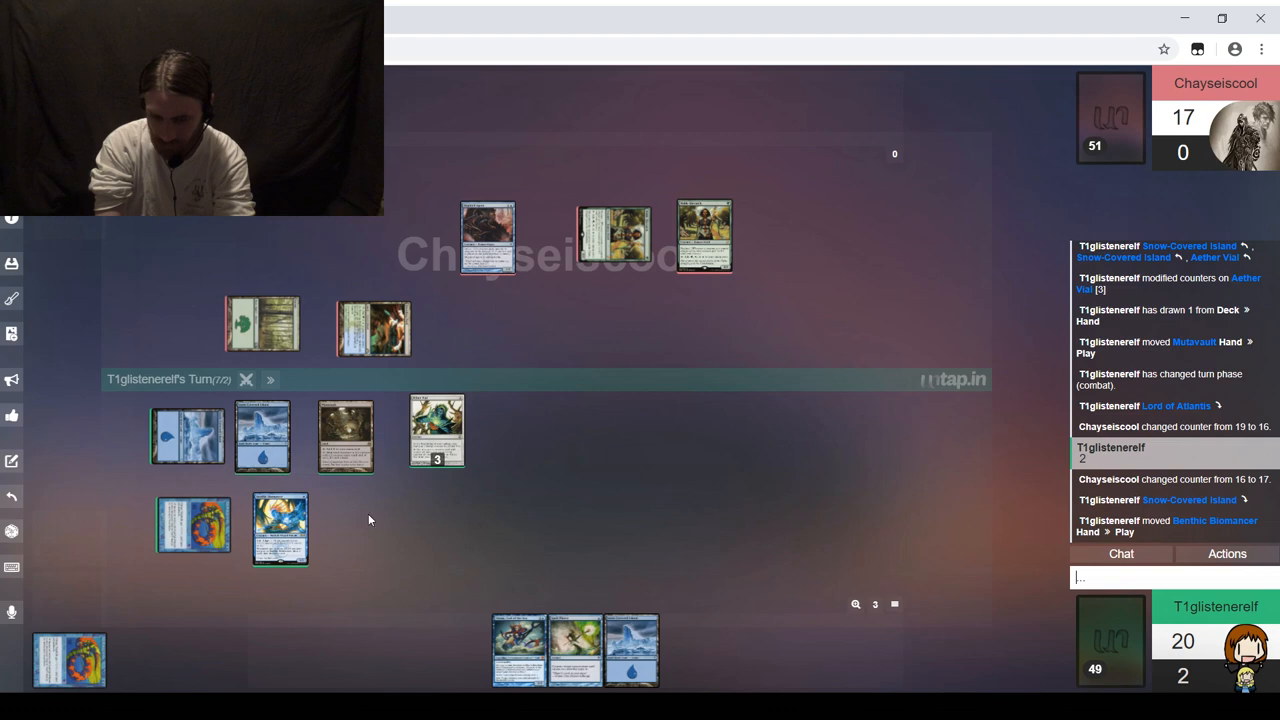
mouse_move(270, 380)
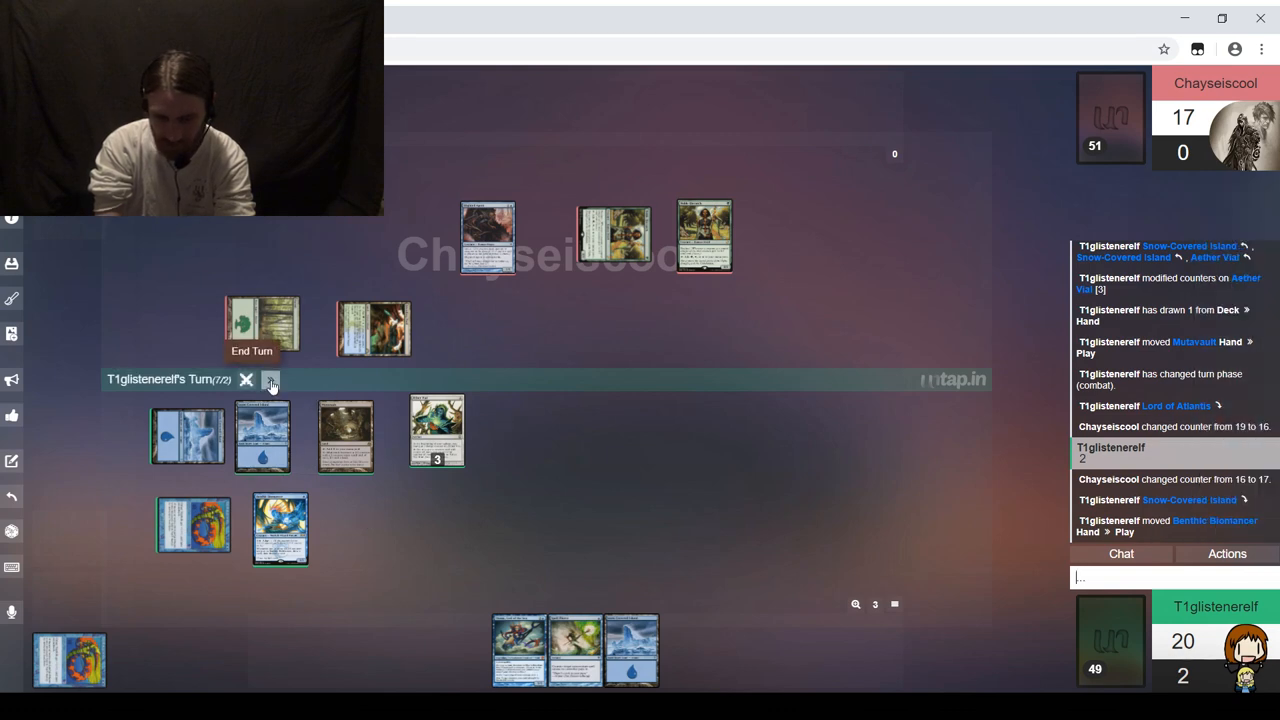
left_click(271, 379)
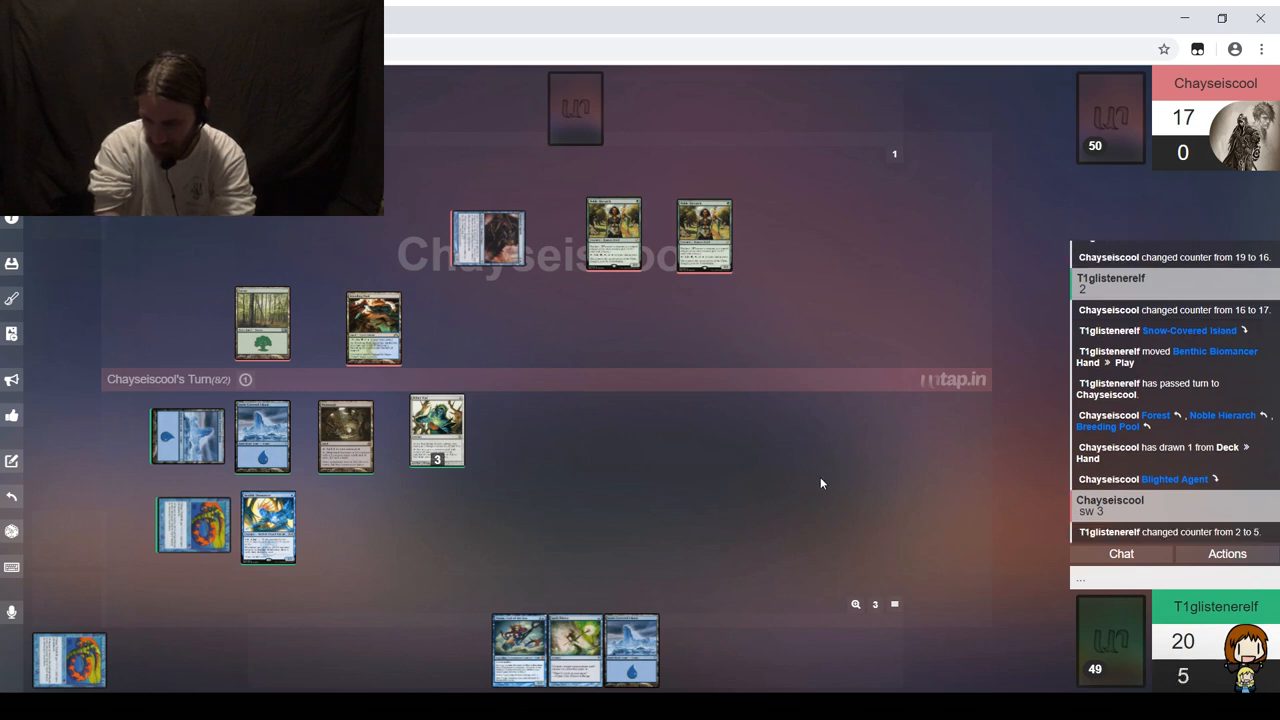
mouse_move(765, 538)
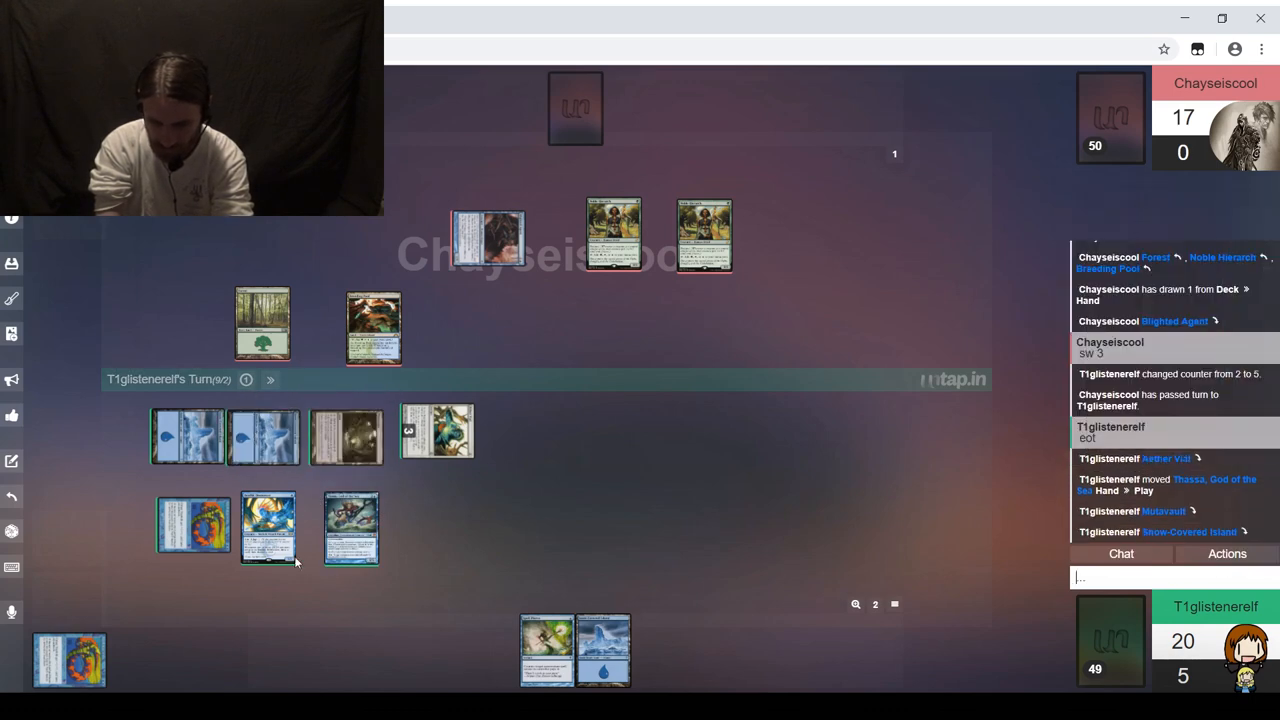
Step: Put a counter on Benthic Biomancer via its right-click menu
right_click(268, 525)
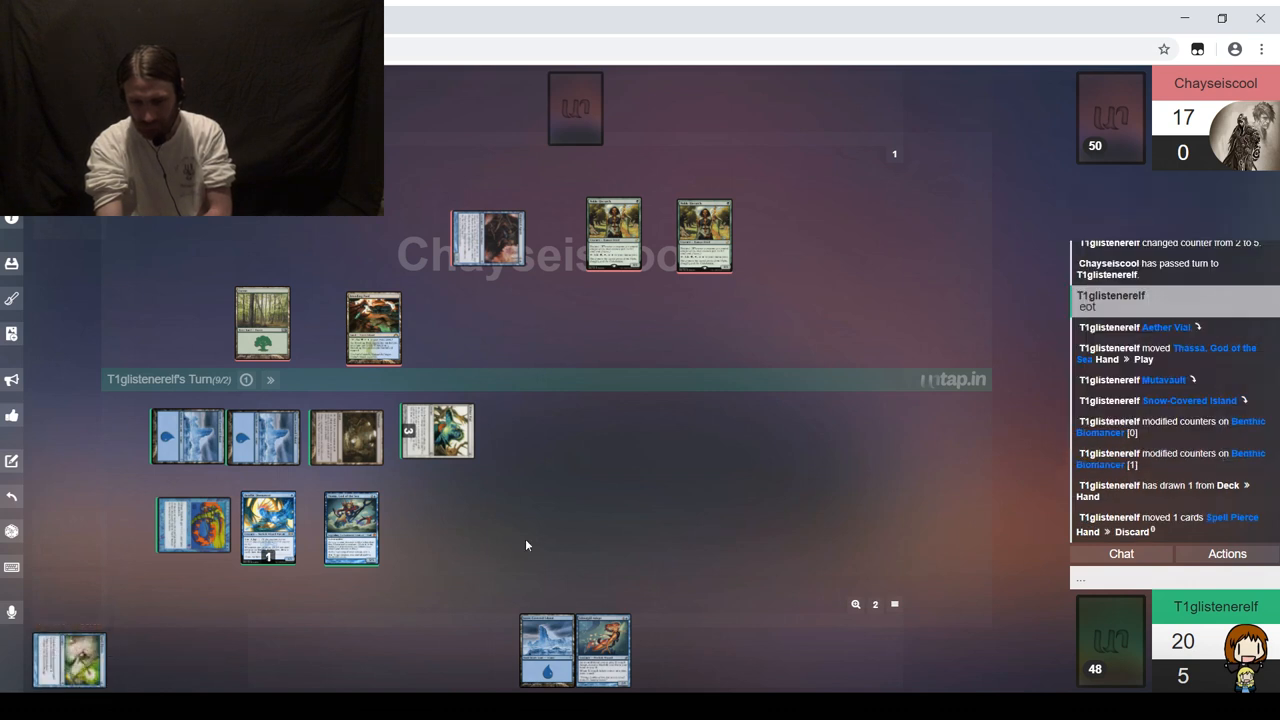
mouse_move(692, 546)
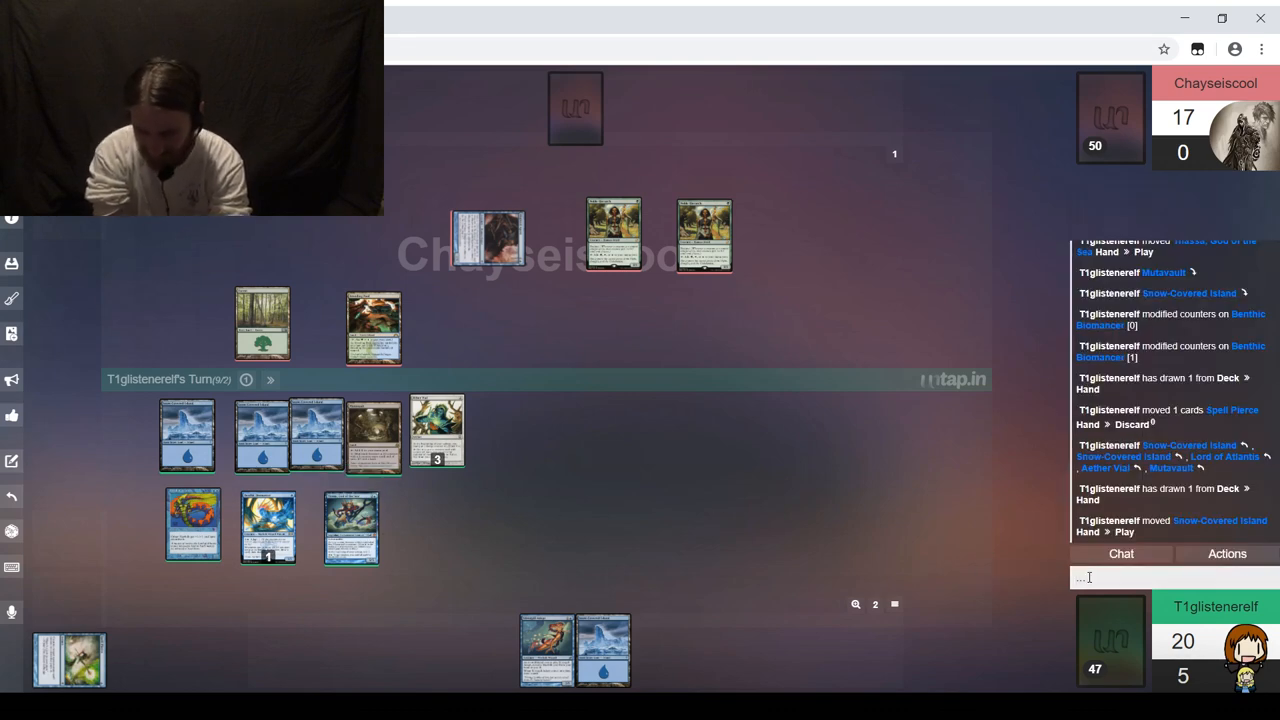
Step: Write the chat message about forgetting to scry, starting with 'I forgot'
type("I forgot")
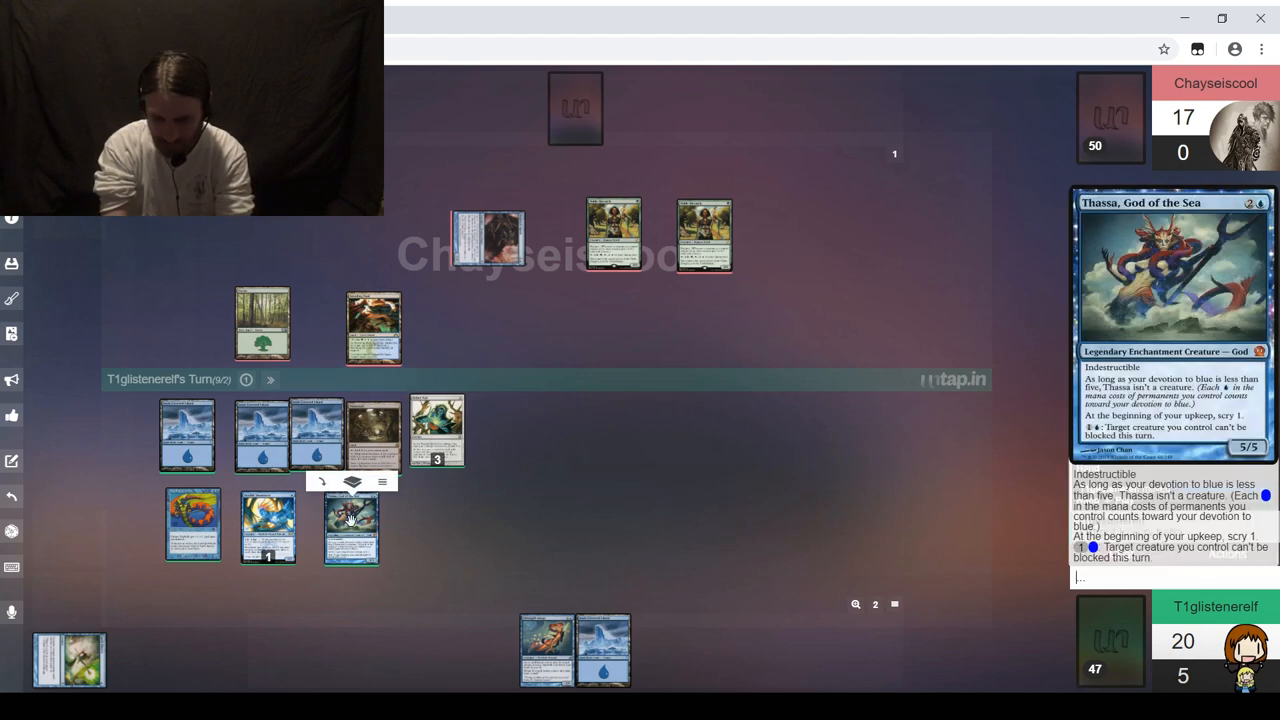
mouse_move(353, 523)
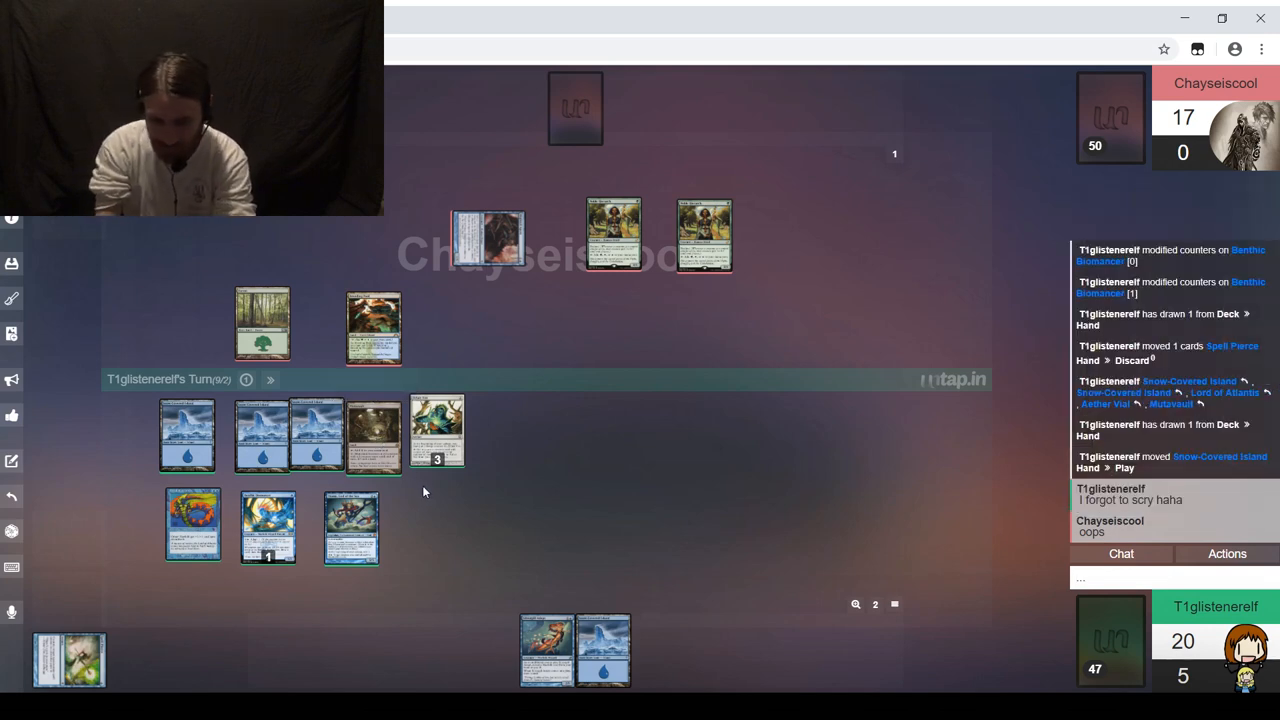
mouse_move(420, 488)
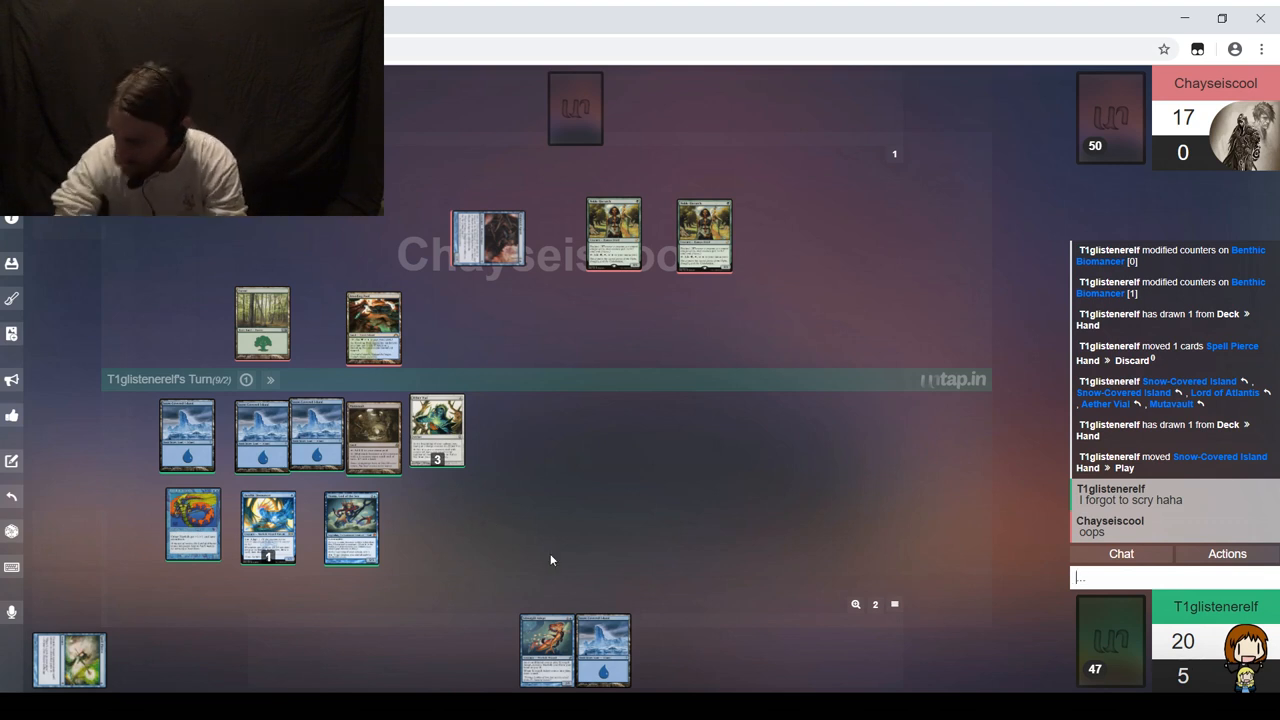
mouse_move(378, 488)
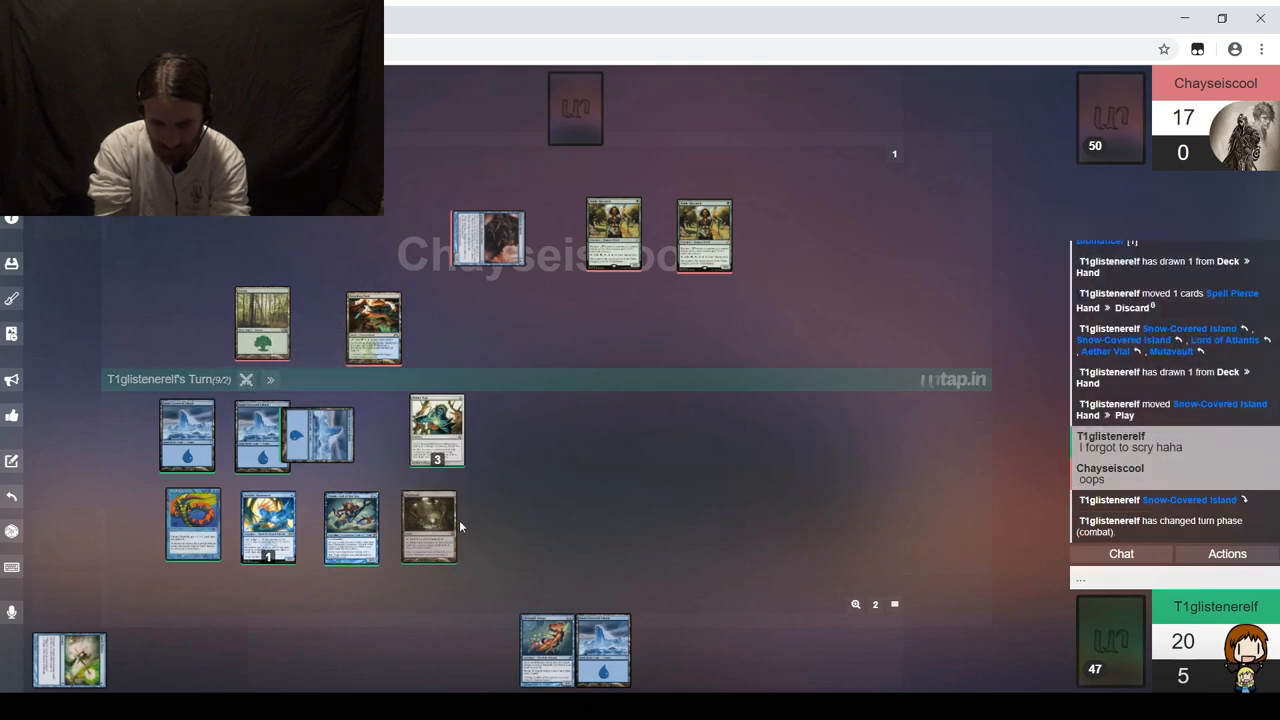
Step: Tap a Snow-Covered Island for mana before combat
left_click(428, 528)
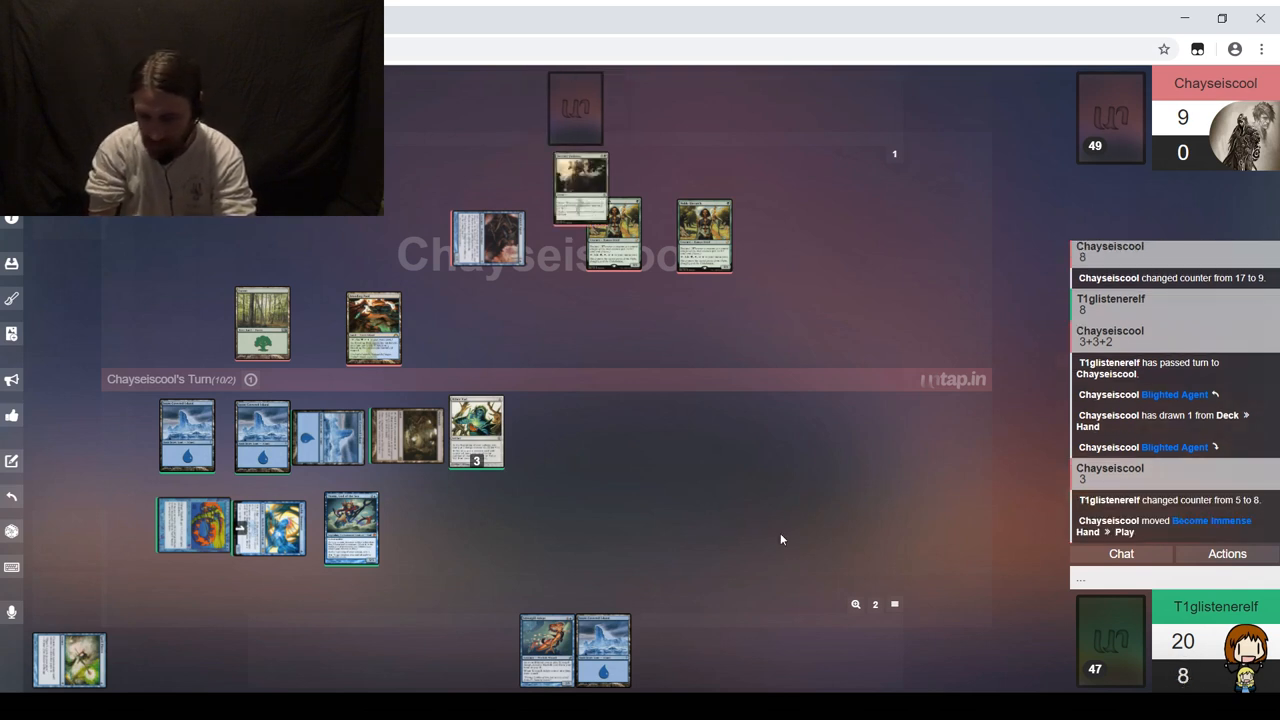
mouse_move(718, 522)
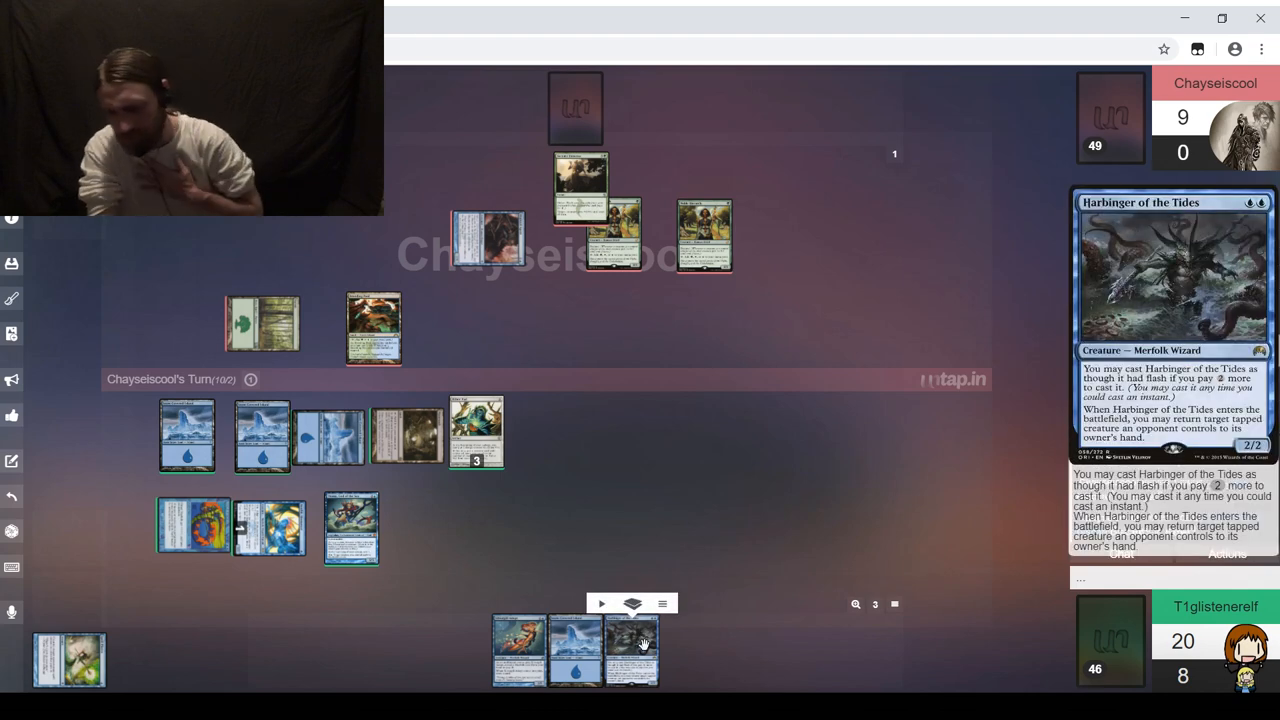
Step: Send the opponent the chat message "Had I scry'd..."
left_click(662, 603)
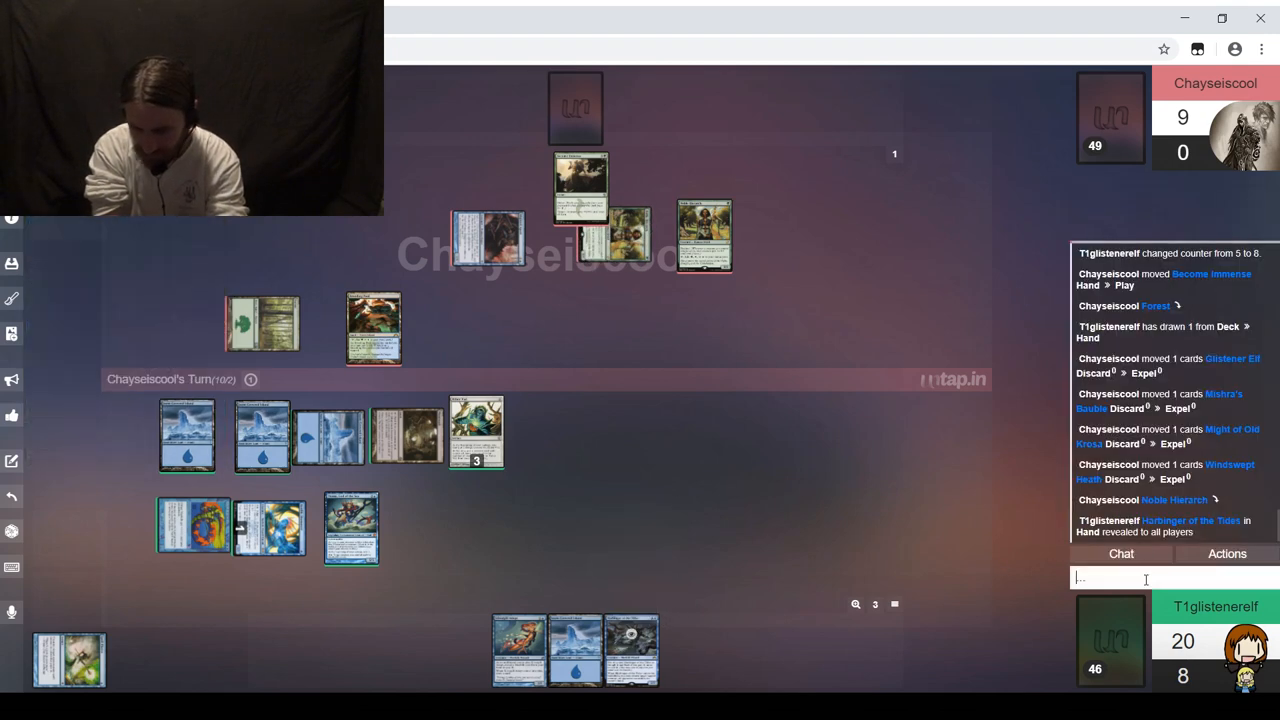
type("Had I s")
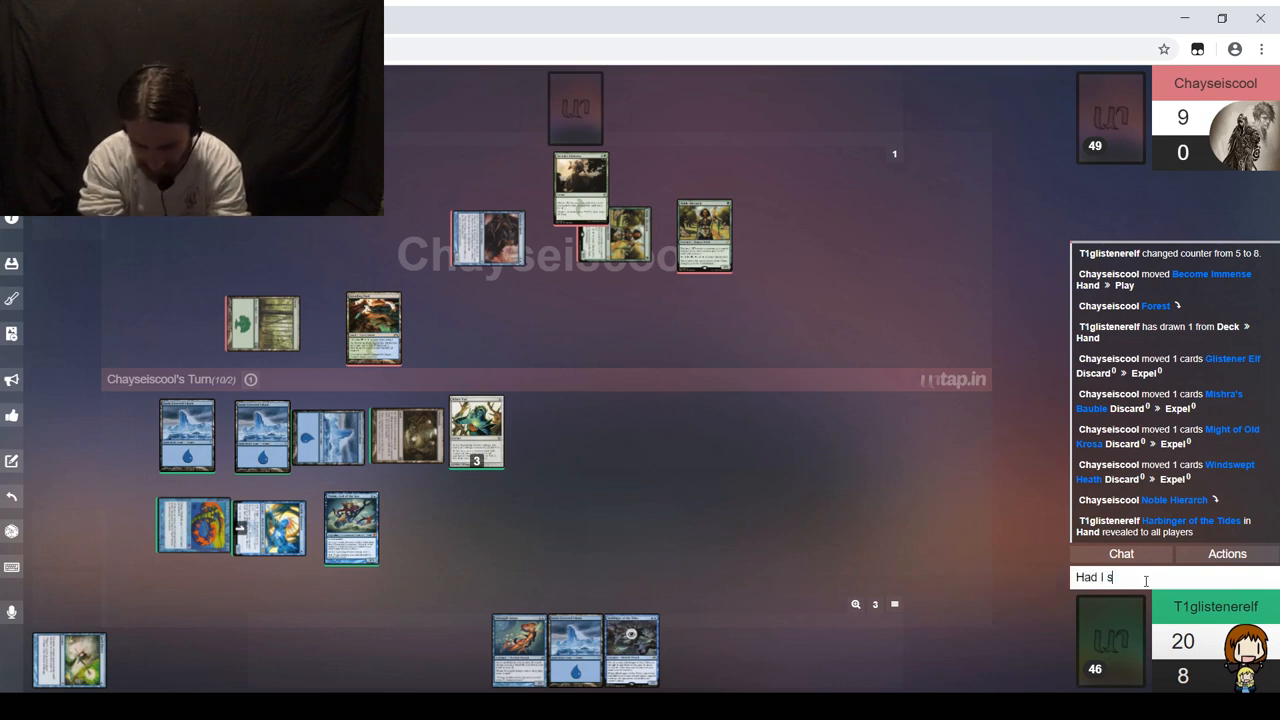
type("cry'd")
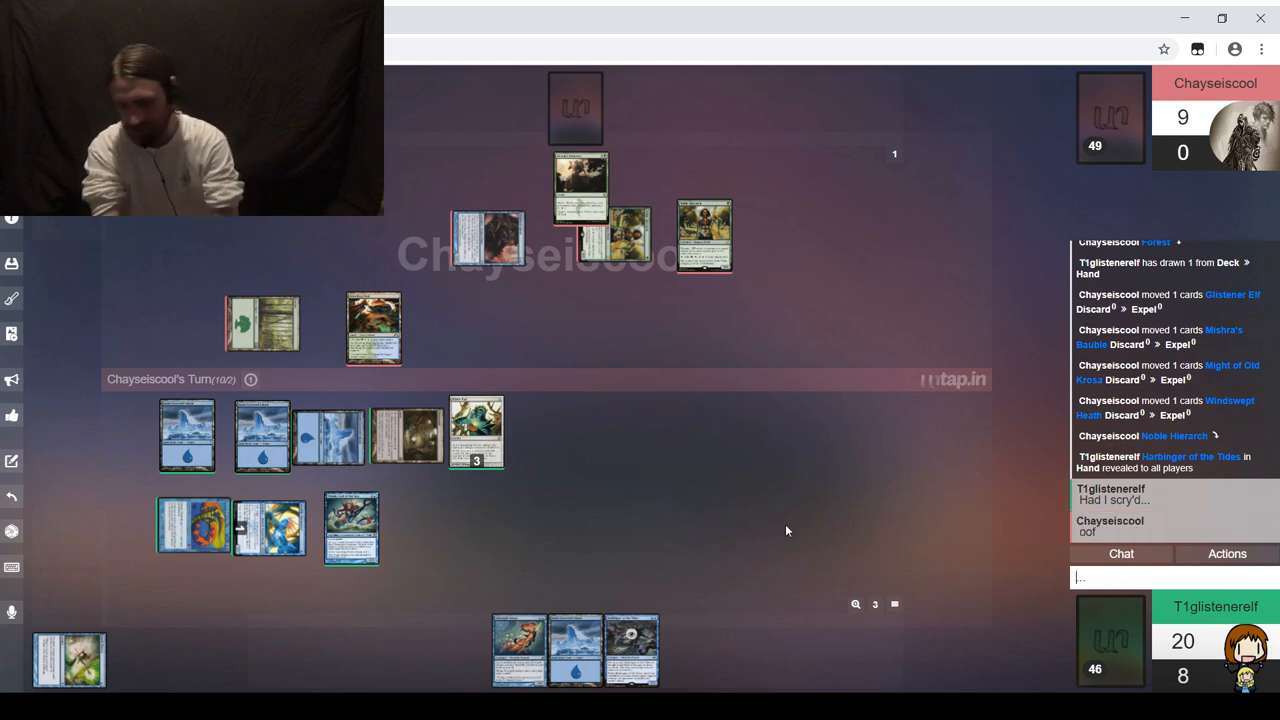
mouse_move(600, 427)
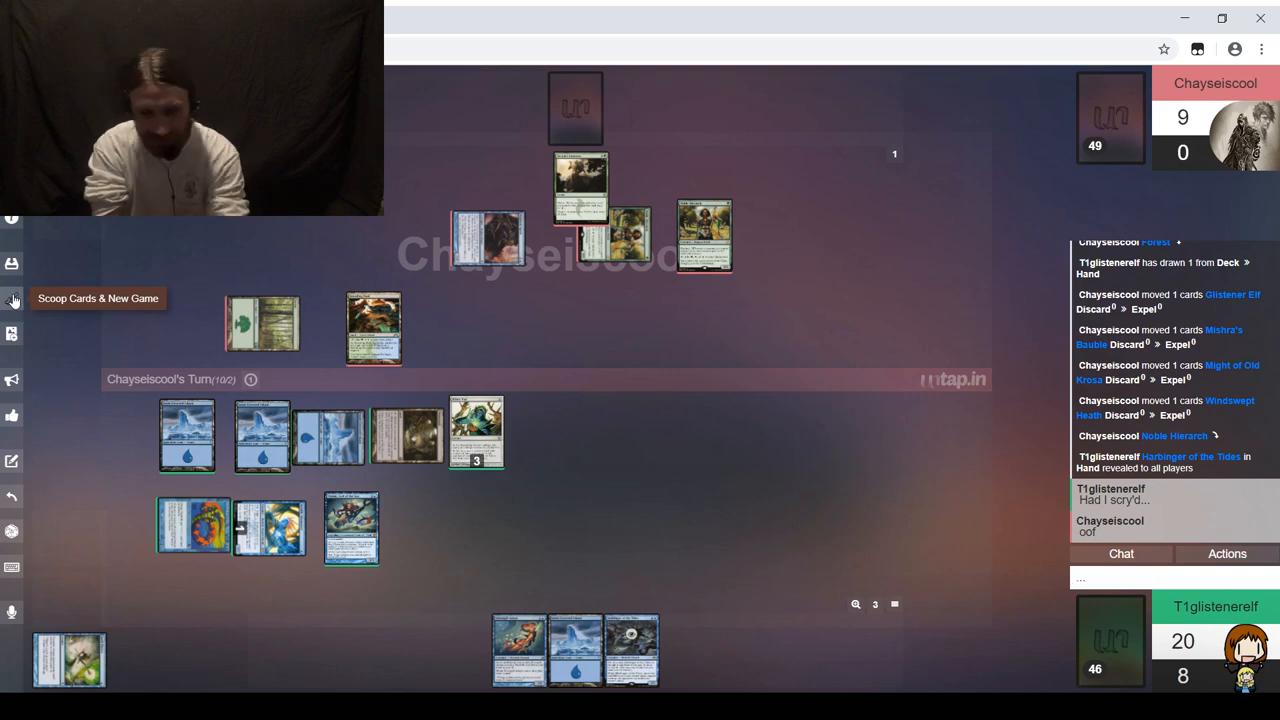
Step: Concede with Scoop Cards & New Game, swap four sideboard cards in, and save the deck for the next game
left_click(13, 299)
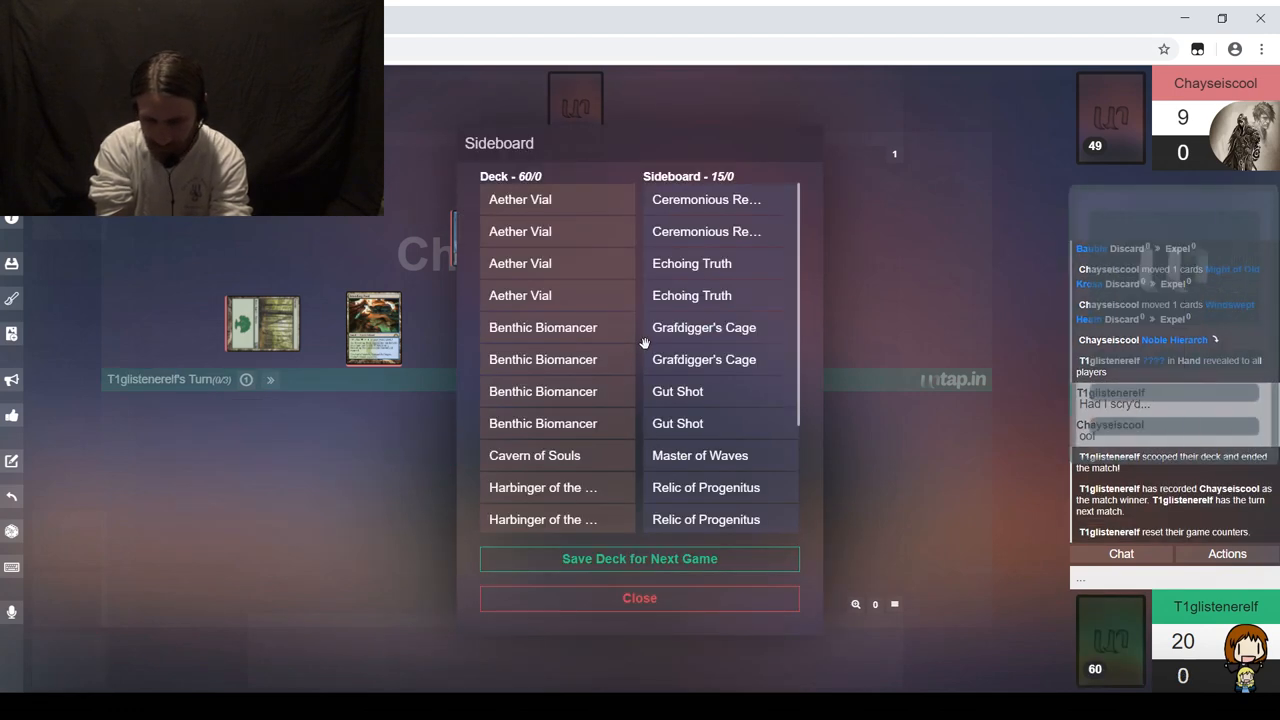
mouse_move(677, 391)
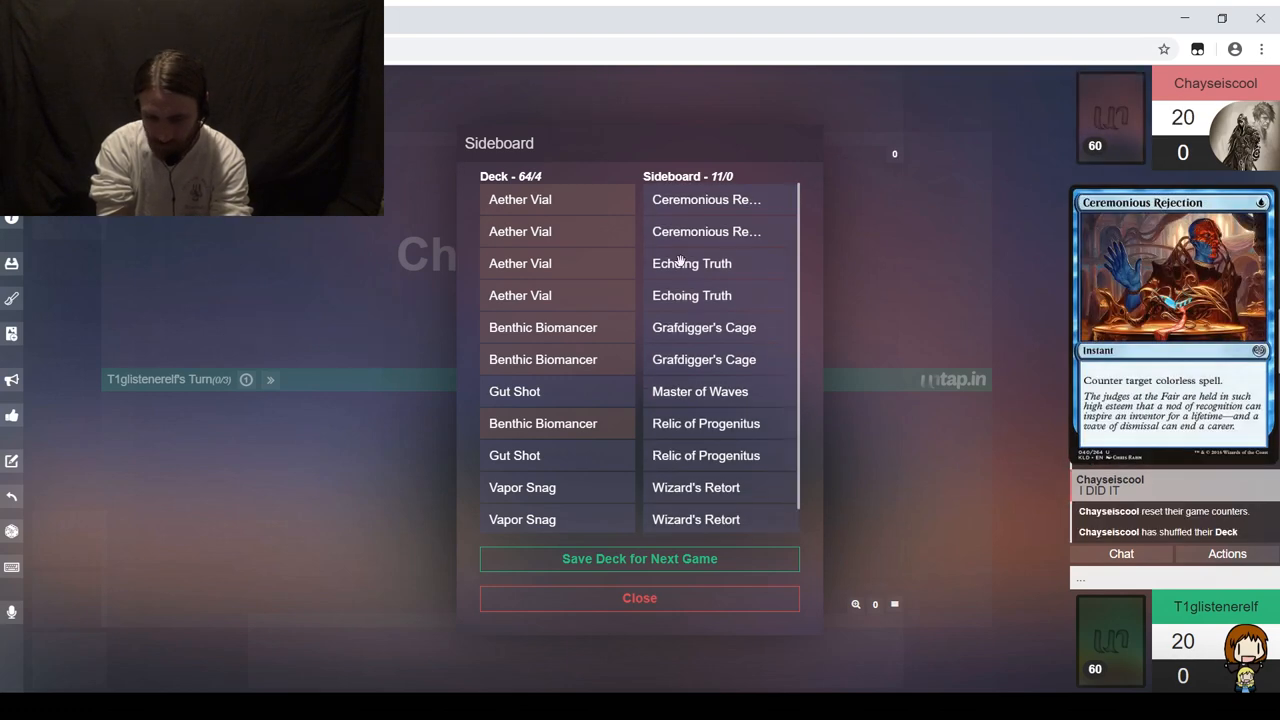
scroll("down", 3)
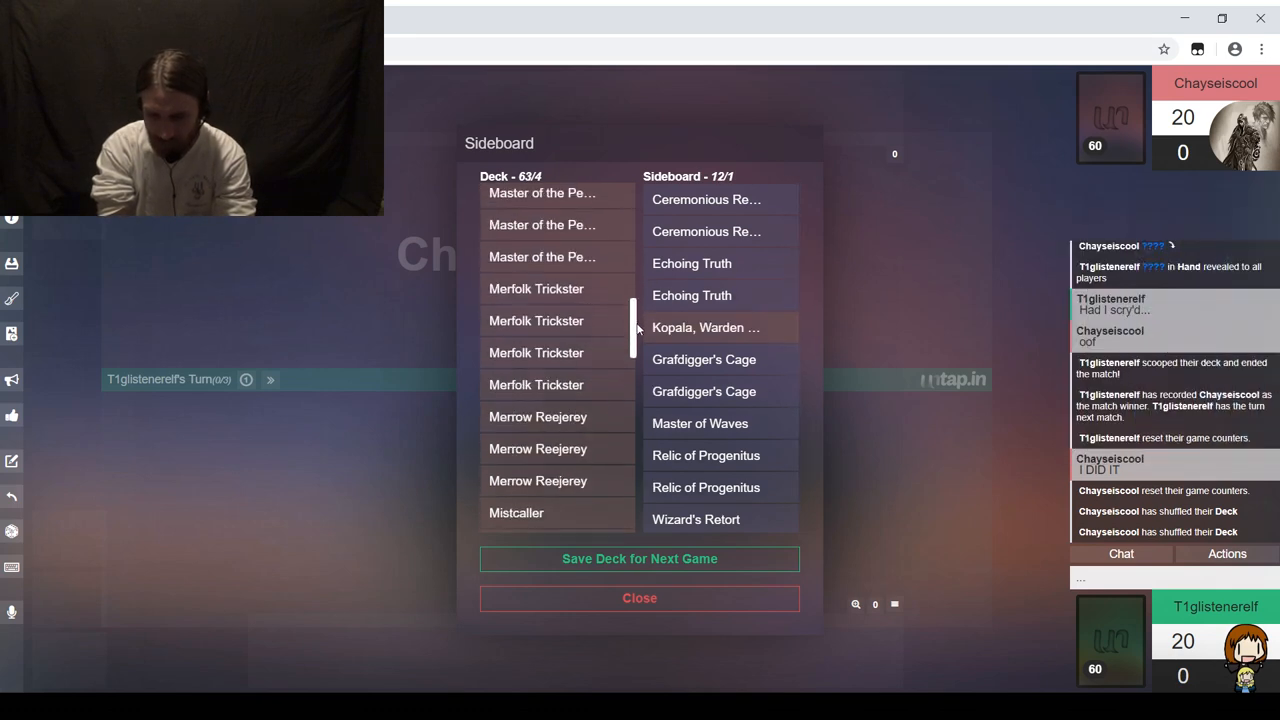
scroll("down", 3)
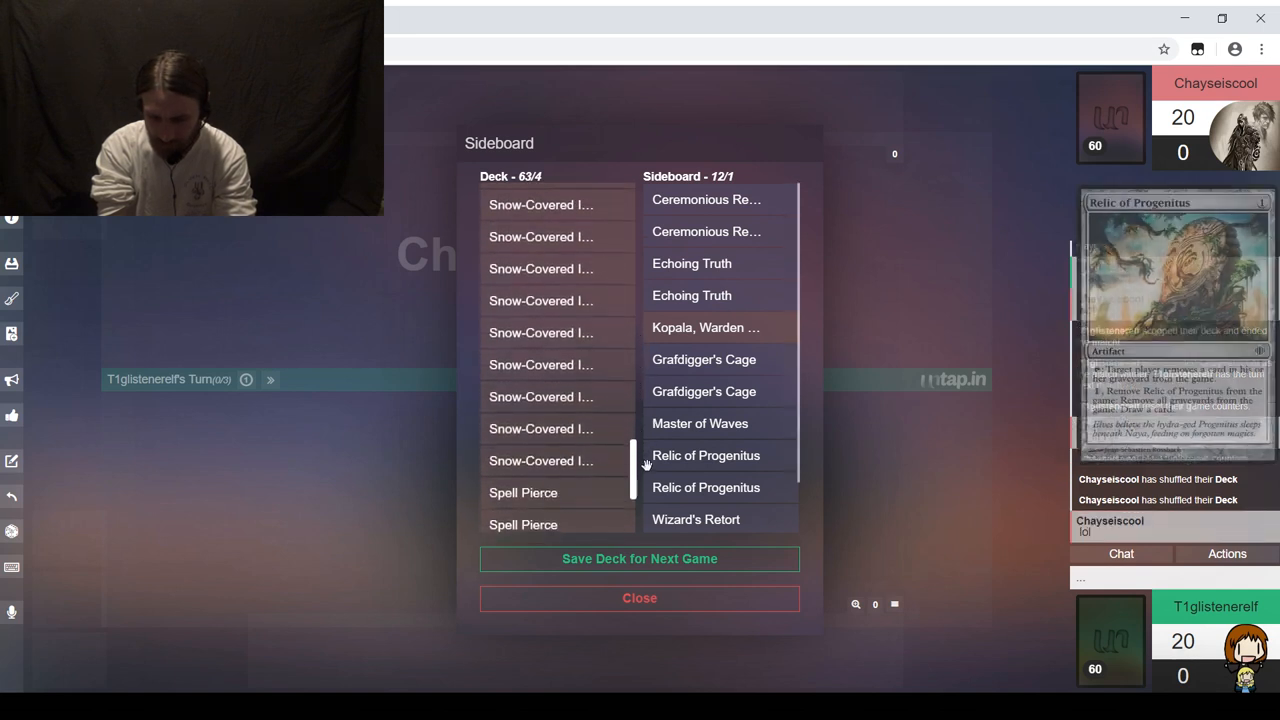
scroll("down", 3)
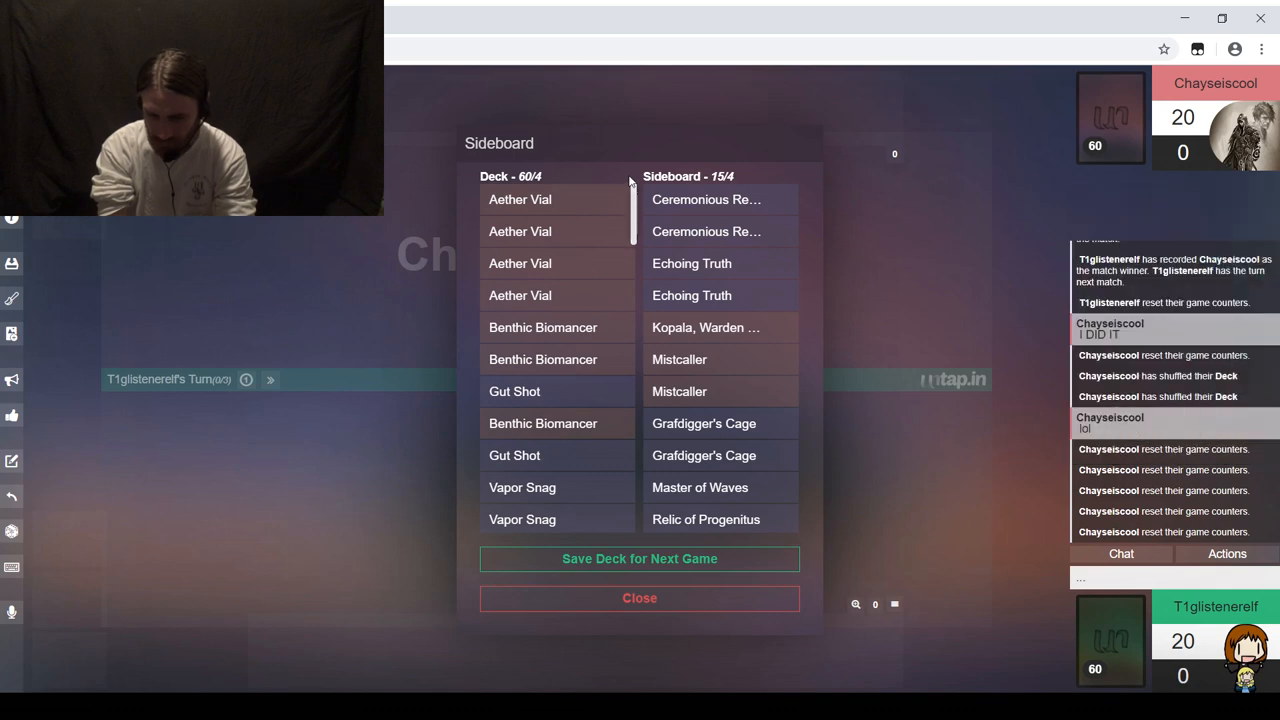
left_click(639, 558)
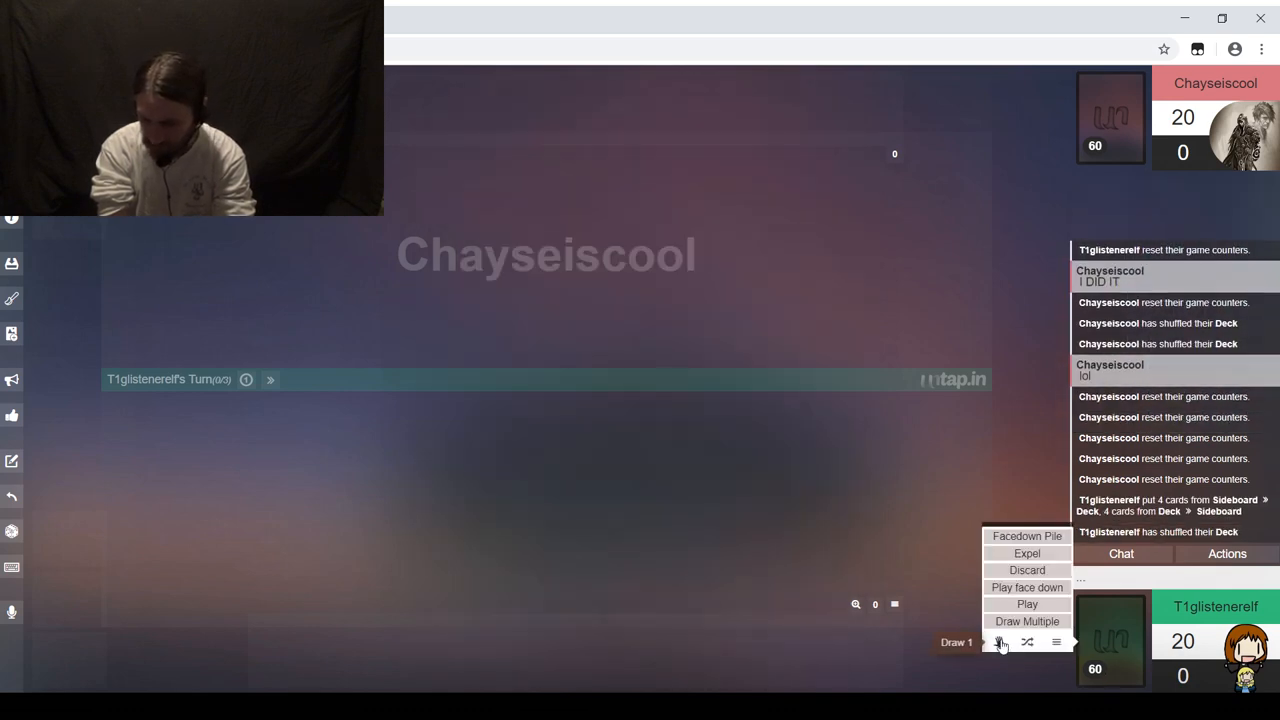
Step: Draw a seven-card opening hand and confirm keeping it in chat with 'Yep,'
left_click(1027, 621)
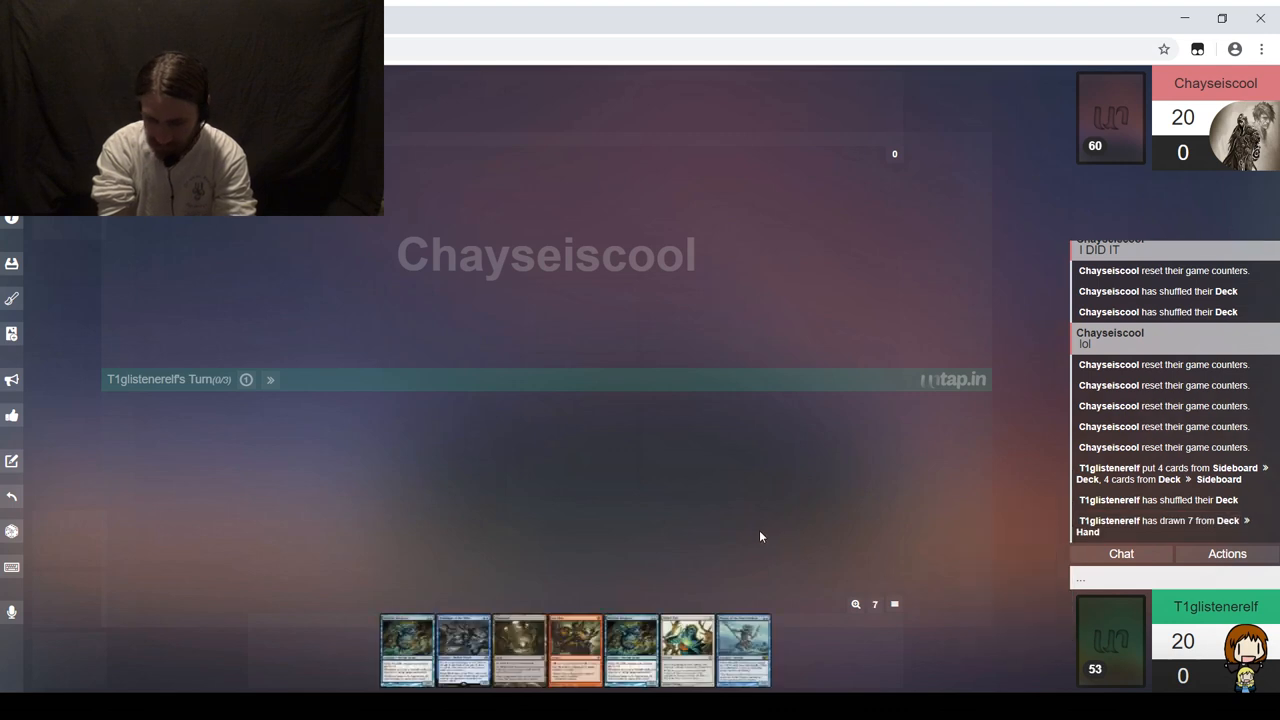
mouse_move(780, 546)
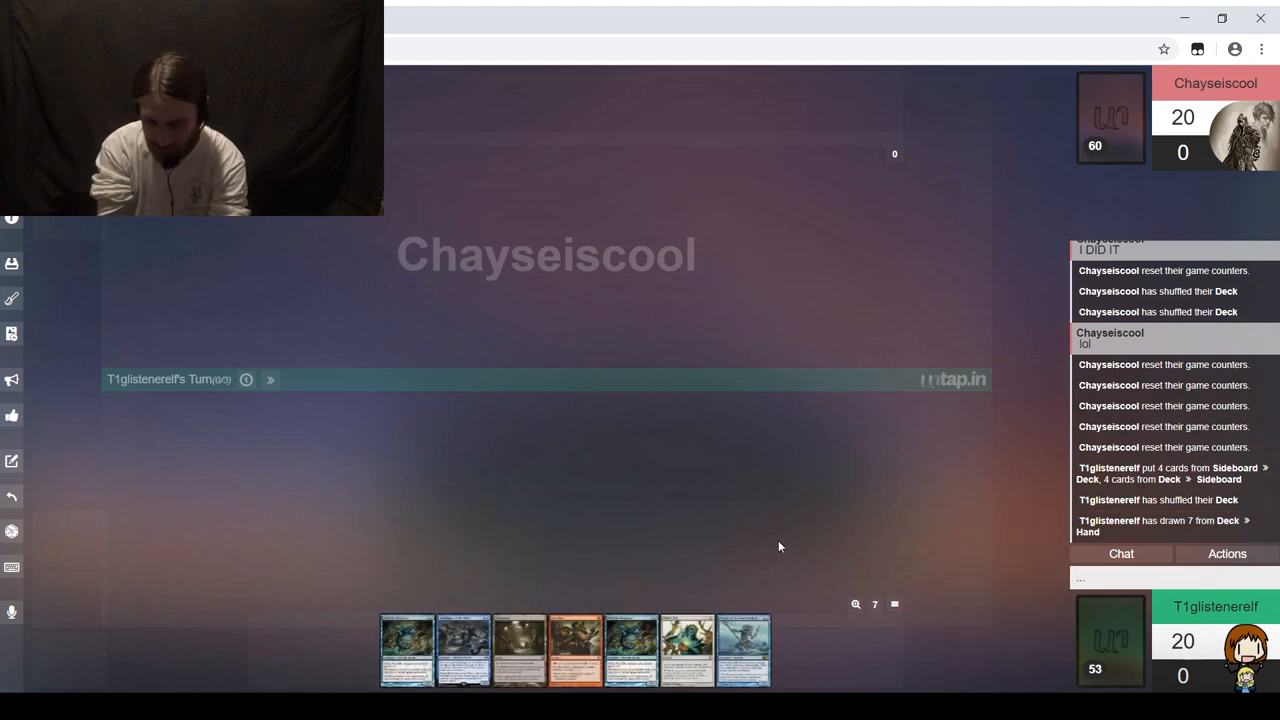
mouse_move(720, 587)
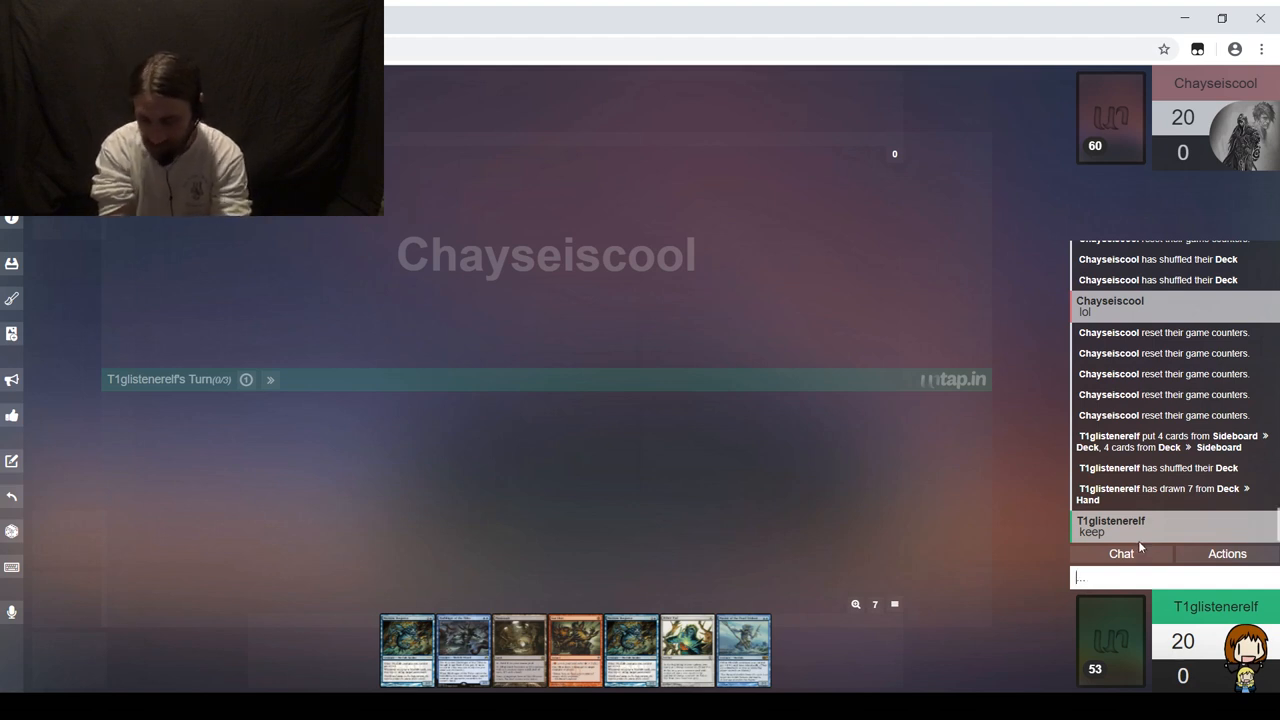
type("Yep,")
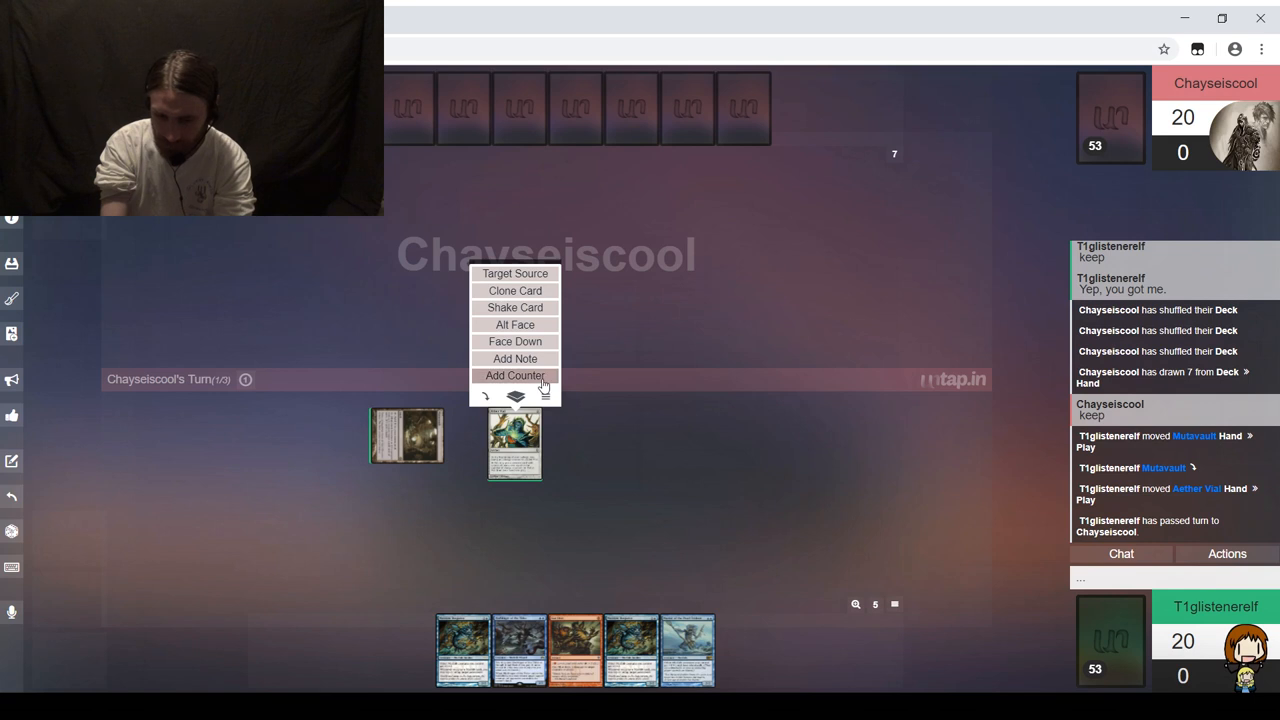
Step: Add a counter to Aether Vial and move Gut Shot from hand into play
left_click(514, 375)
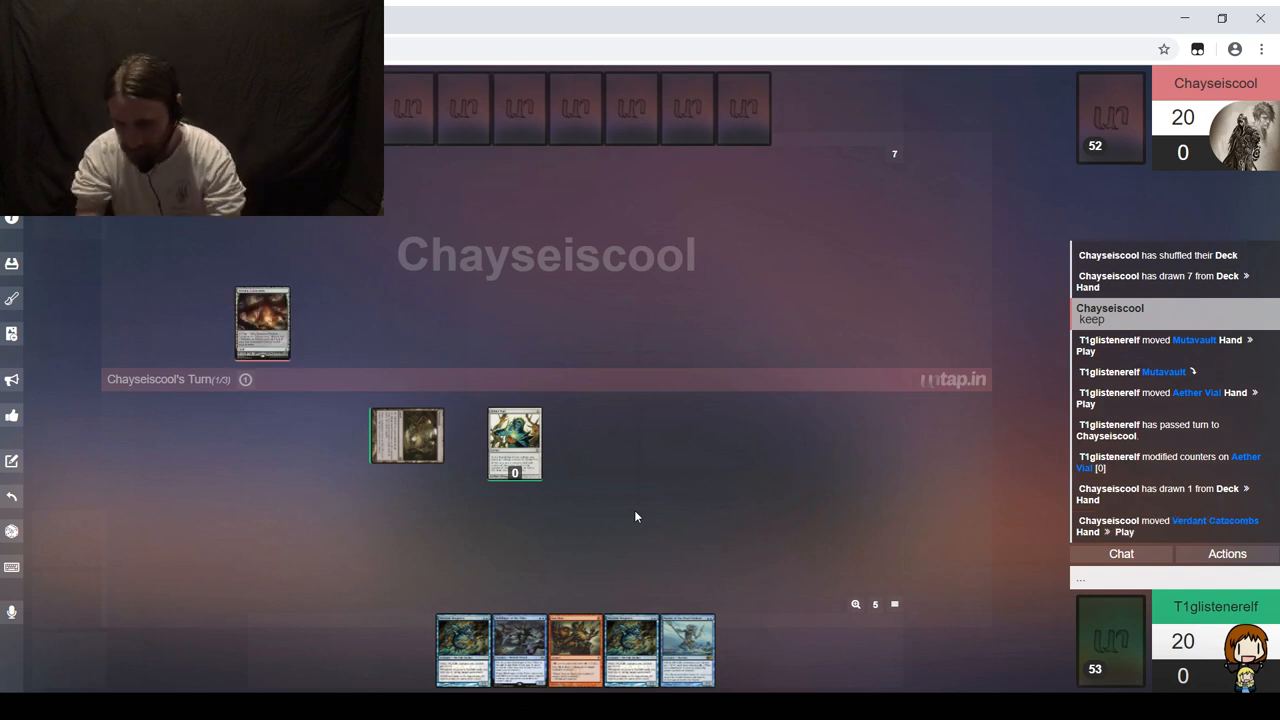
left_click(262, 322)
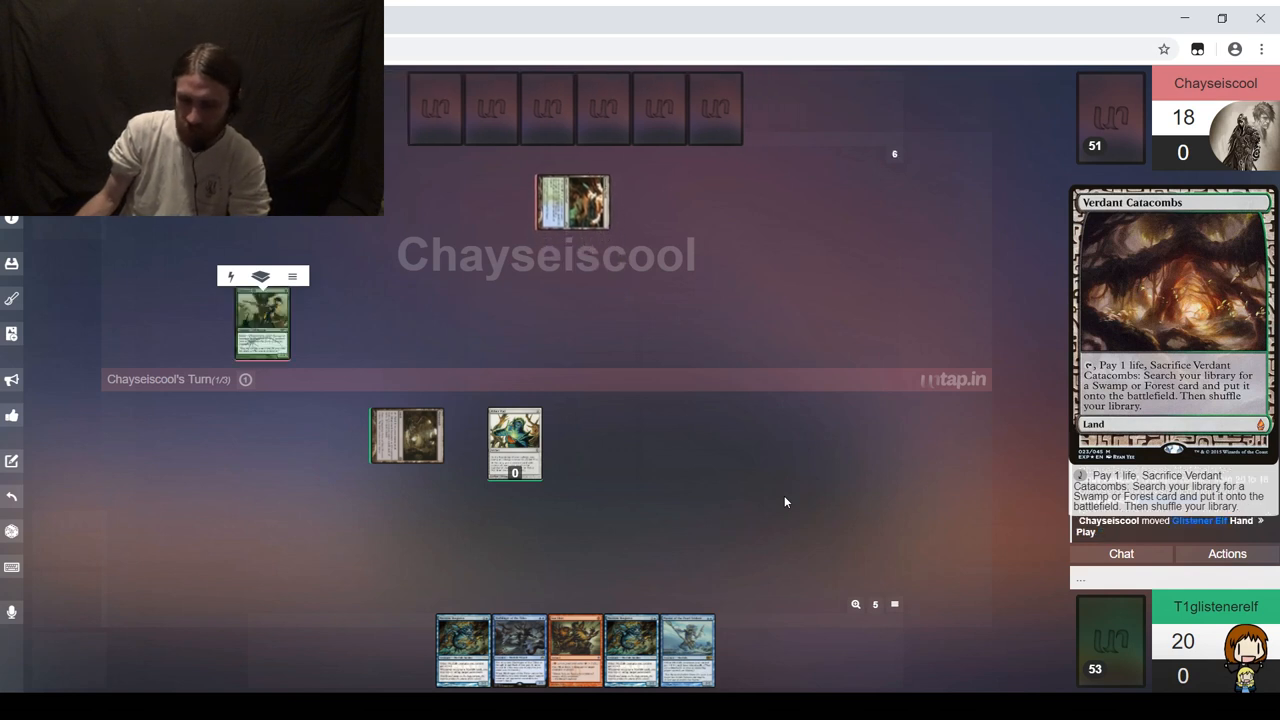
mouse_move(760, 507)
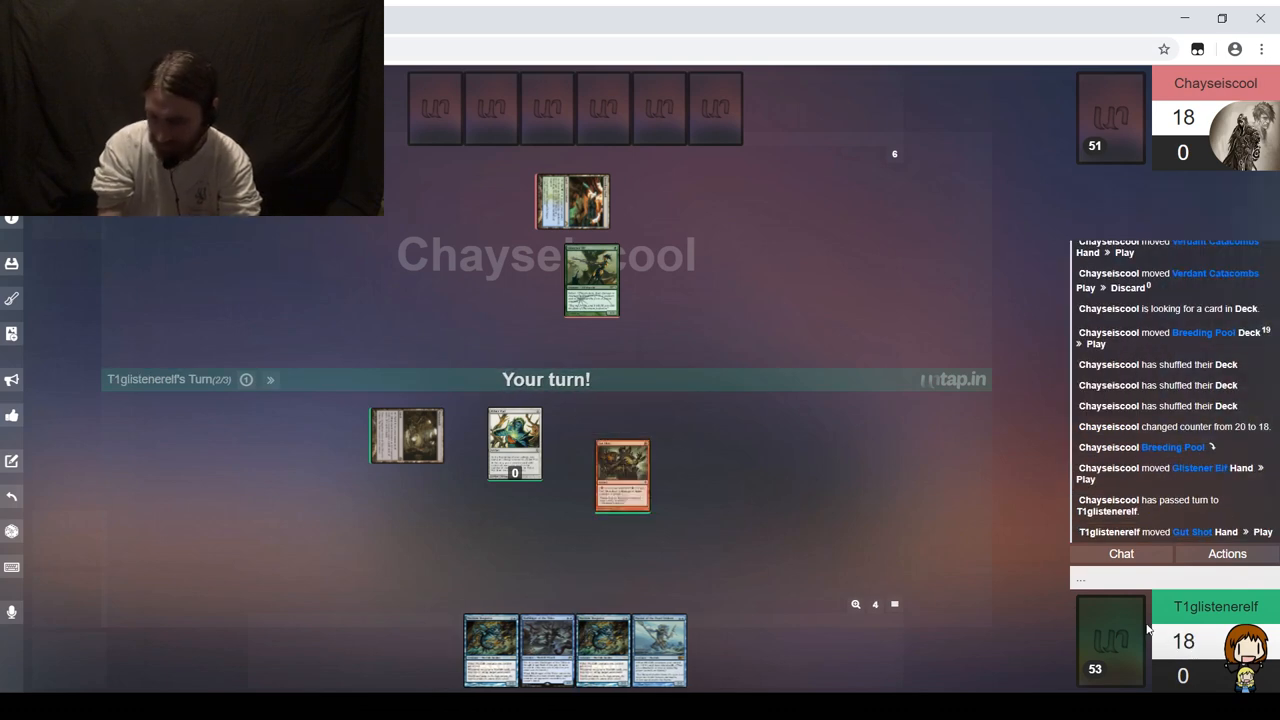
Step: Apologise to the opponent in chat with "I'm sorry, bud."
type("I'm")
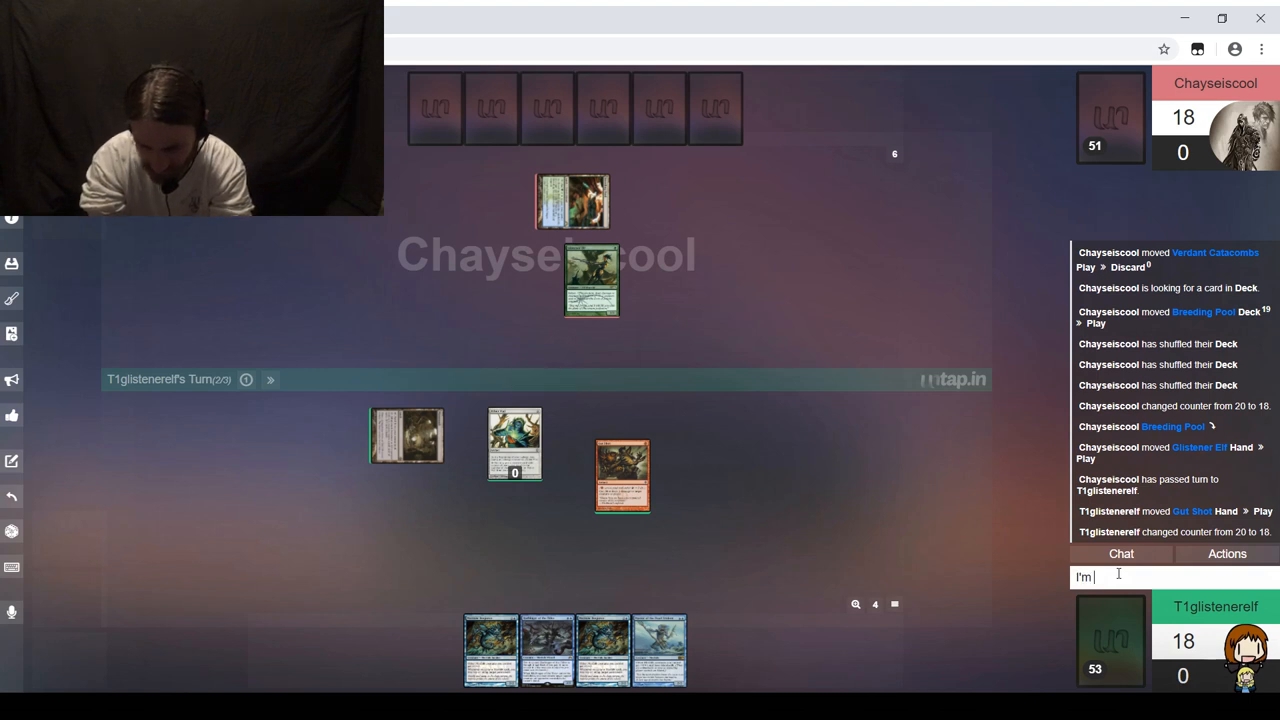
type("sorry, bud")
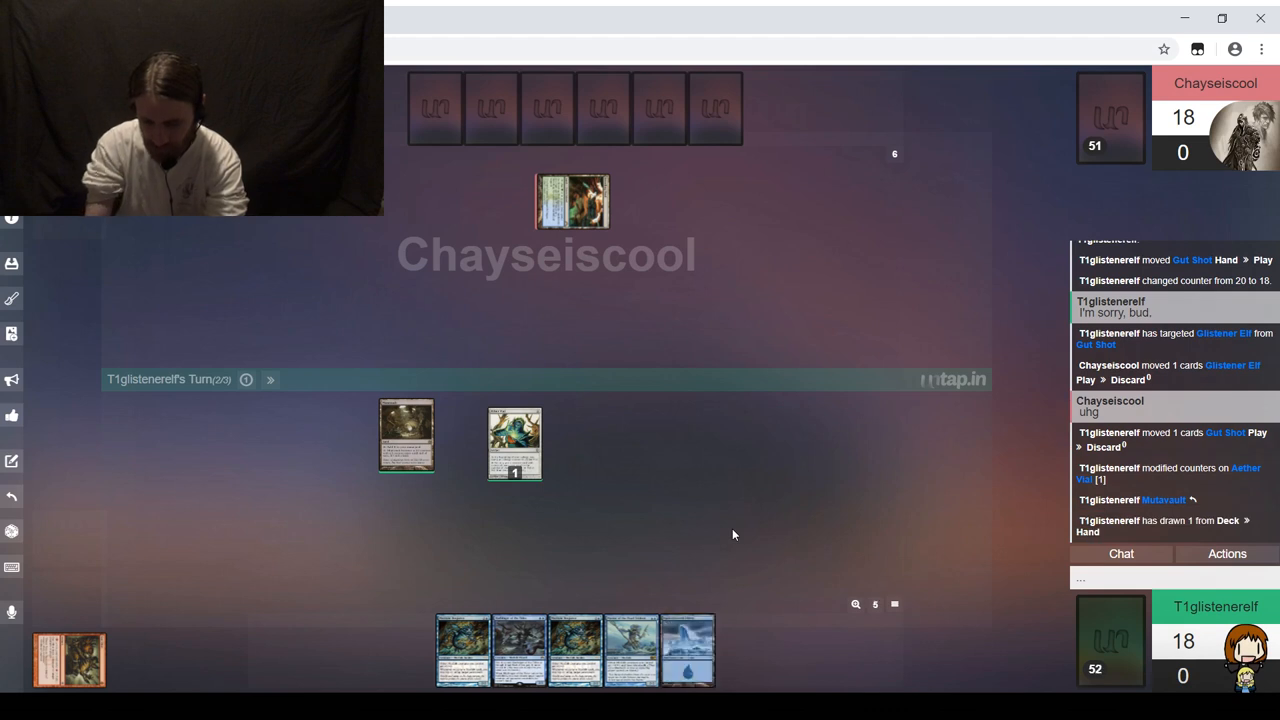
mouse_move(688, 650)
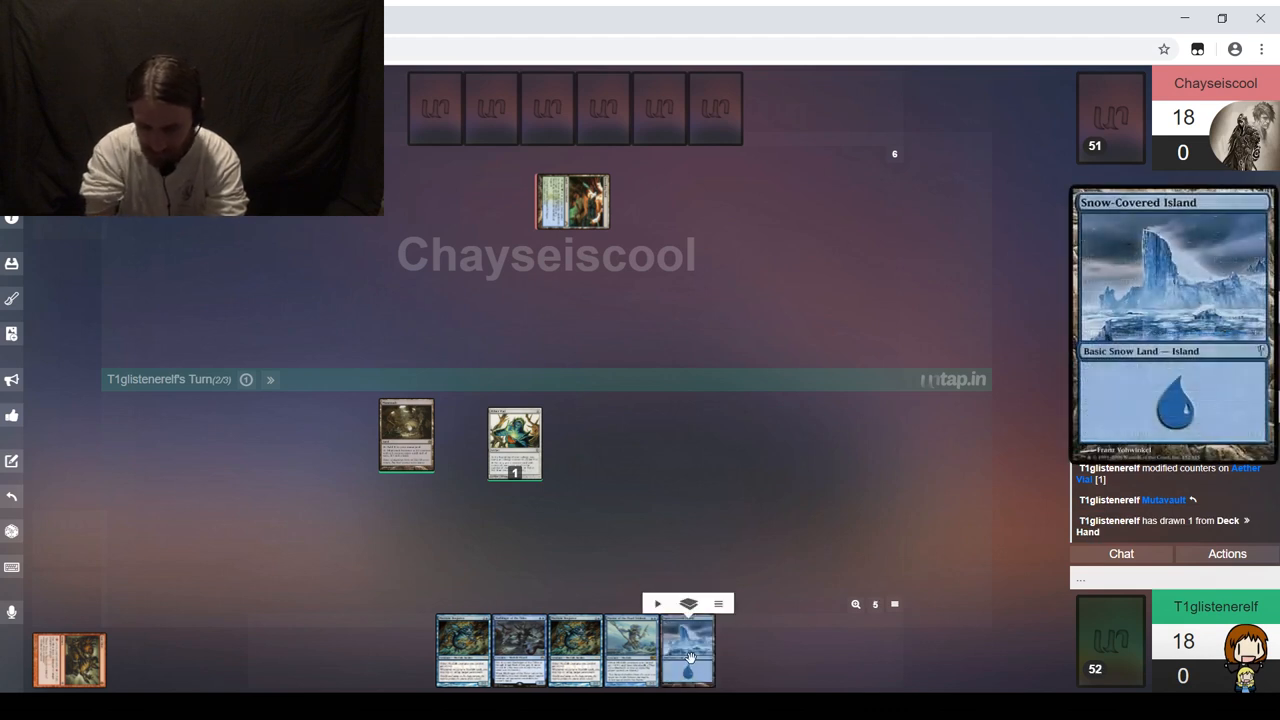
Step: Play and tap a Snow-Covered Island, then start a chat message 'And you should'
left_click_drag(687, 650, 340, 440)
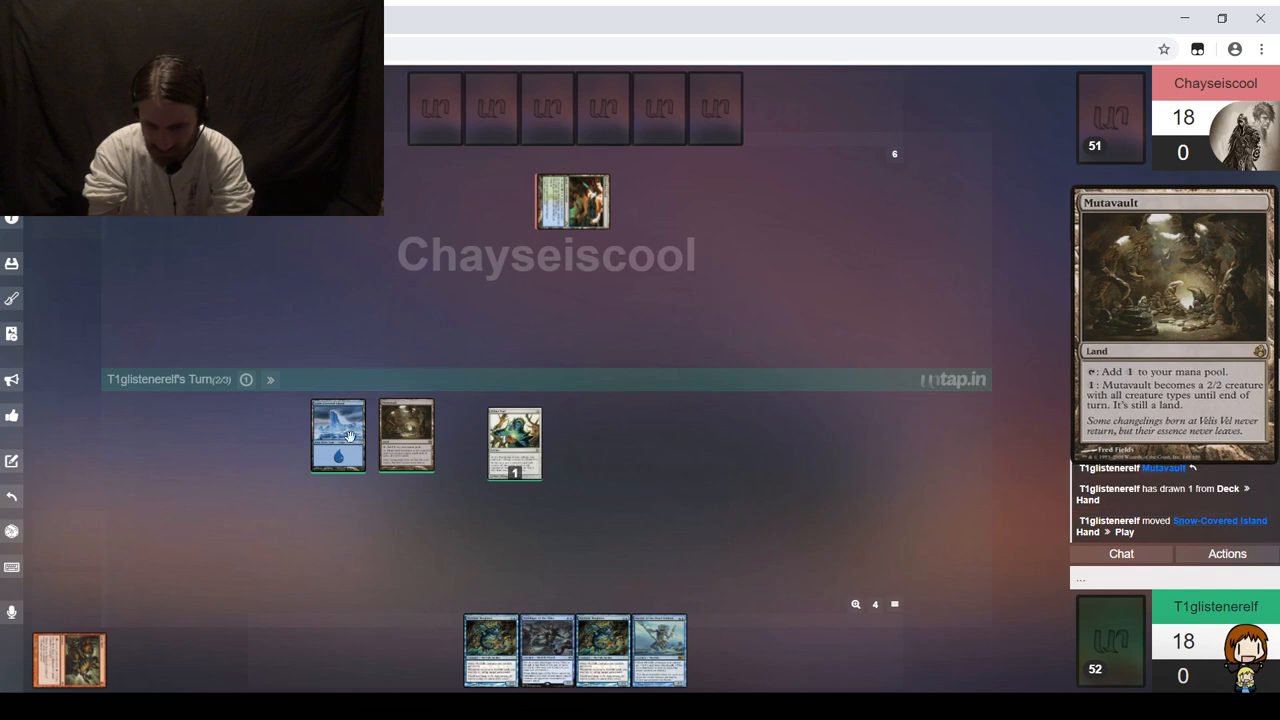
left_click(406, 435)
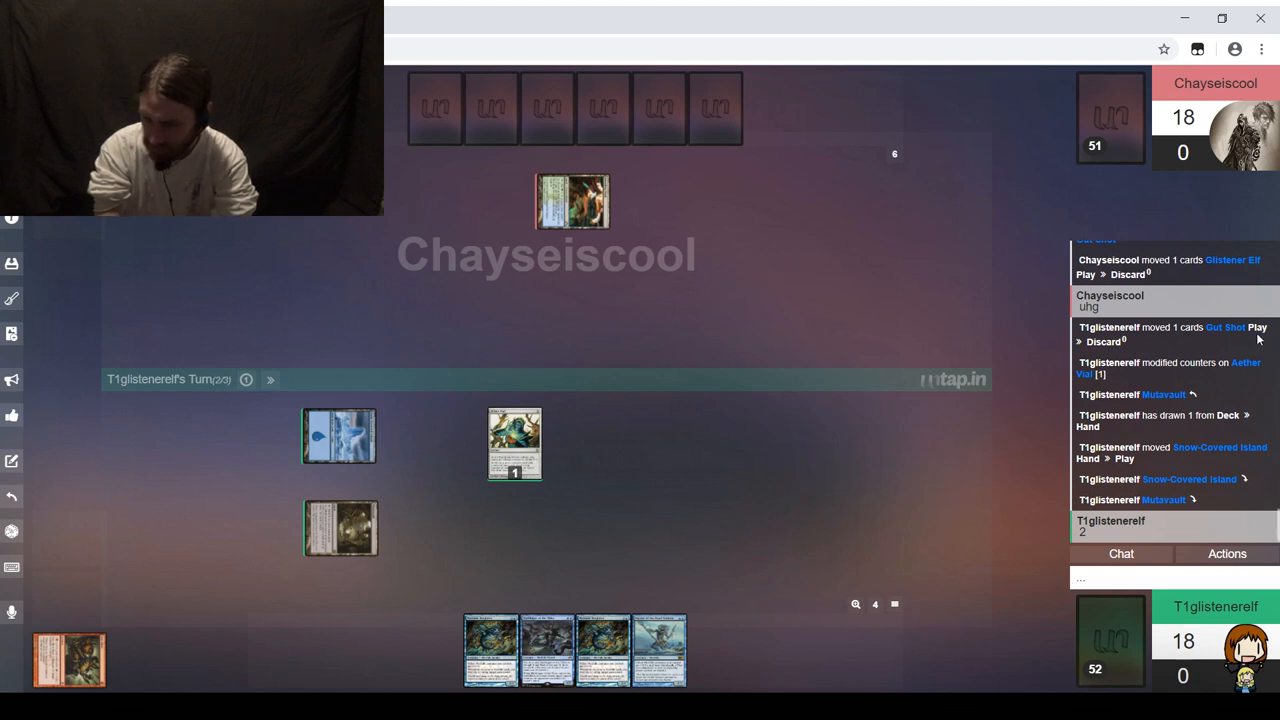
left_click(1120, 577)
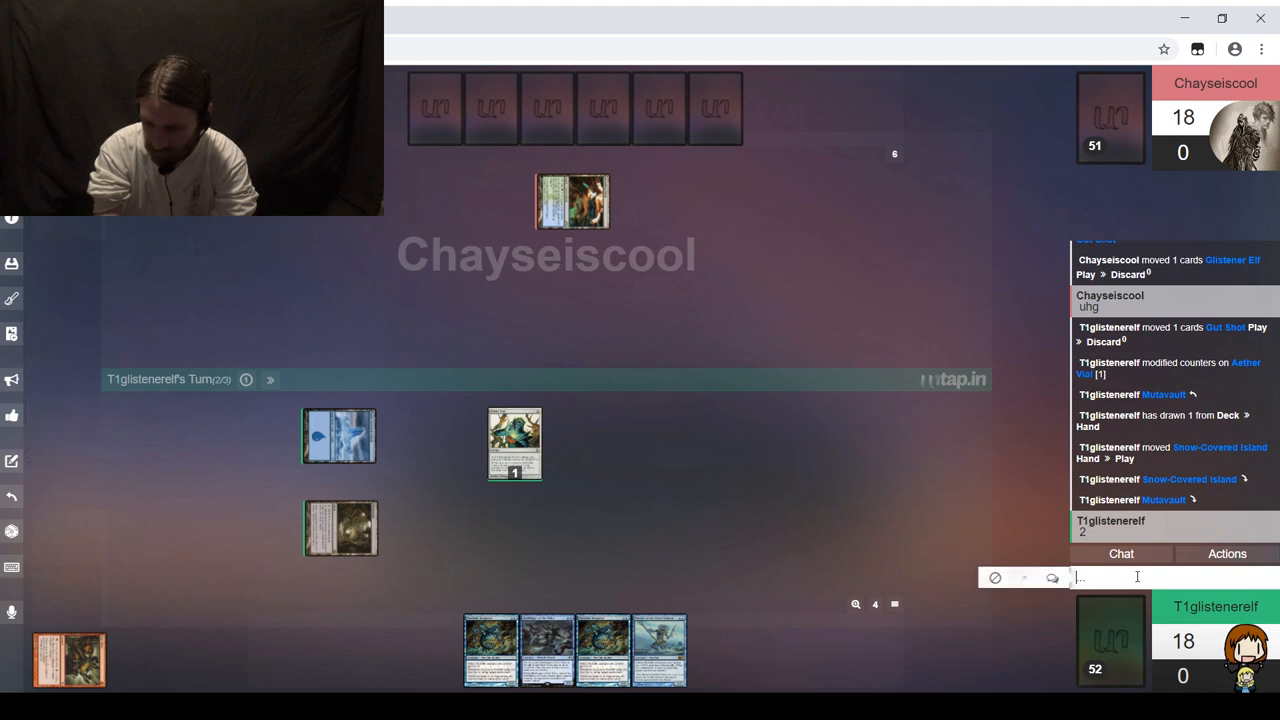
type("And")
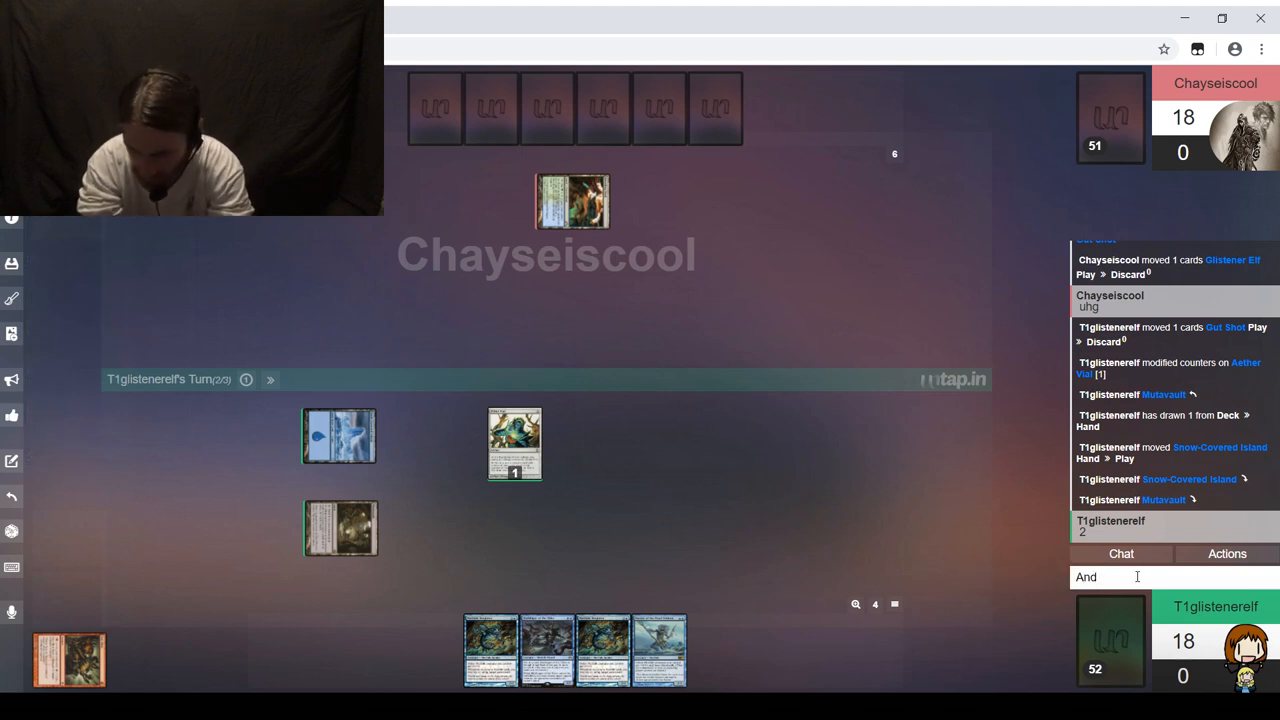
type("you should")
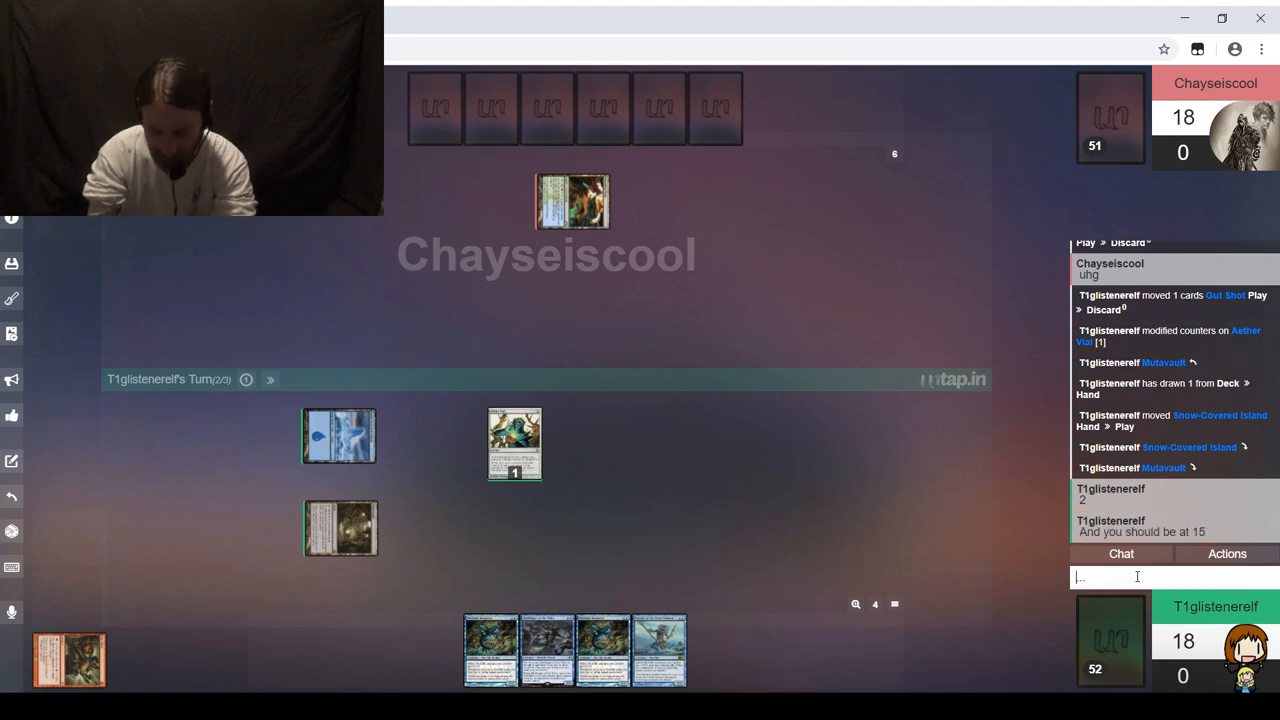
Step: Tell the opponent the damage was 'fetch, shock, combat', then add 'It's all' good and 'No'
type("fetch, shock")
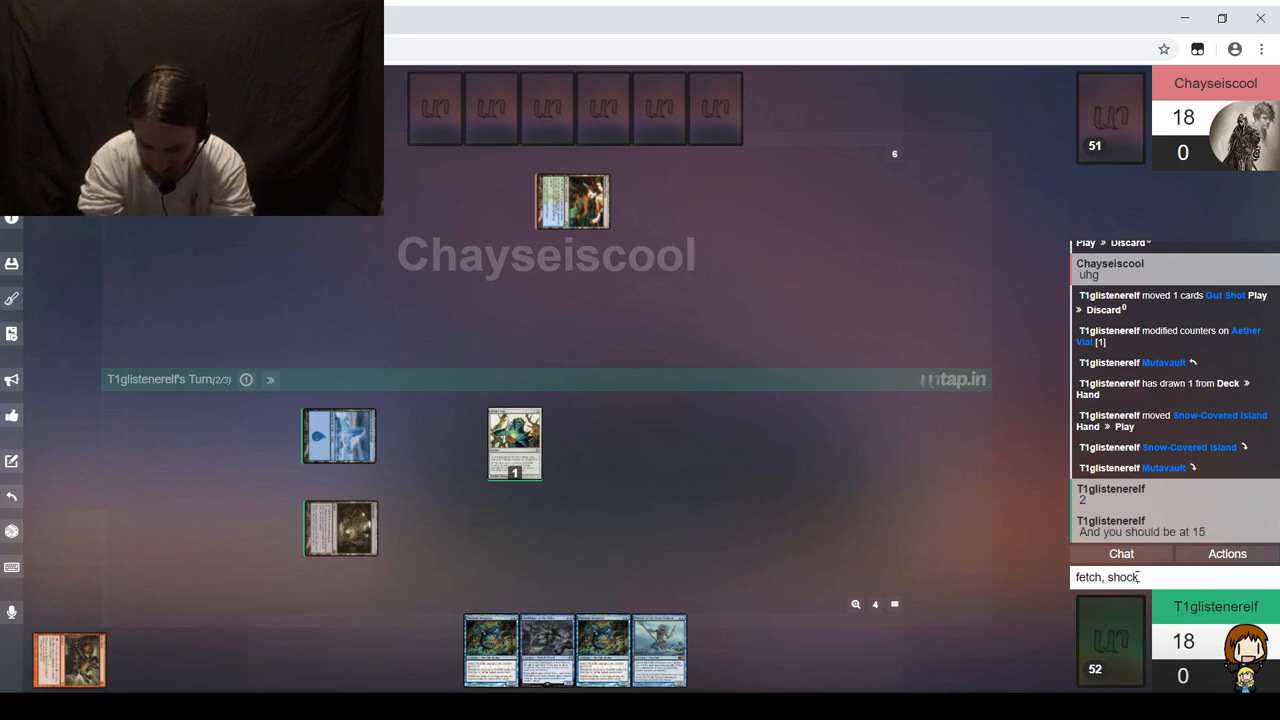
type("2")
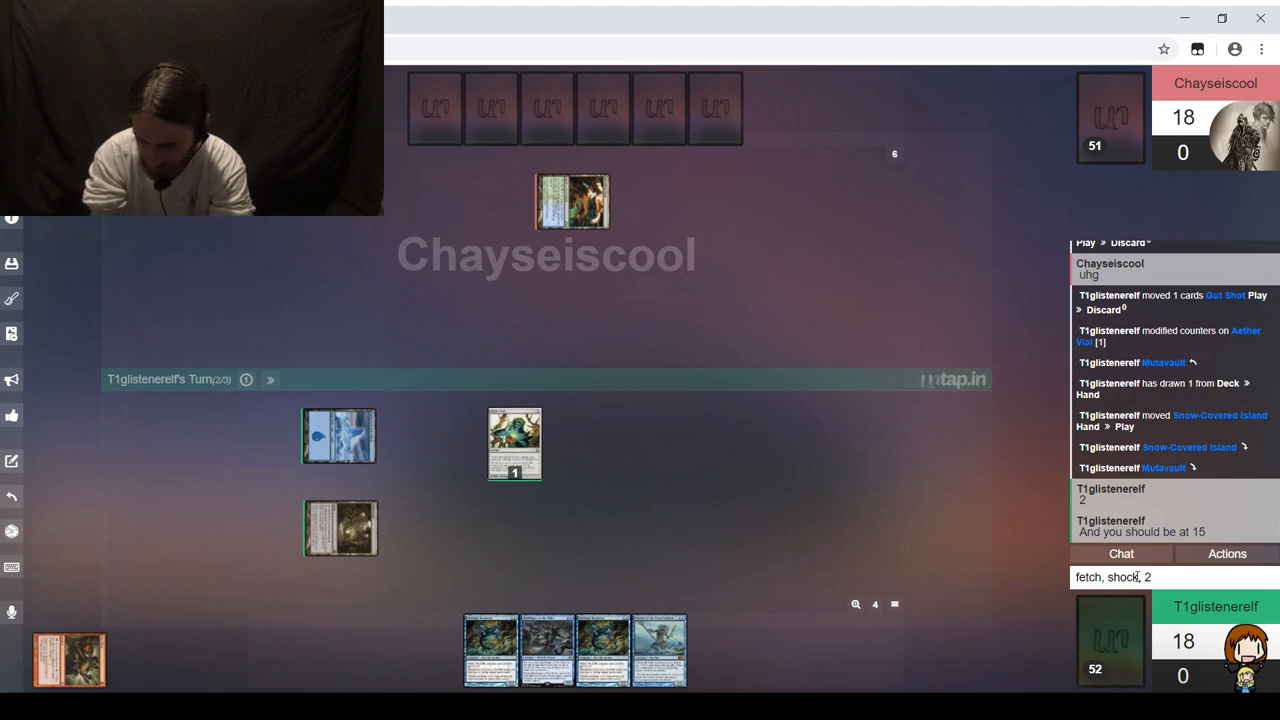
type("combat")
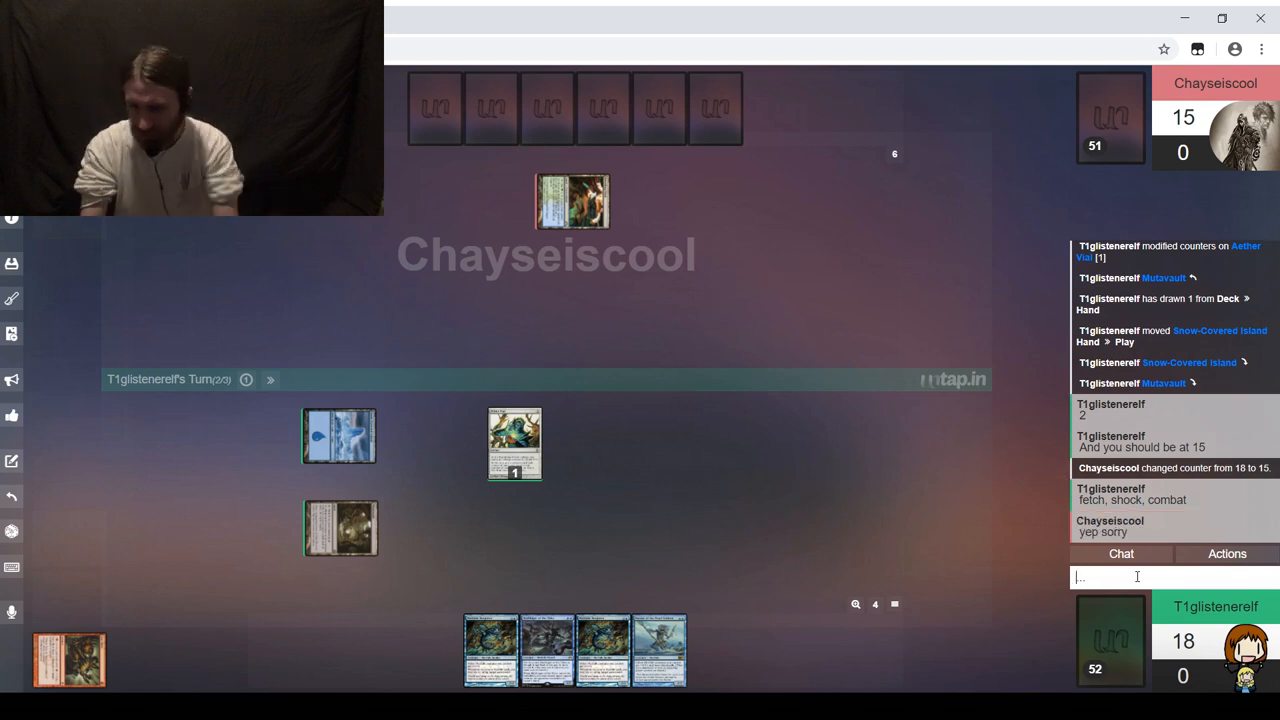
type("It's all")
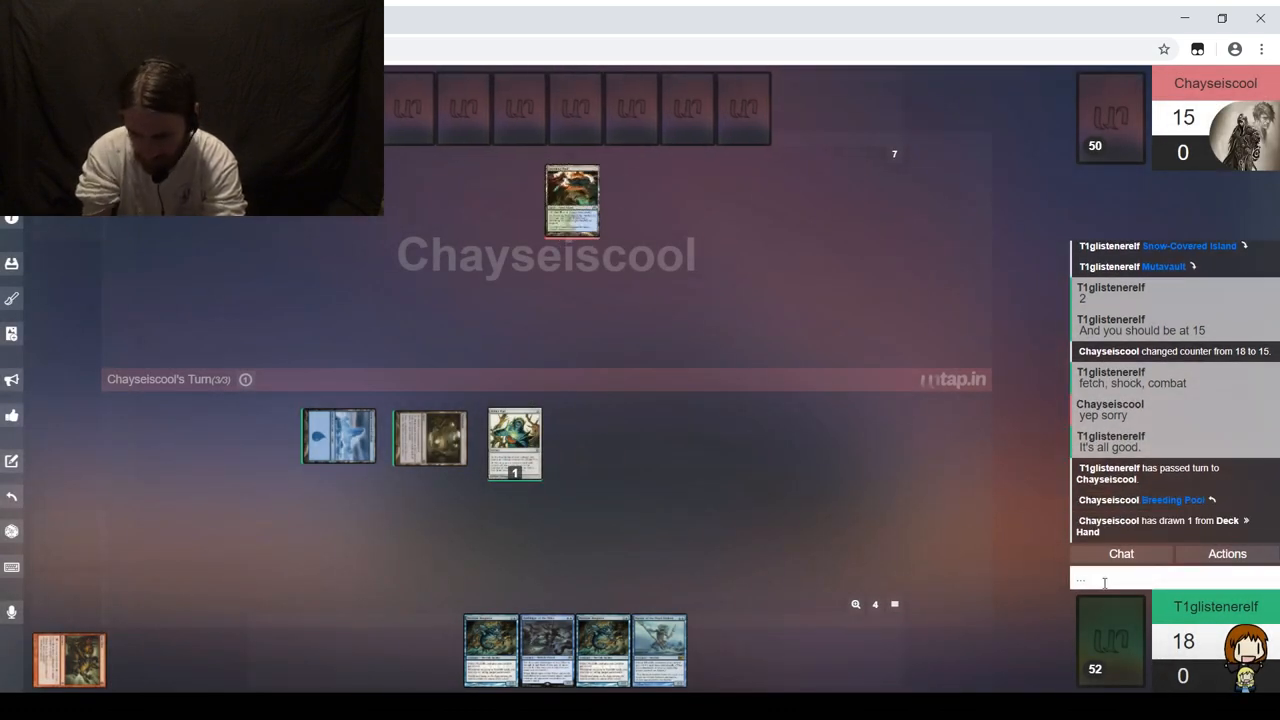
type("No")
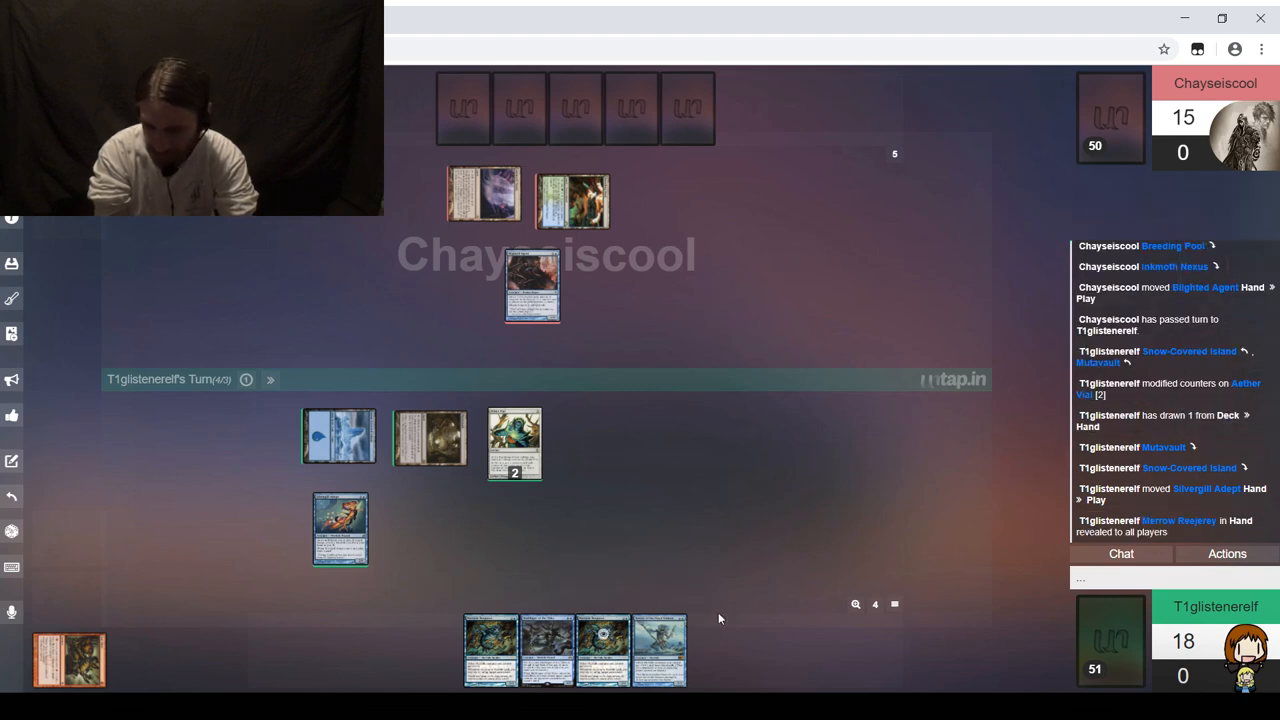
mouse_move(705, 542)
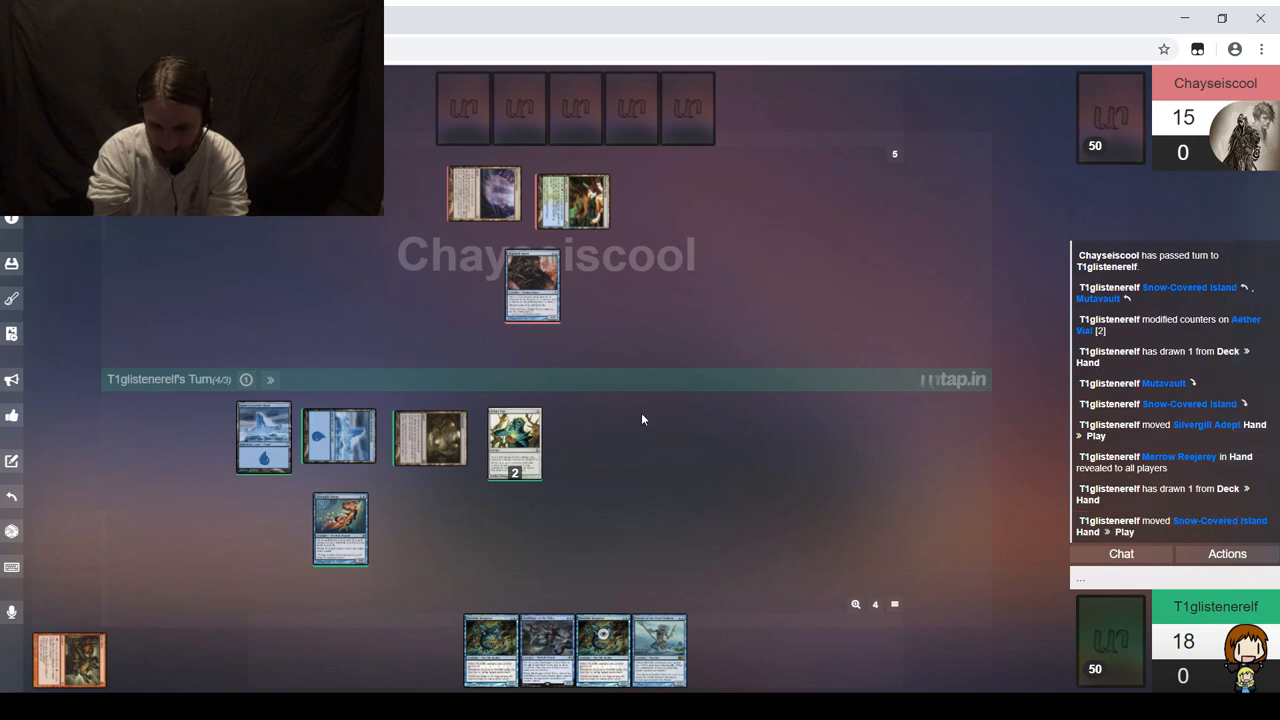
mouse_move(389, 422)
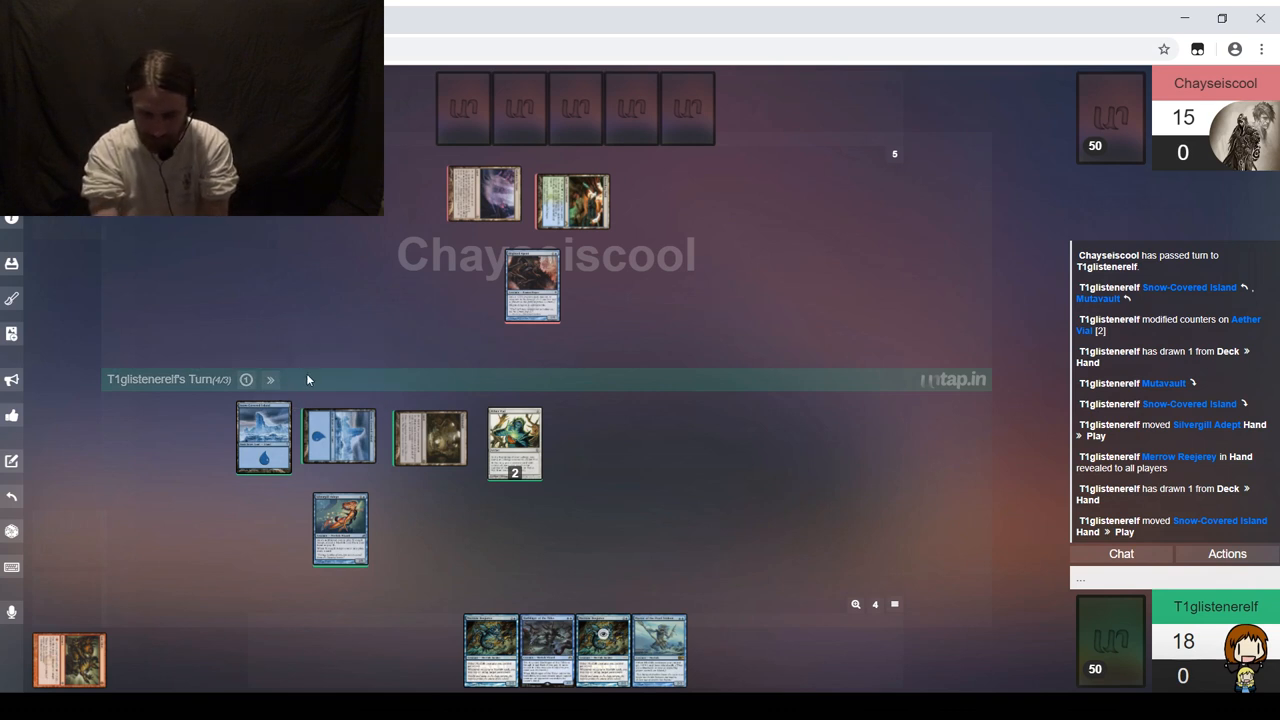
mouse_move(342, 399)
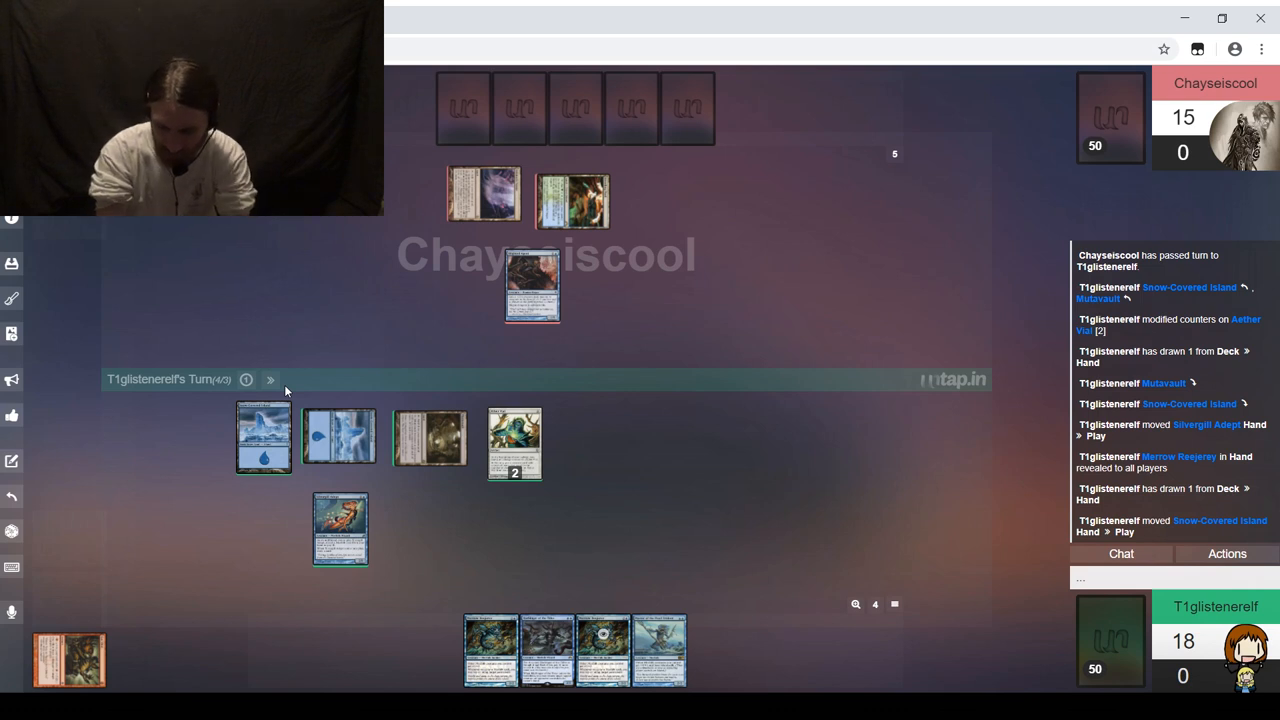
mouse_move(270, 380)
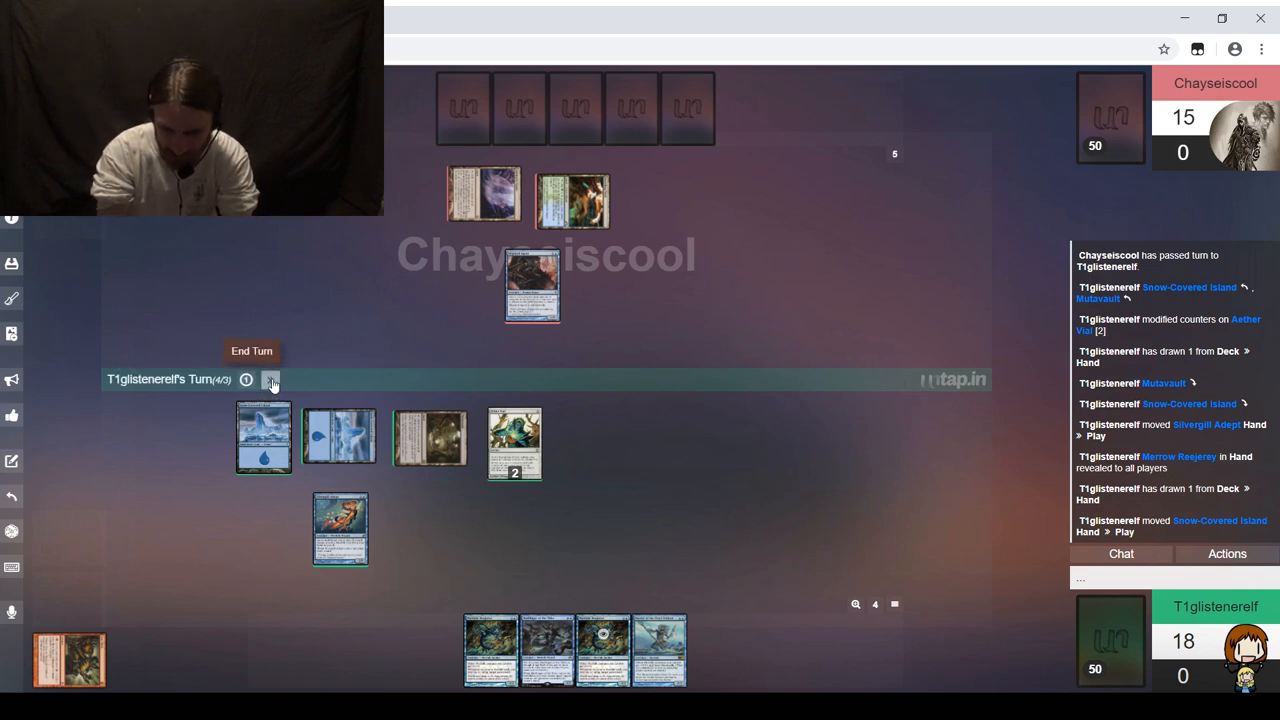
Step: End the turn and pass it to the opponent
left_click(271, 379)
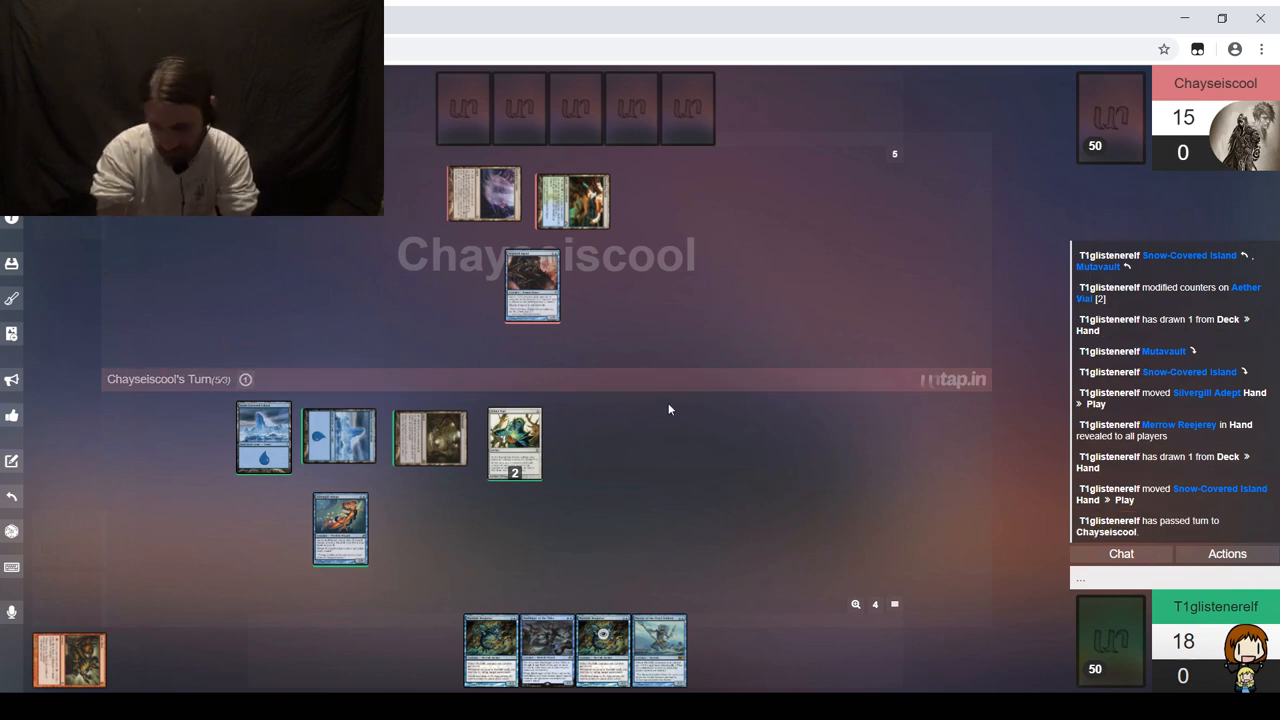
mouse_move(740, 445)
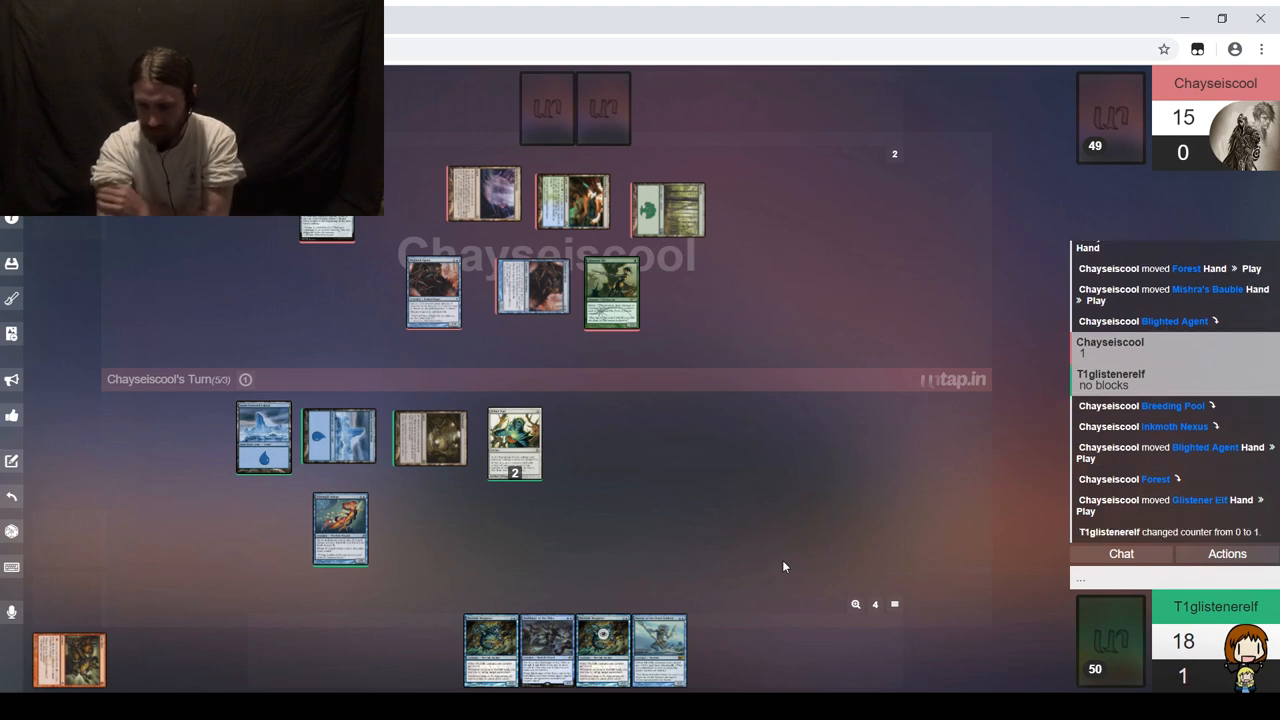
Step: Reply 'jeez' in chat as the opponent requests to see your top card
type("je")
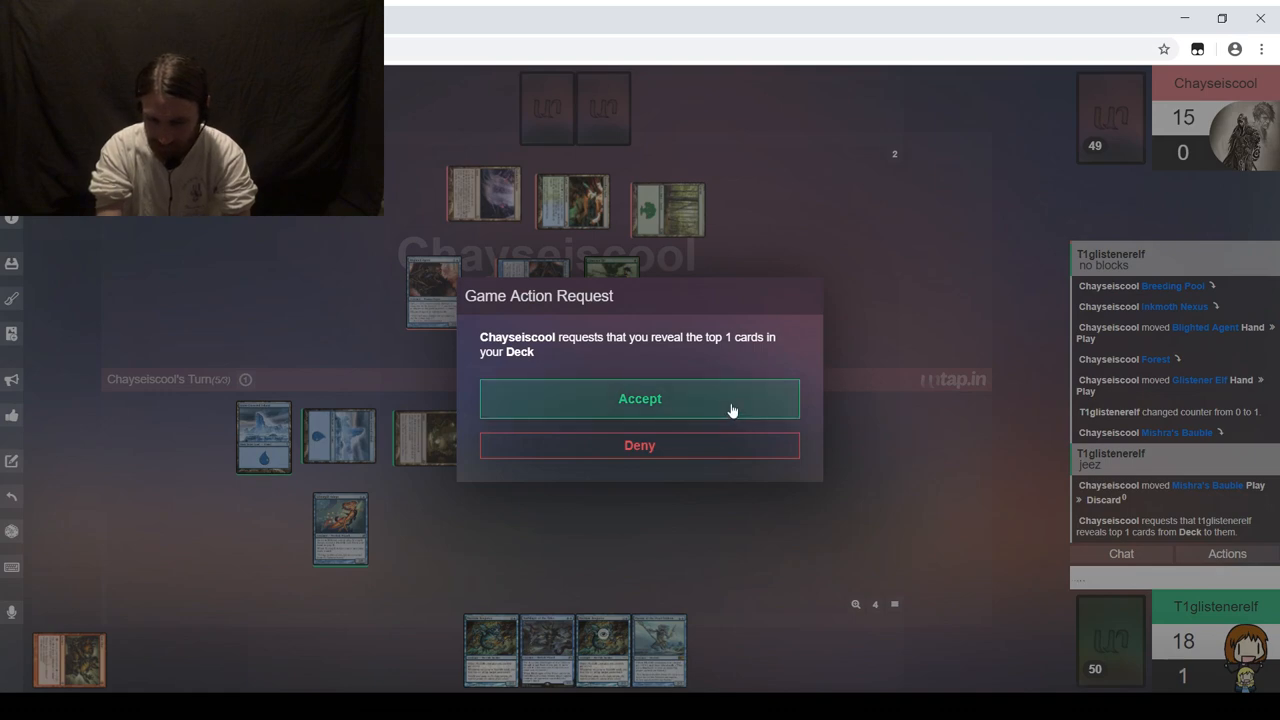
Step: Accept the Game Action Request so the opponent sees the top card of your deck
left_click(639, 398)
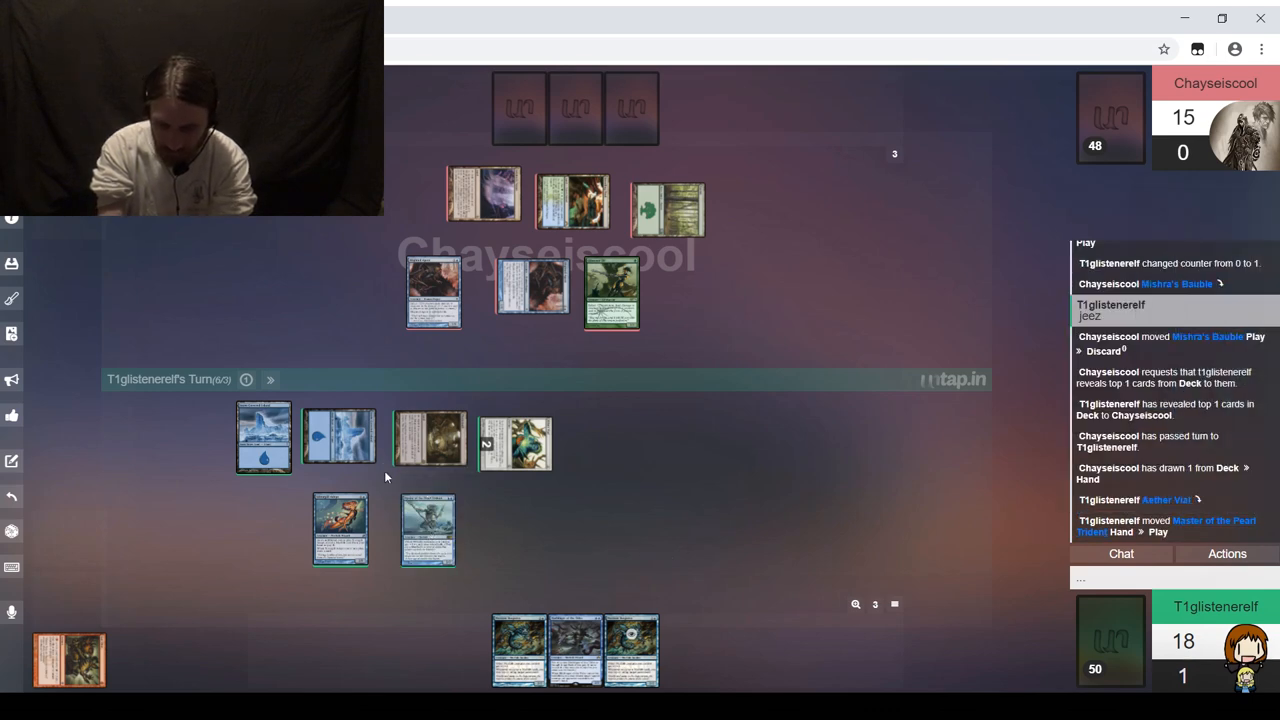
mouse_move(270, 380)
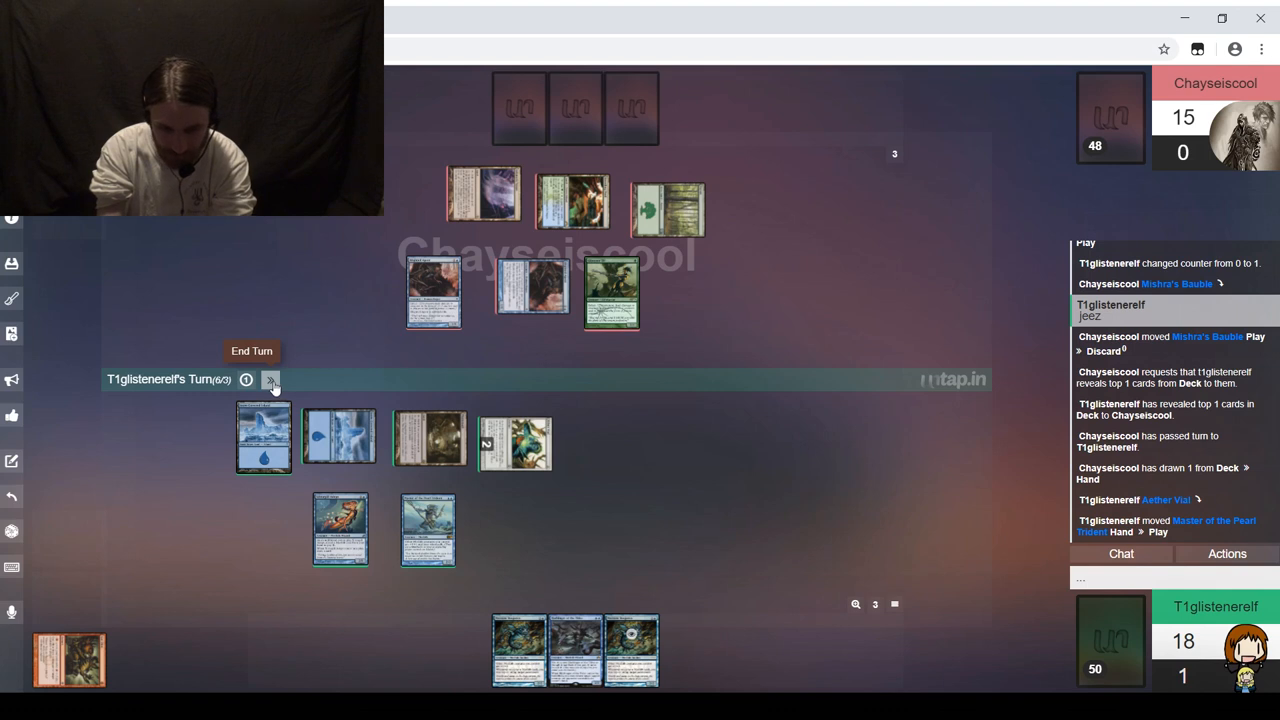
mouse_move(717, 613)
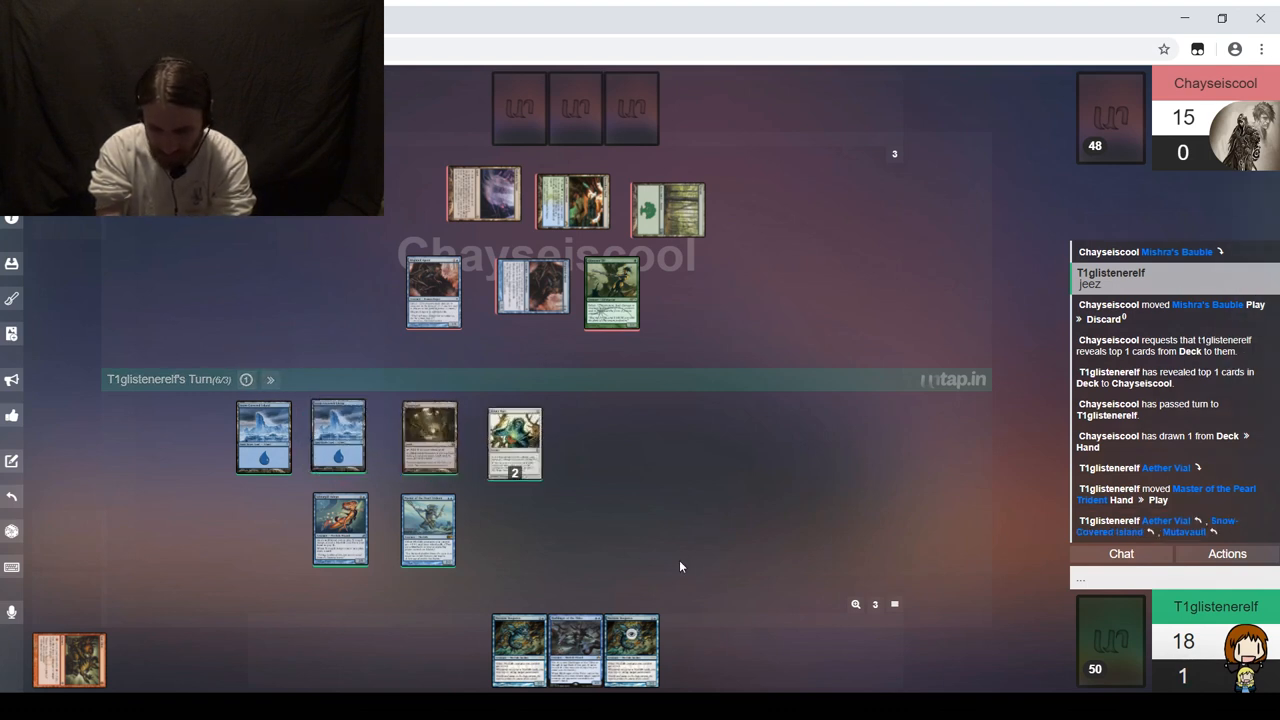
mouse_move(657, 552)
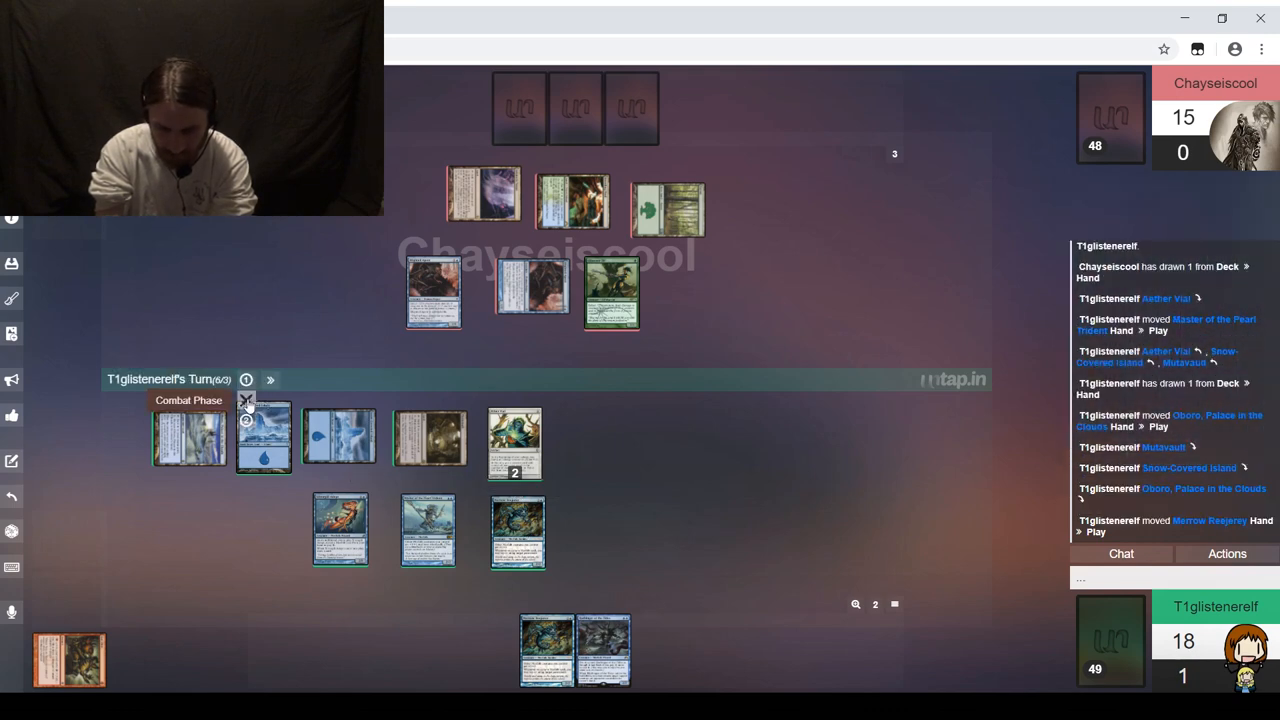
mouse_move(340, 528)
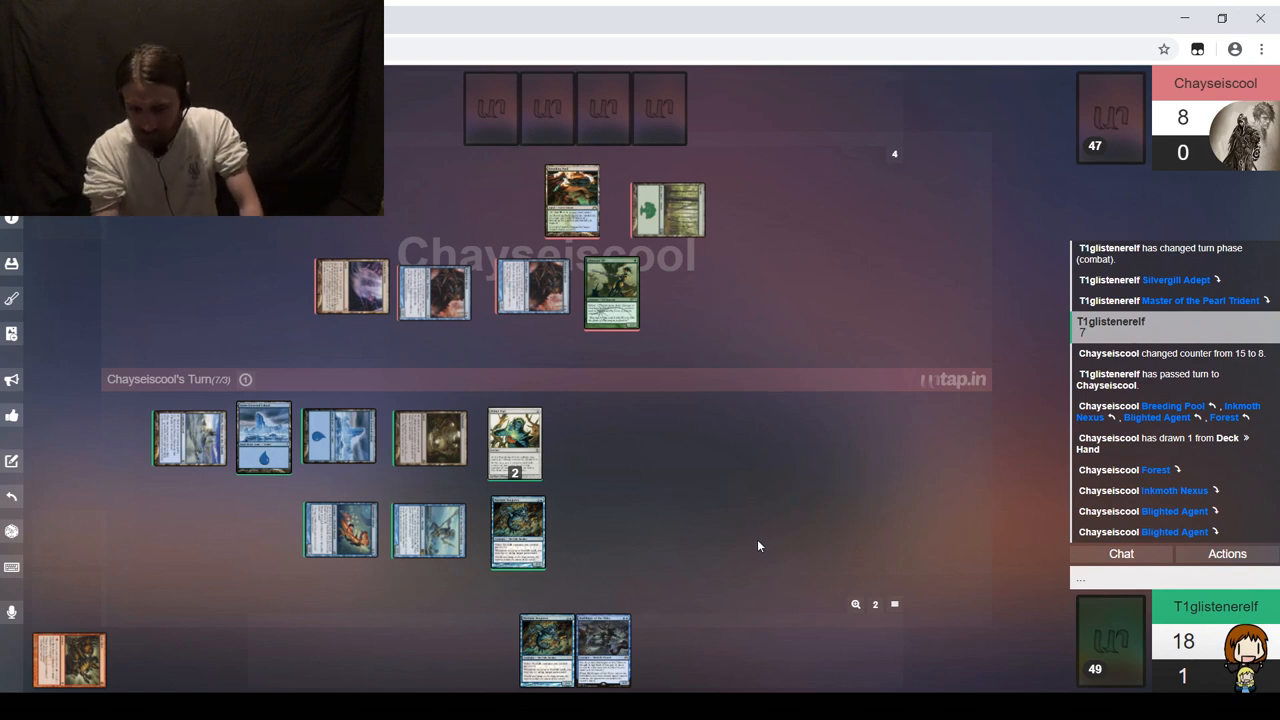
mouse_move(767, 528)
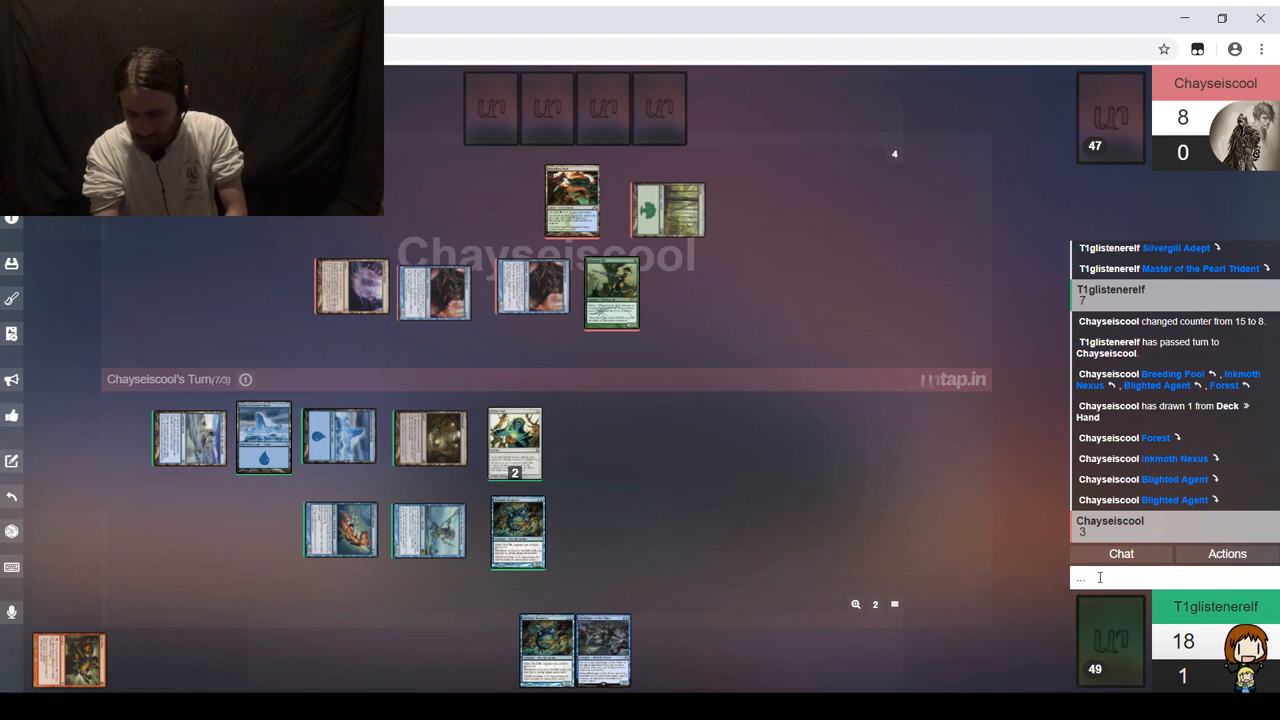
Step: Post 'no blocks' in the chat to the opponent
type("no blocks")
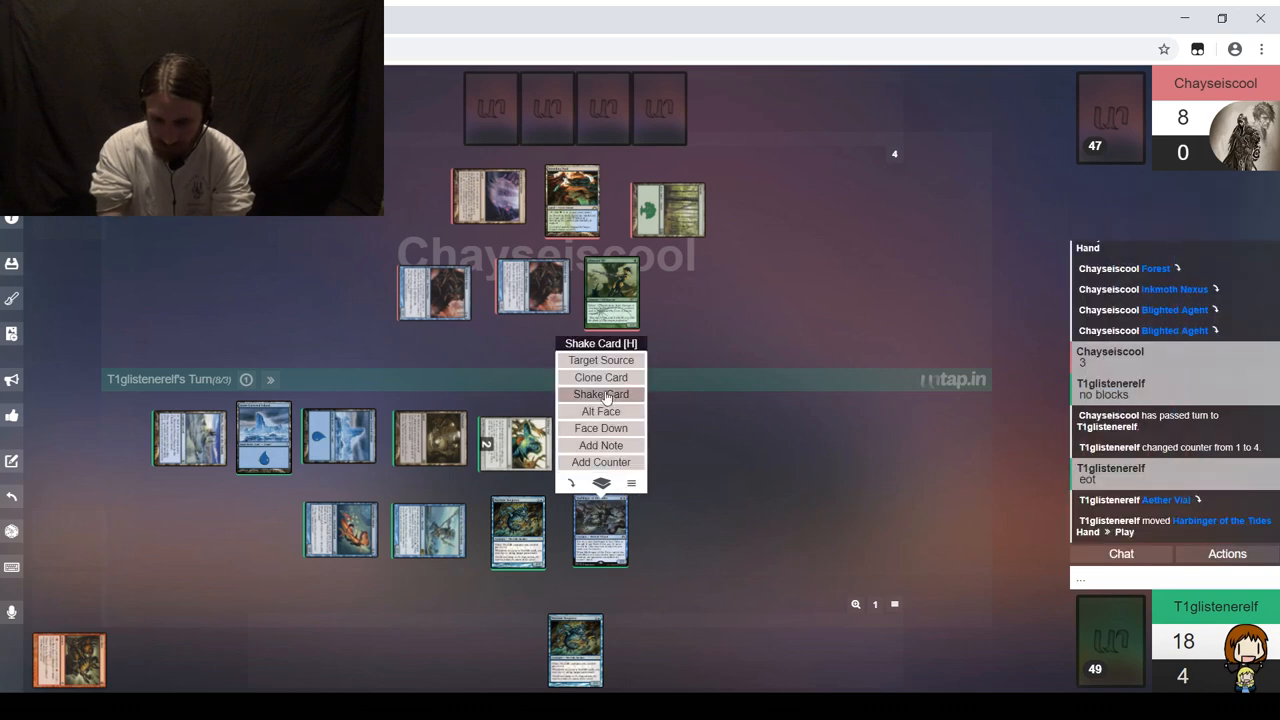
Step: Target the opponent's creature with Harbinger of the Tides, then play the remaining Merfolk card into play
left_click_drag(600, 530, 490, 195)
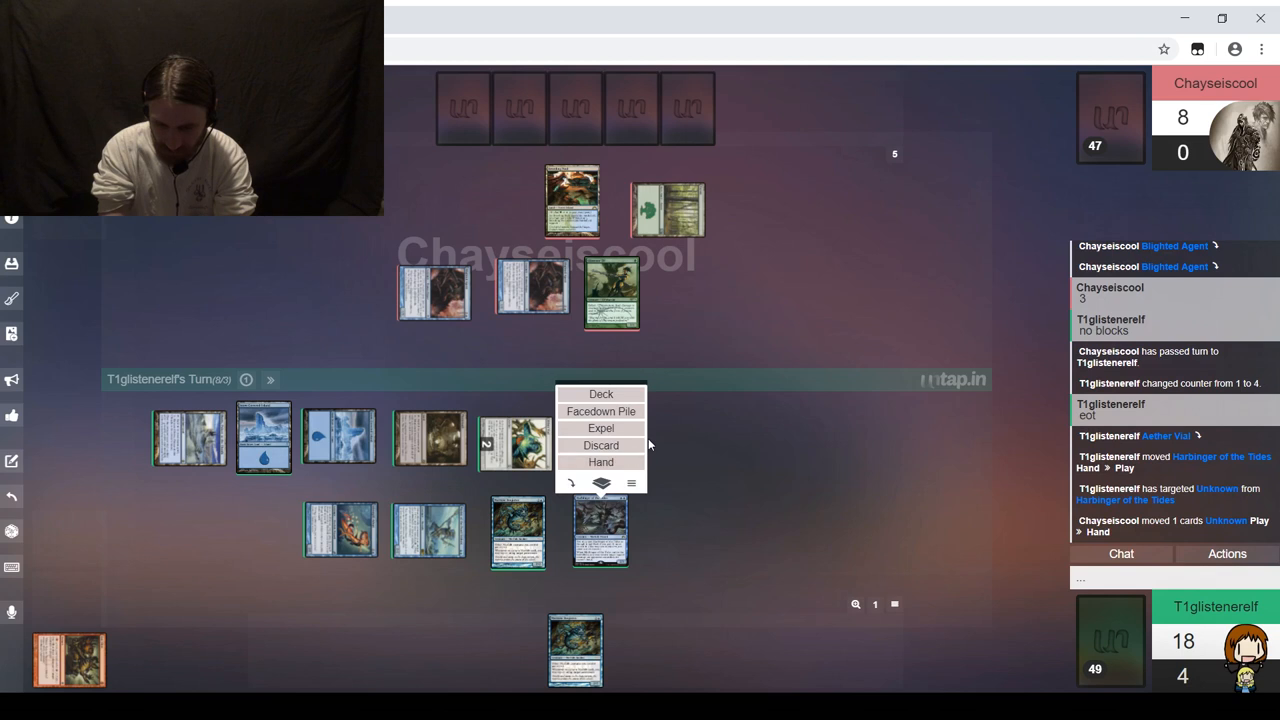
left_click(738, 448)
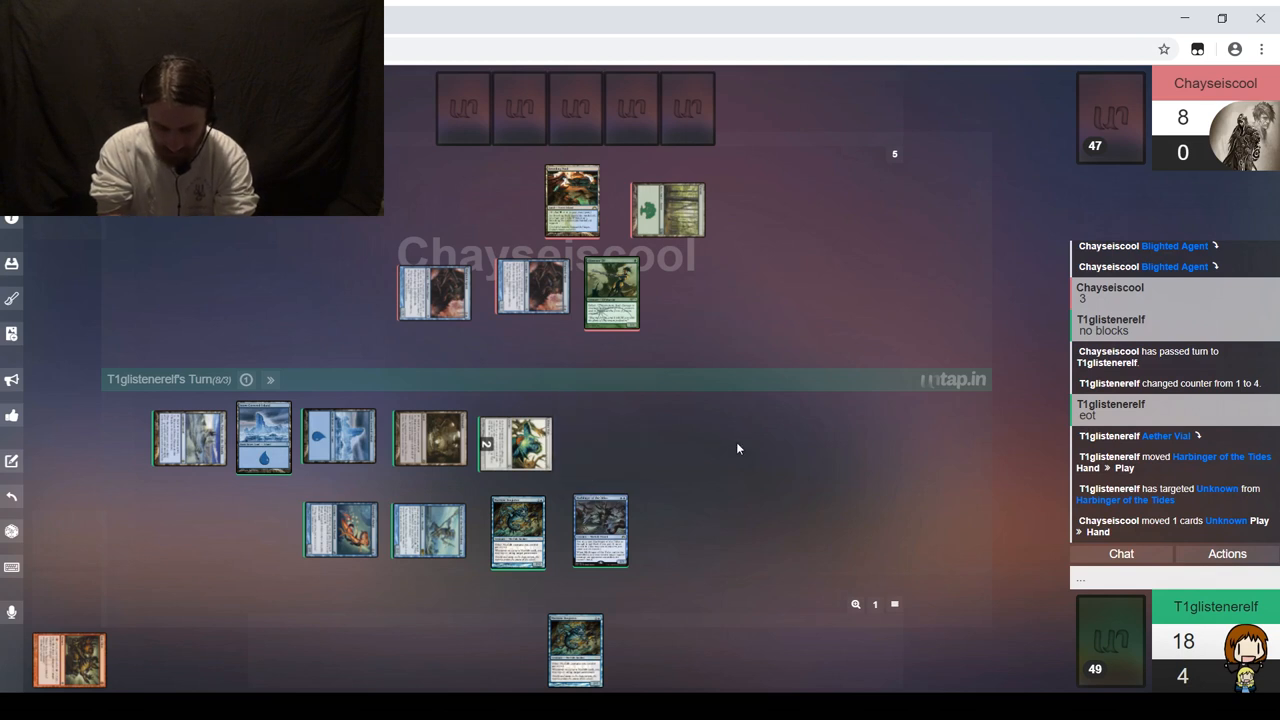
mouse_move(700, 443)
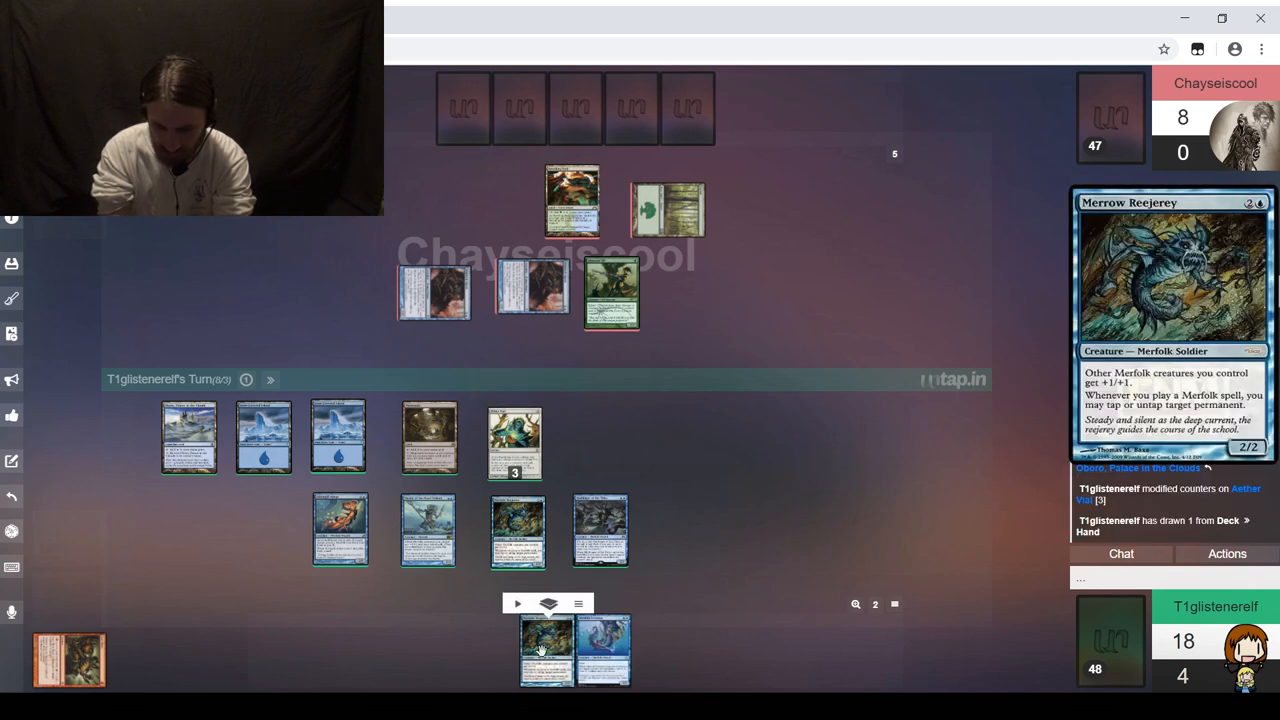
left_click(515, 437)
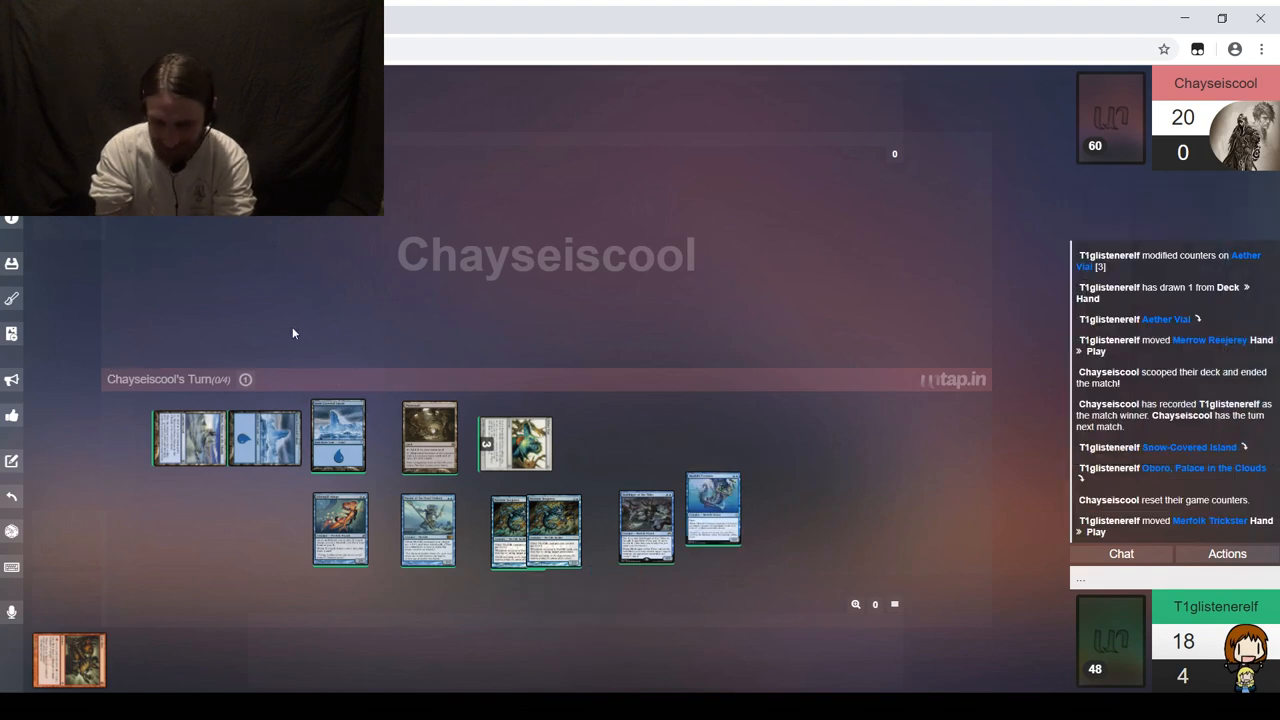
Step: Scoop all cards and start a new game with a fresh seven-card hand at 20 life
left_click(11, 299)
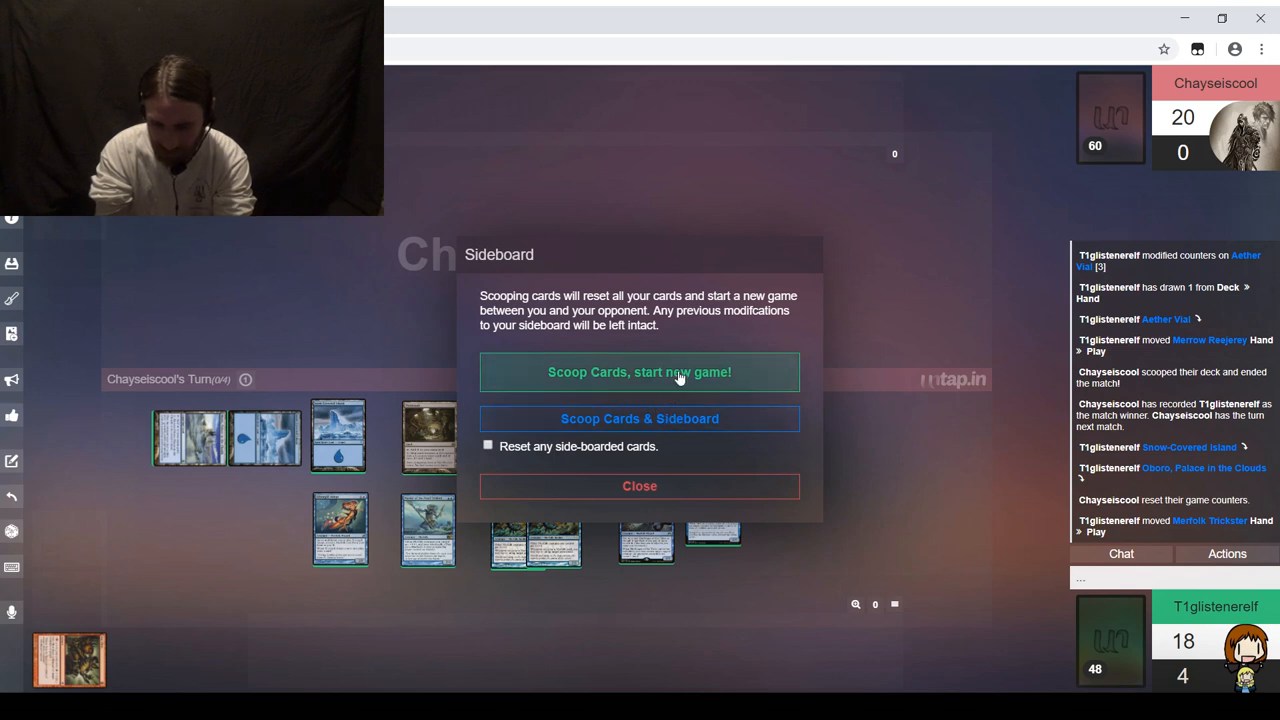
left_click(639, 372)
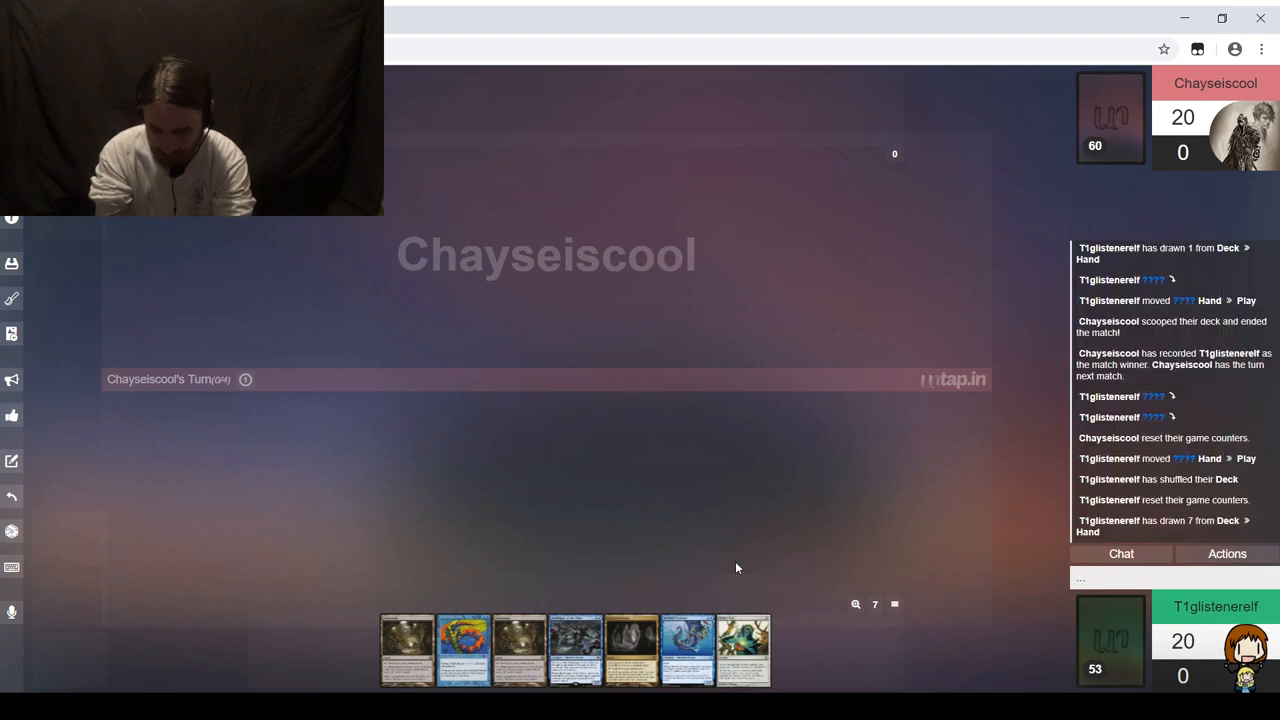
Step: Keep the opening hand and place the Snow-Covered Island onto the battlefield
type("Keep")
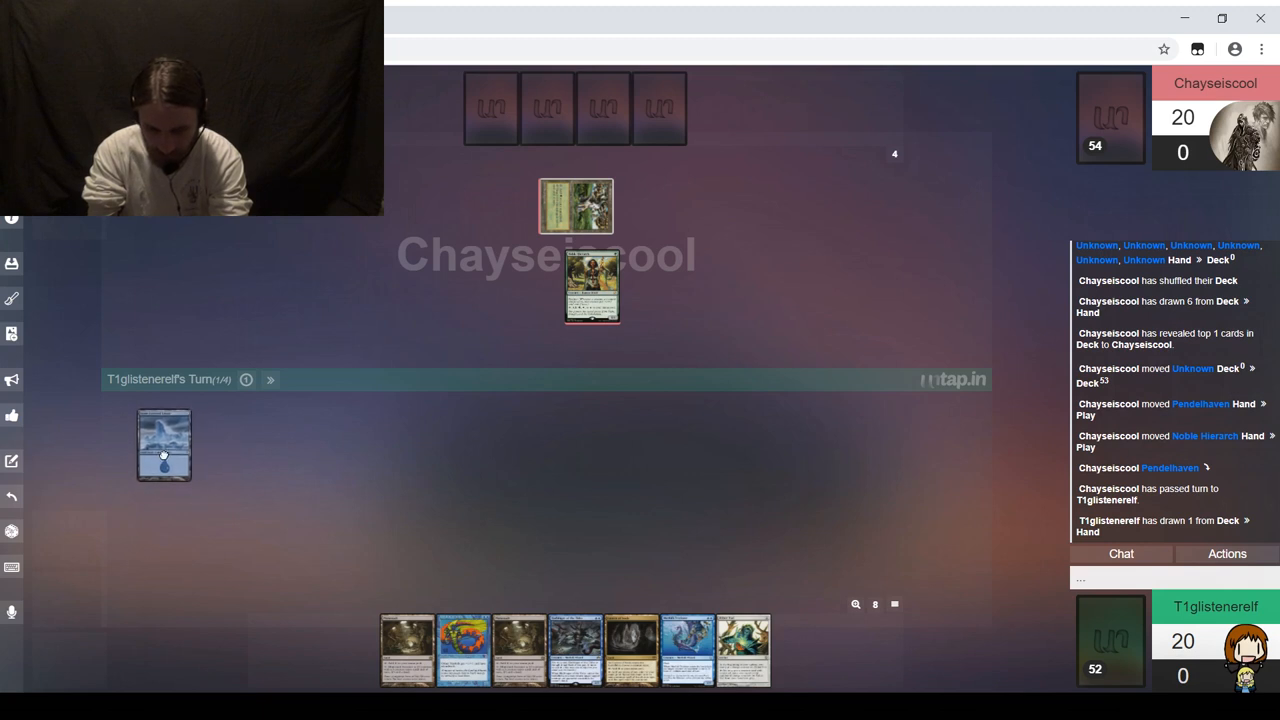
left_click_drag(164, 445, 330, 556)
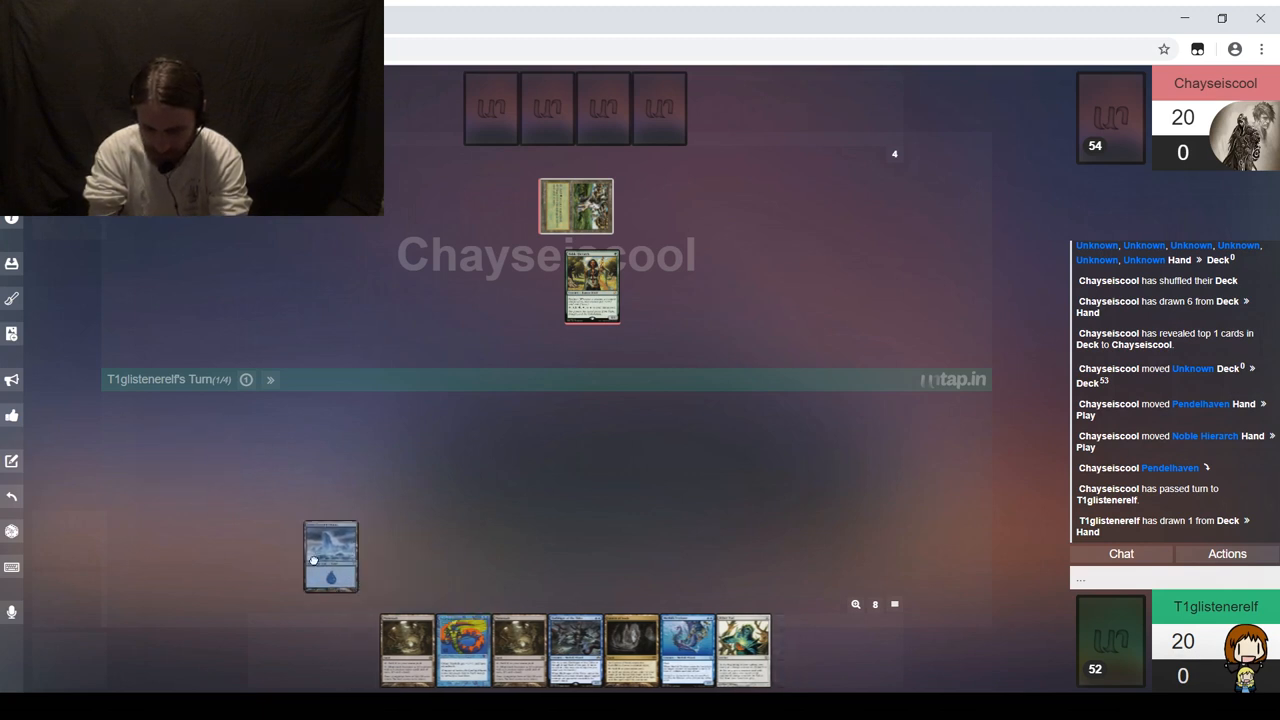
left_click_drag(330, 557, 164, 453)
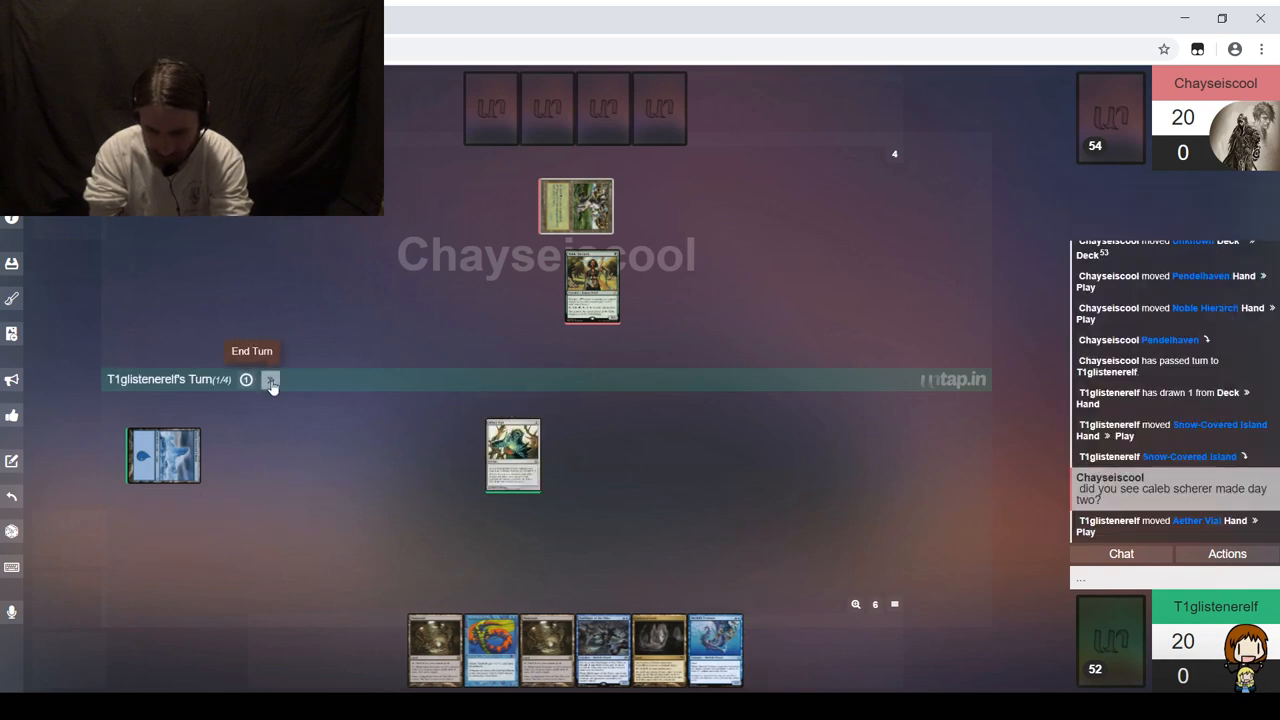
Step: Pass the turn and post 'Not a 1/1 for Pendelhaven' in chat
left_click(270, 379)
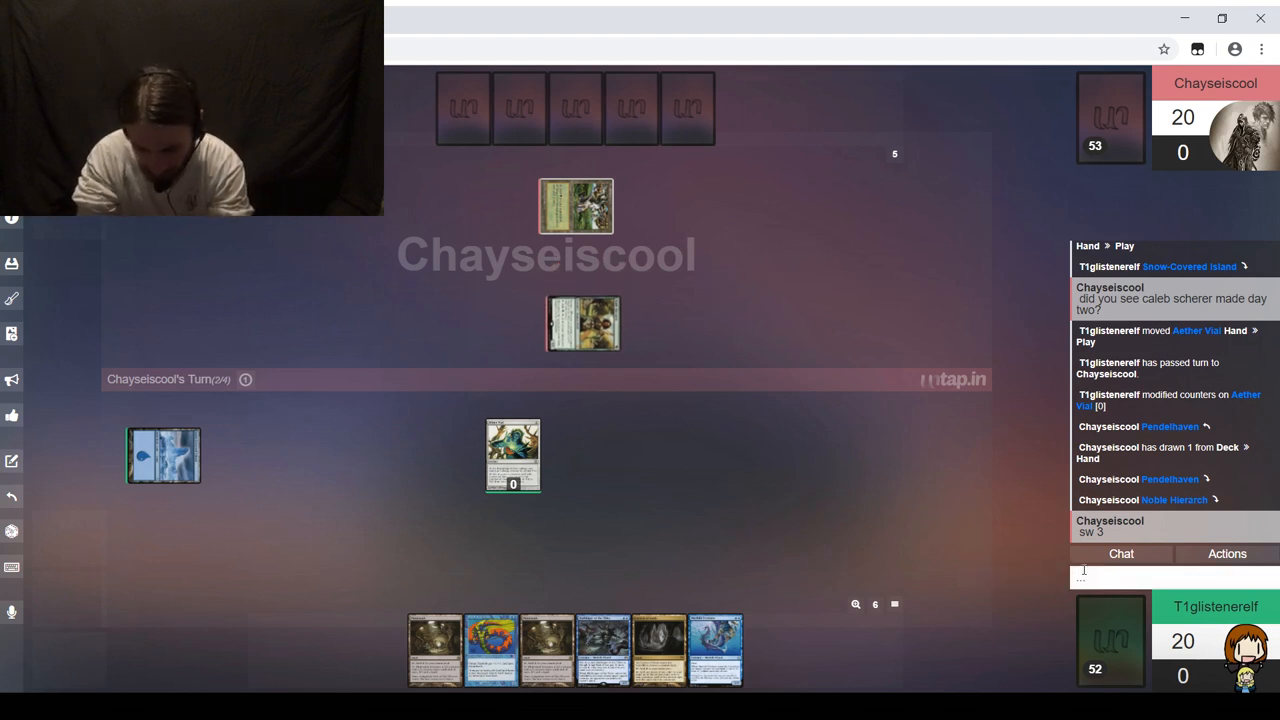
type("Not a")
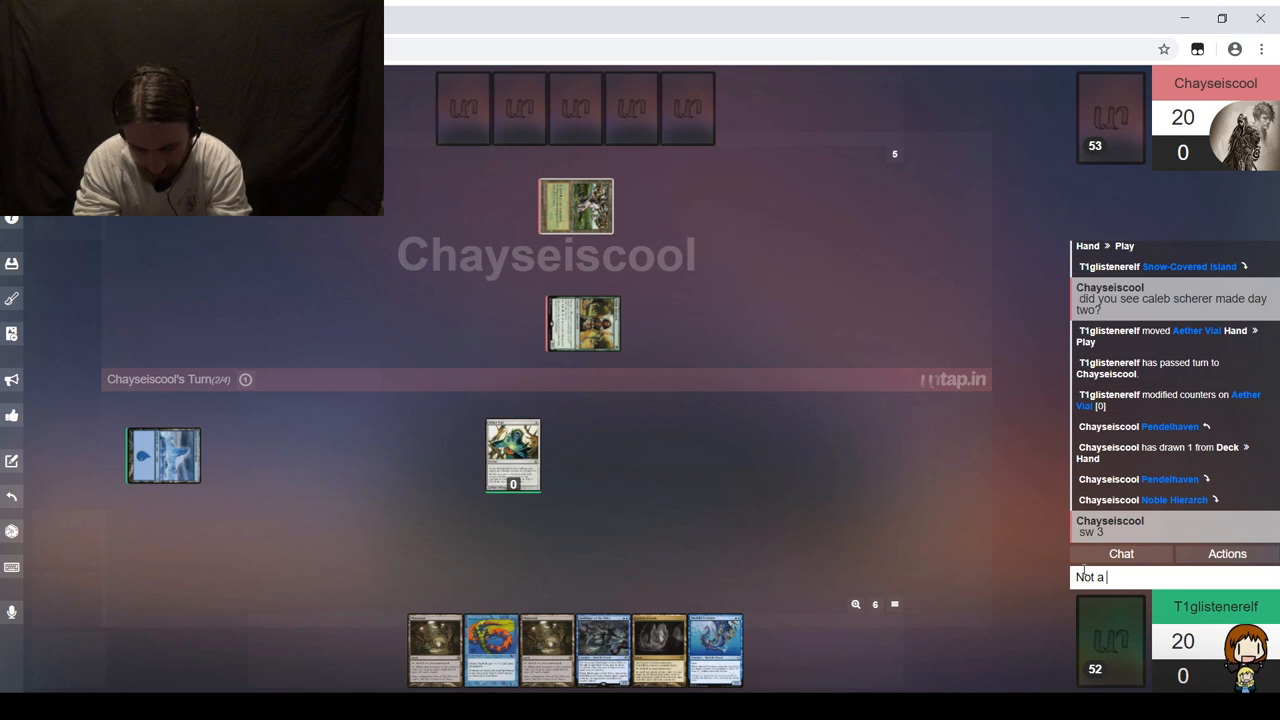
type("1/1 for P")
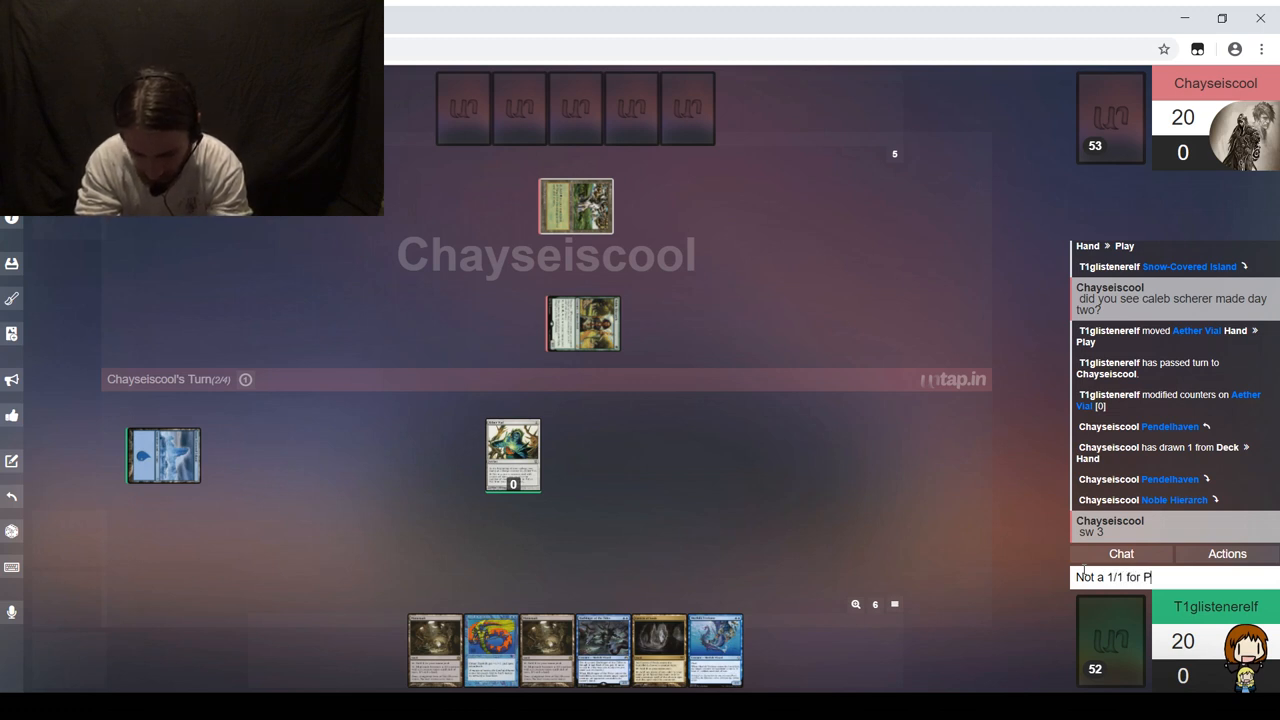
type("endelhaven")
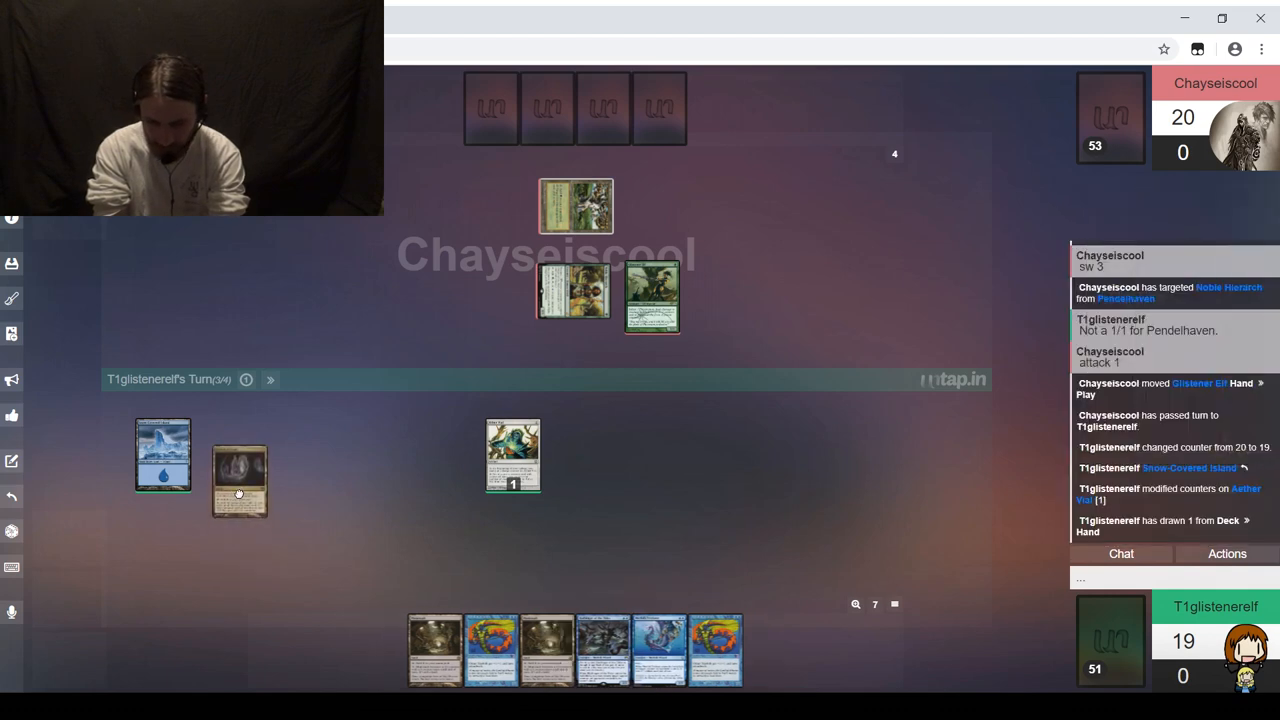
Step: Note Cavern of Souls as 'Merfolk' and pass the turn to the opponent
right_click(240, 478)
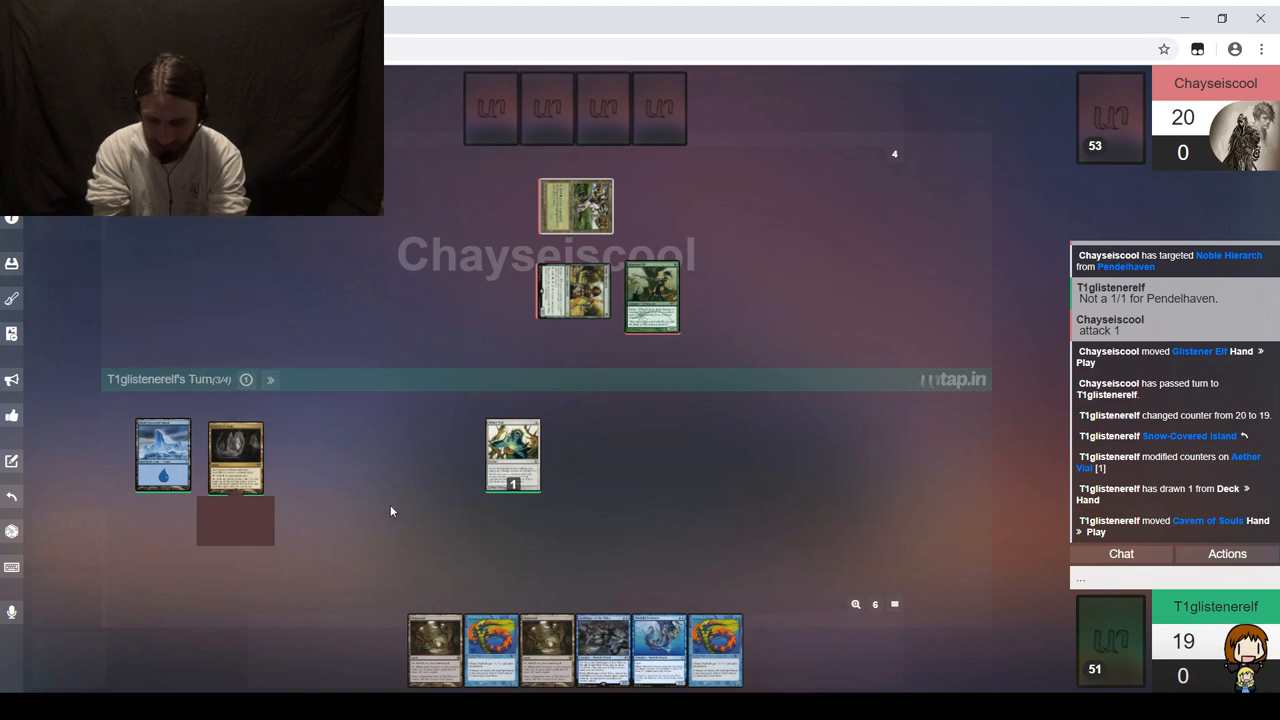
type("Merfolk")
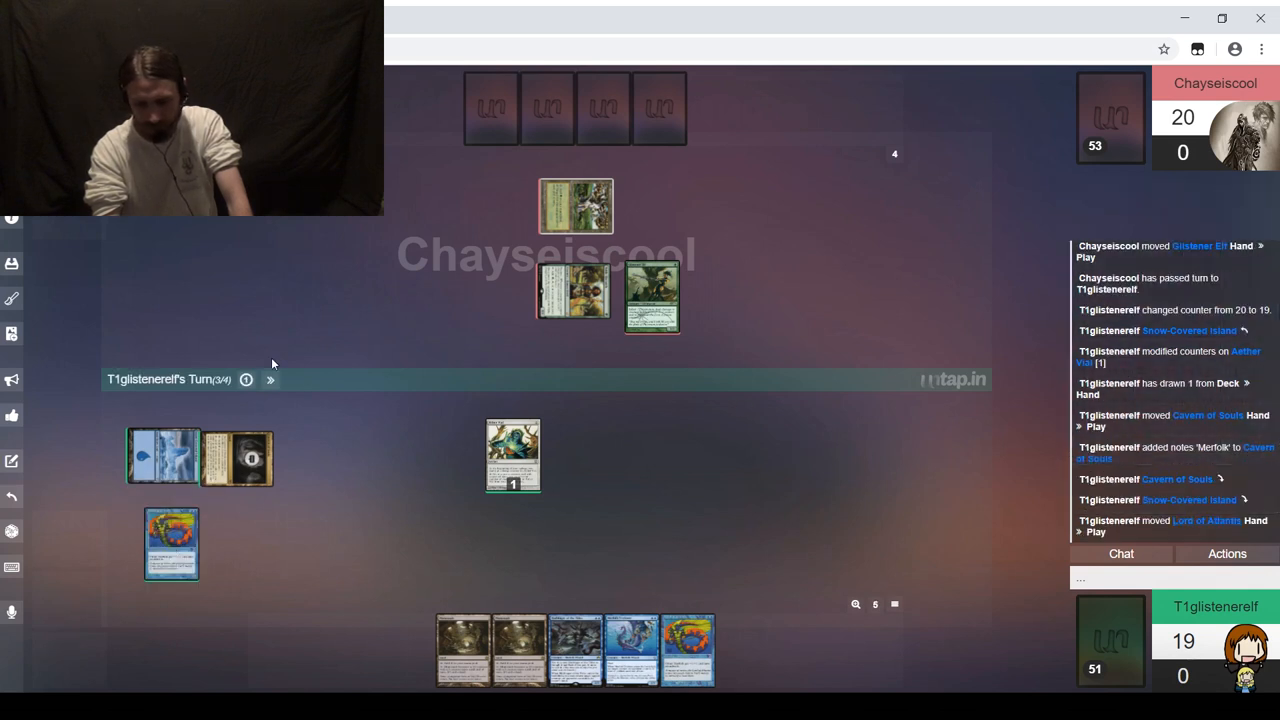
mouse_move(270, 380)
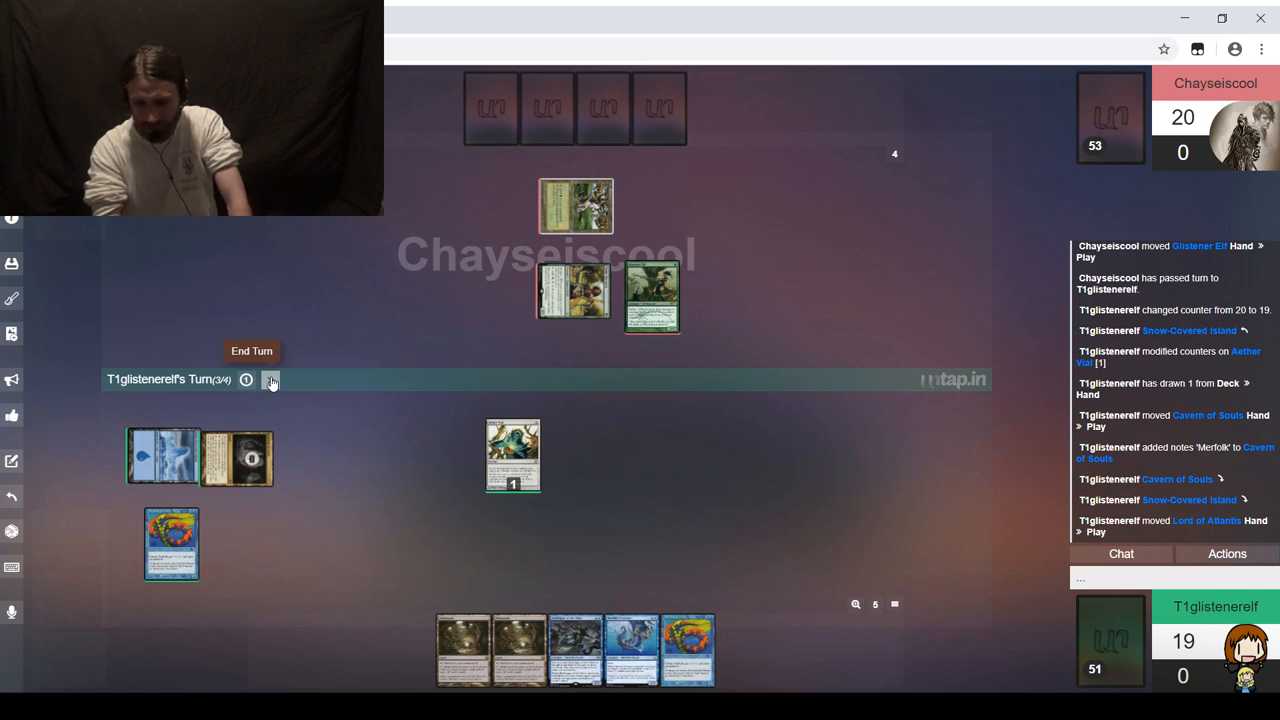
left_click(270, 379)
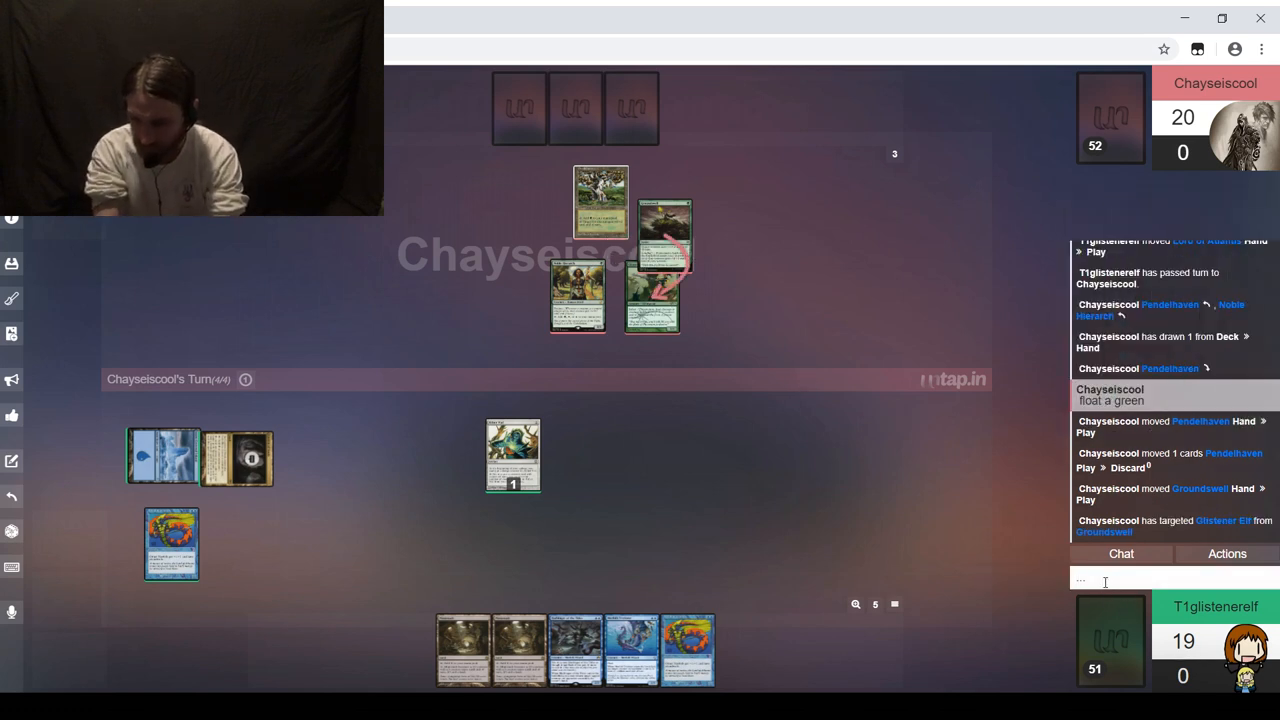
Step: Advise in chat that they should target it with Pendelhaven in response, fixing the card-name typo
type("You should target it")
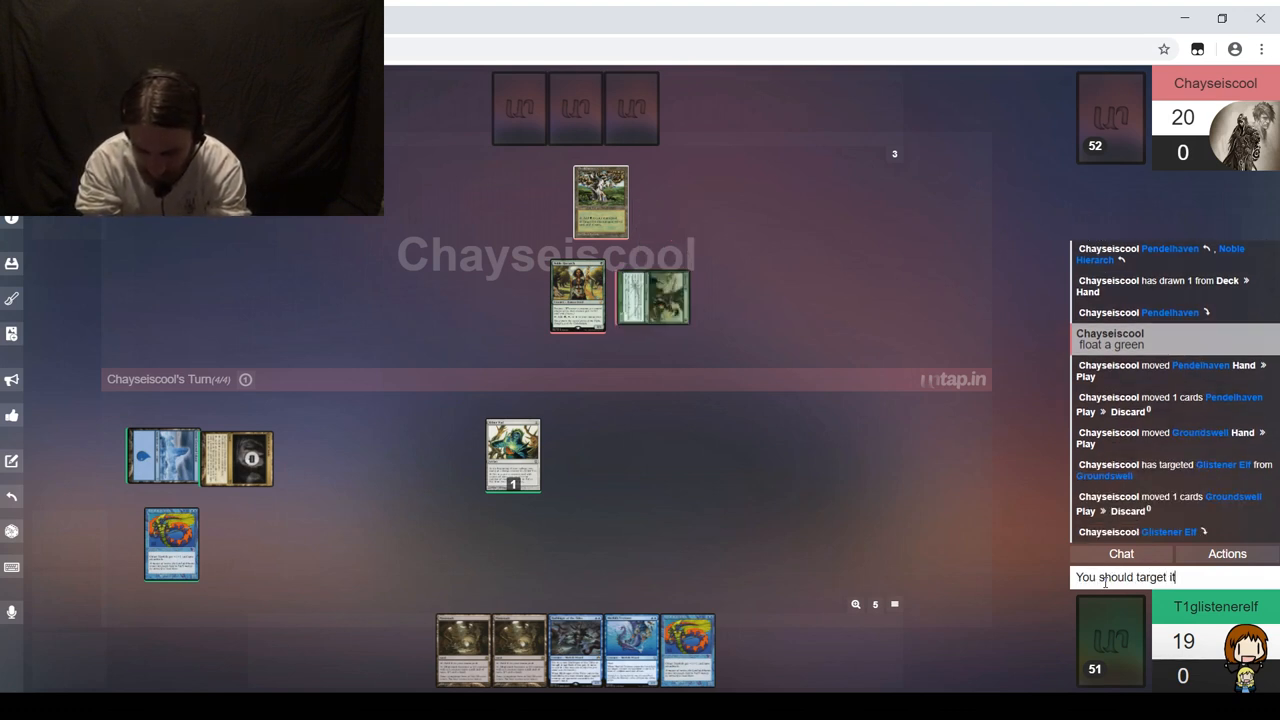
type("with Penha")
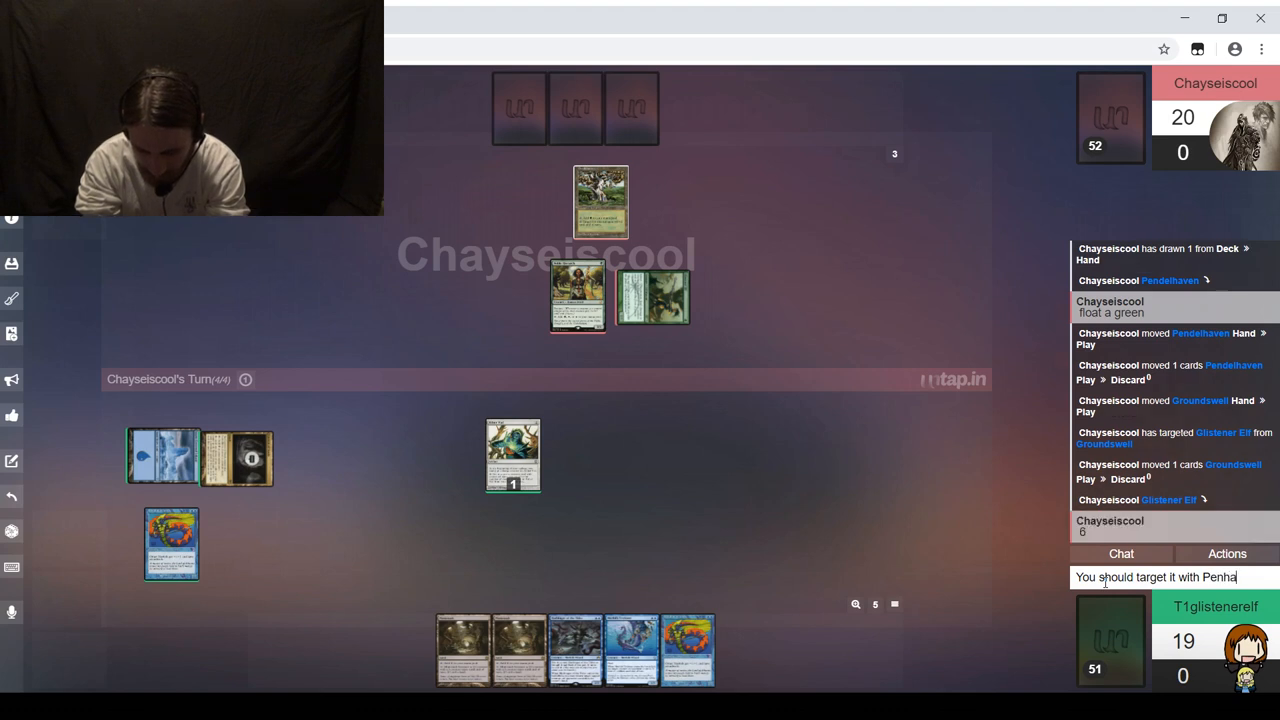
key("backspace")
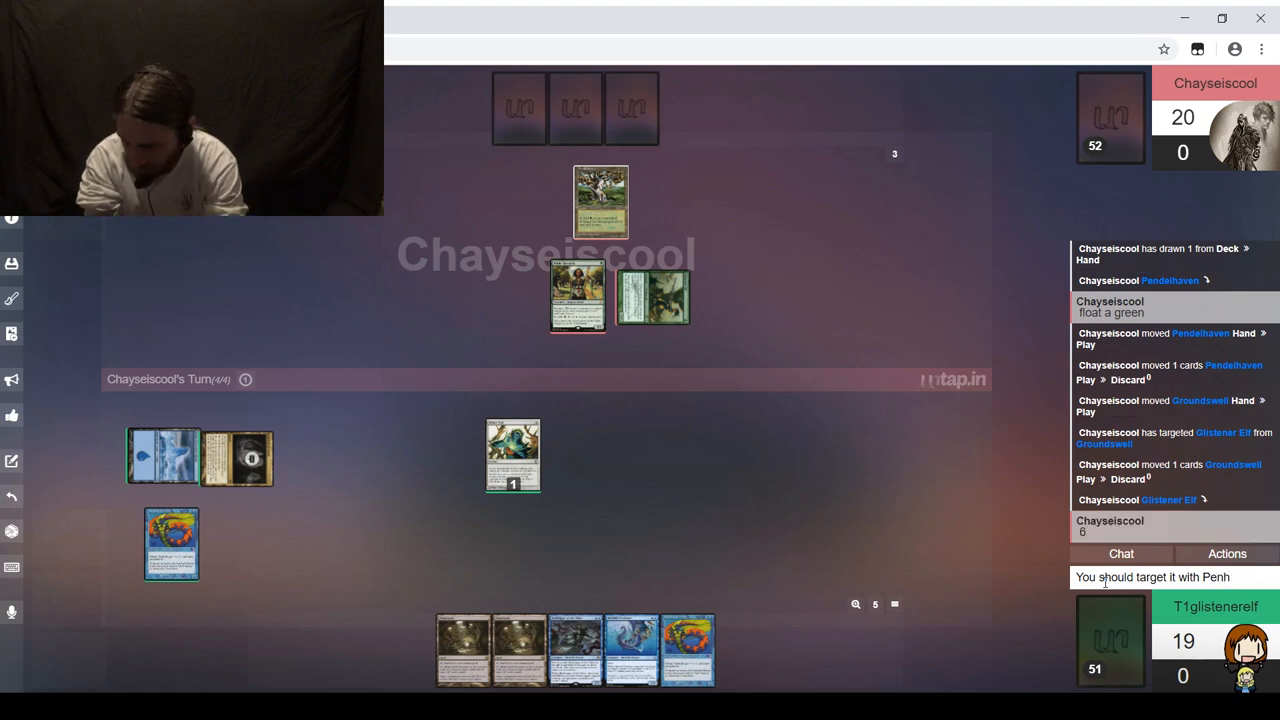
type("Pendelhaven")
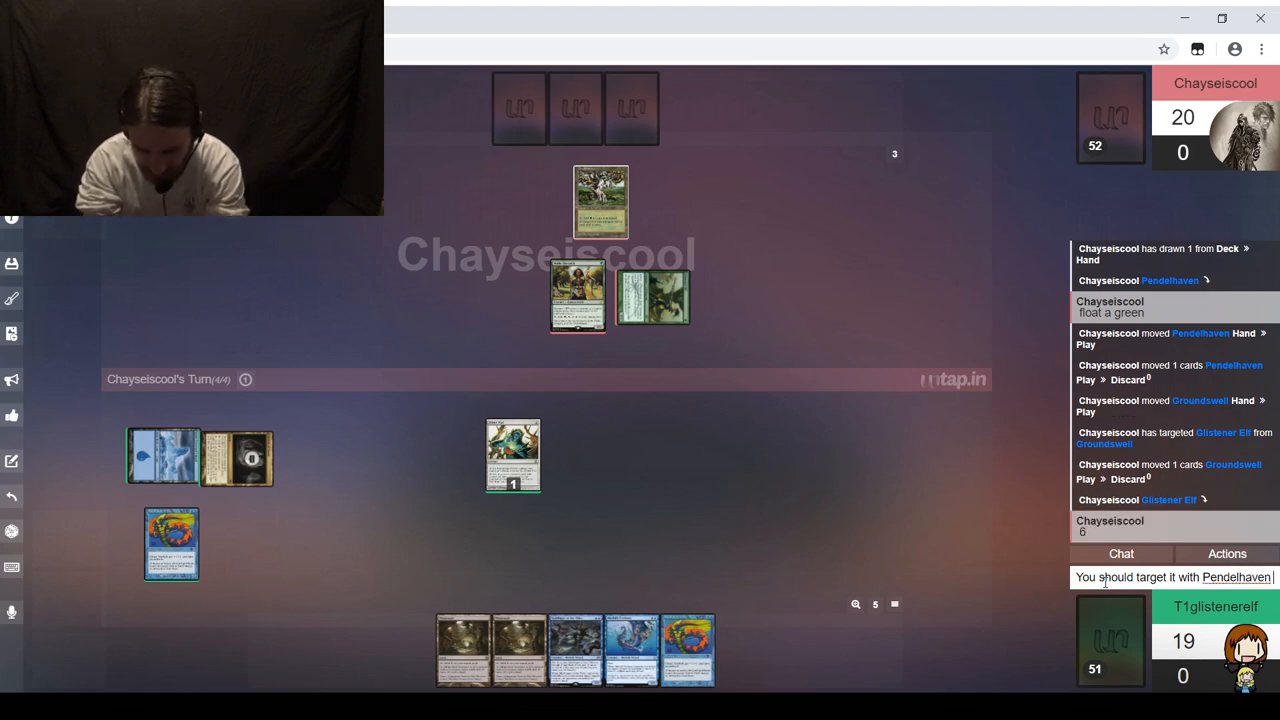
type("in response")
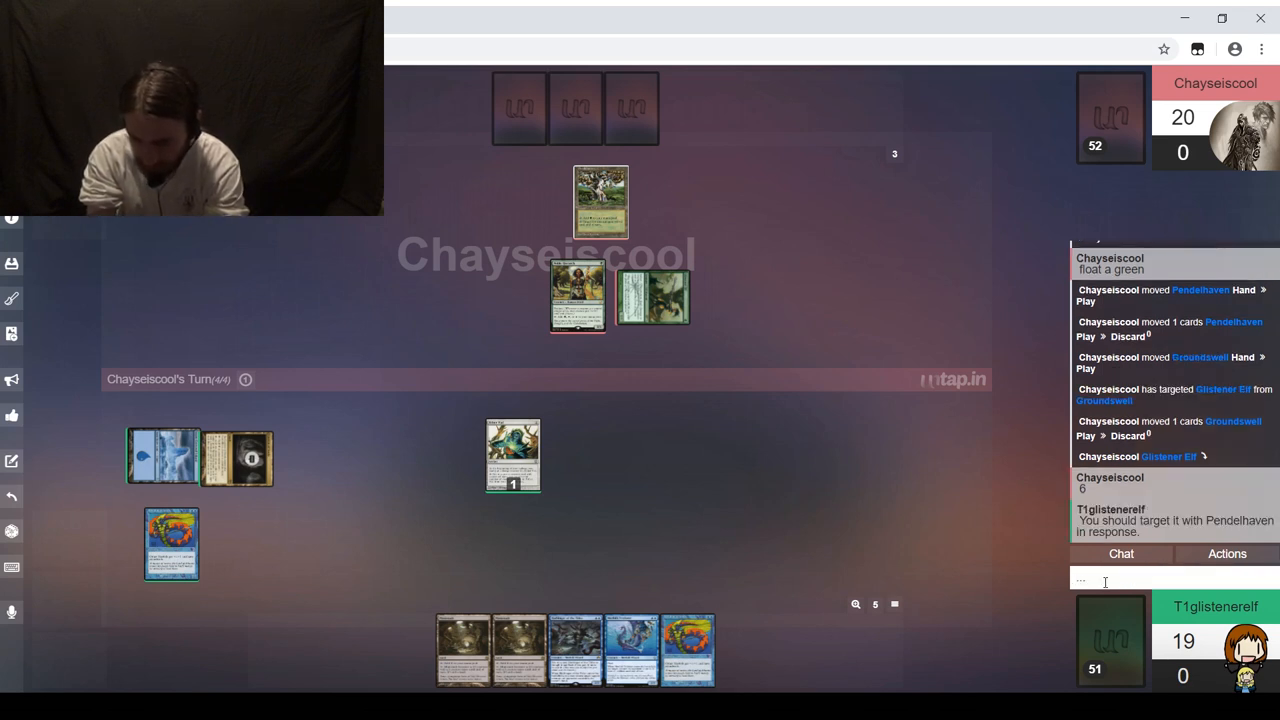
Step: Add in chat: unless they need to hold up Vines or Blossoming Defense
type("Unless you")
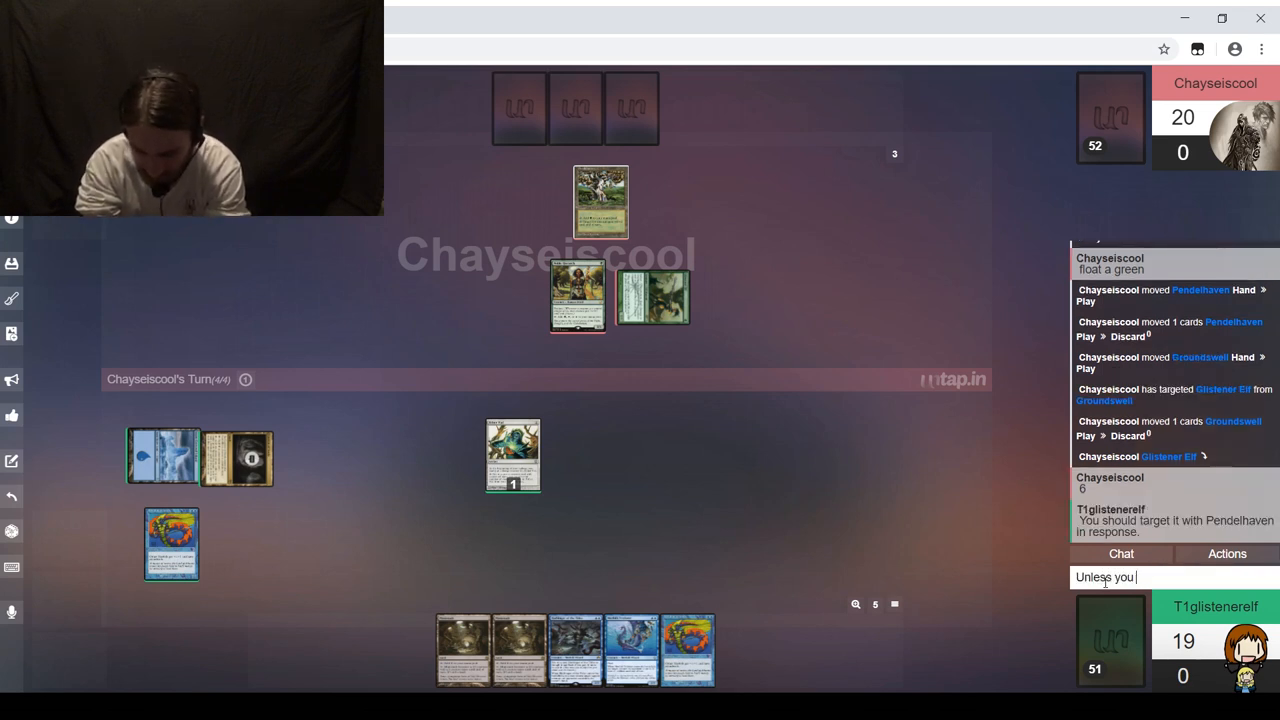
type("need to hold up")
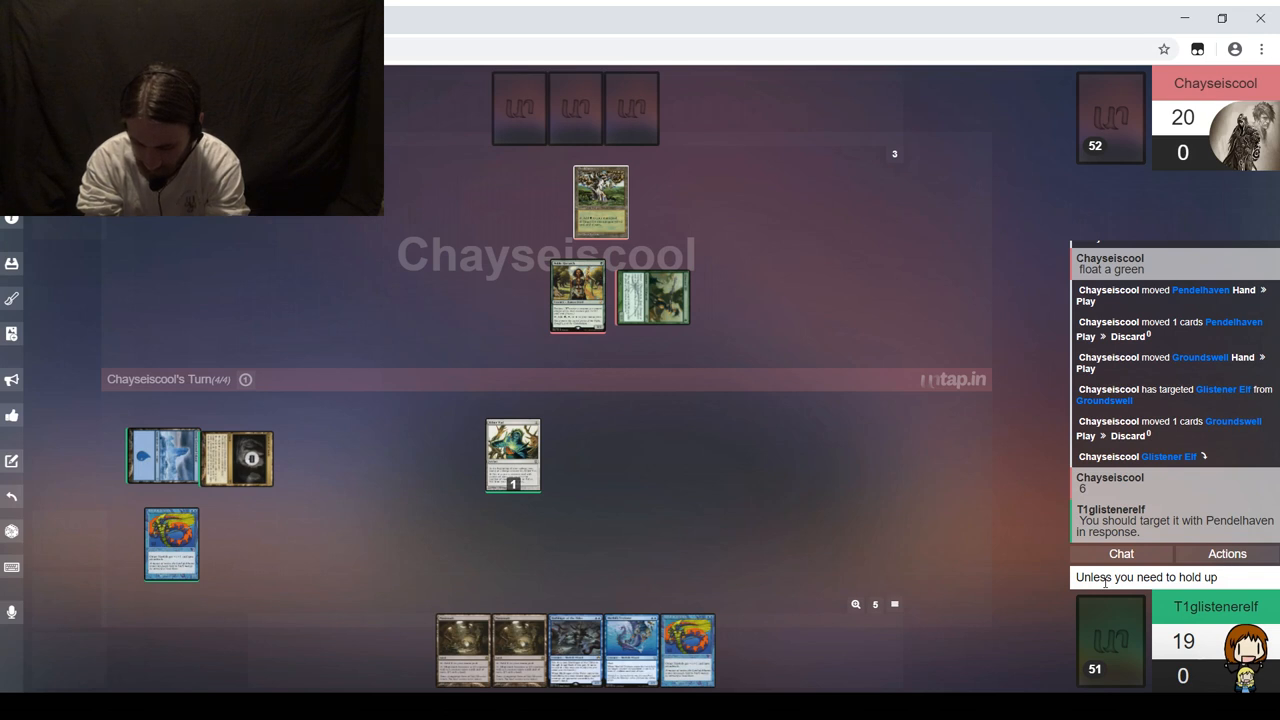
type("Vines")
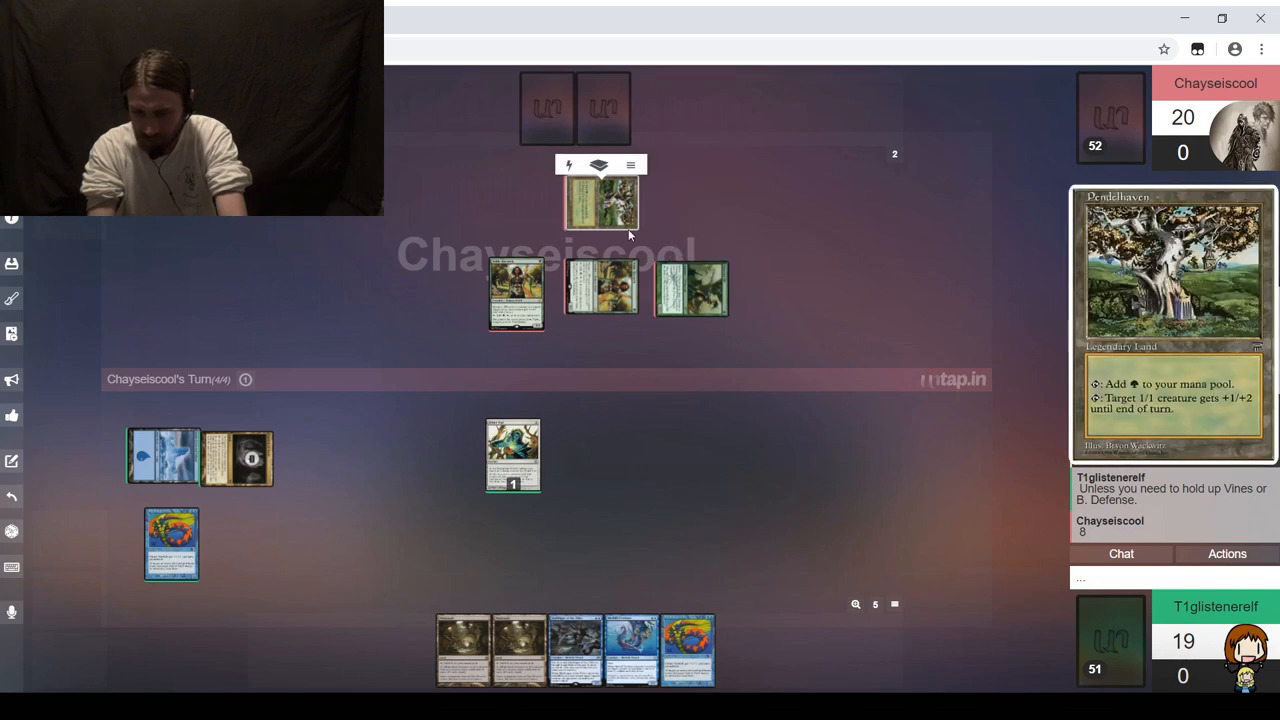
mouse_move(595, 210)
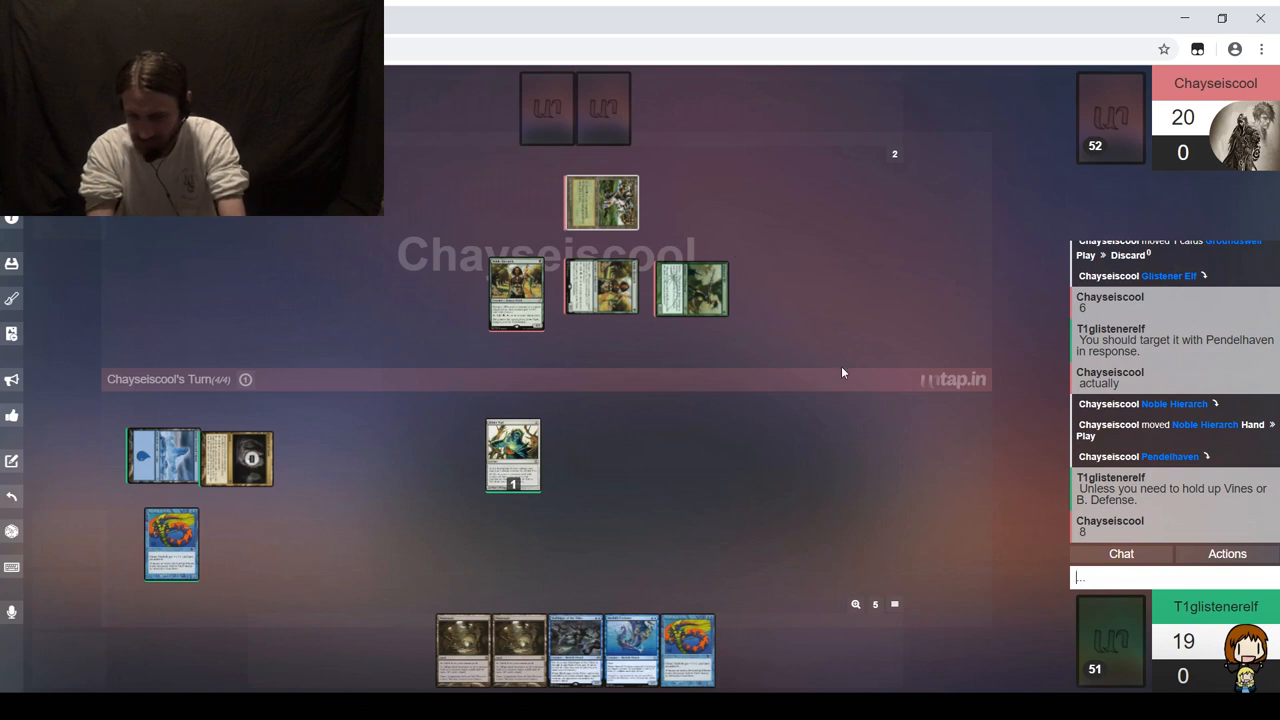
mouse_move(899, 473)
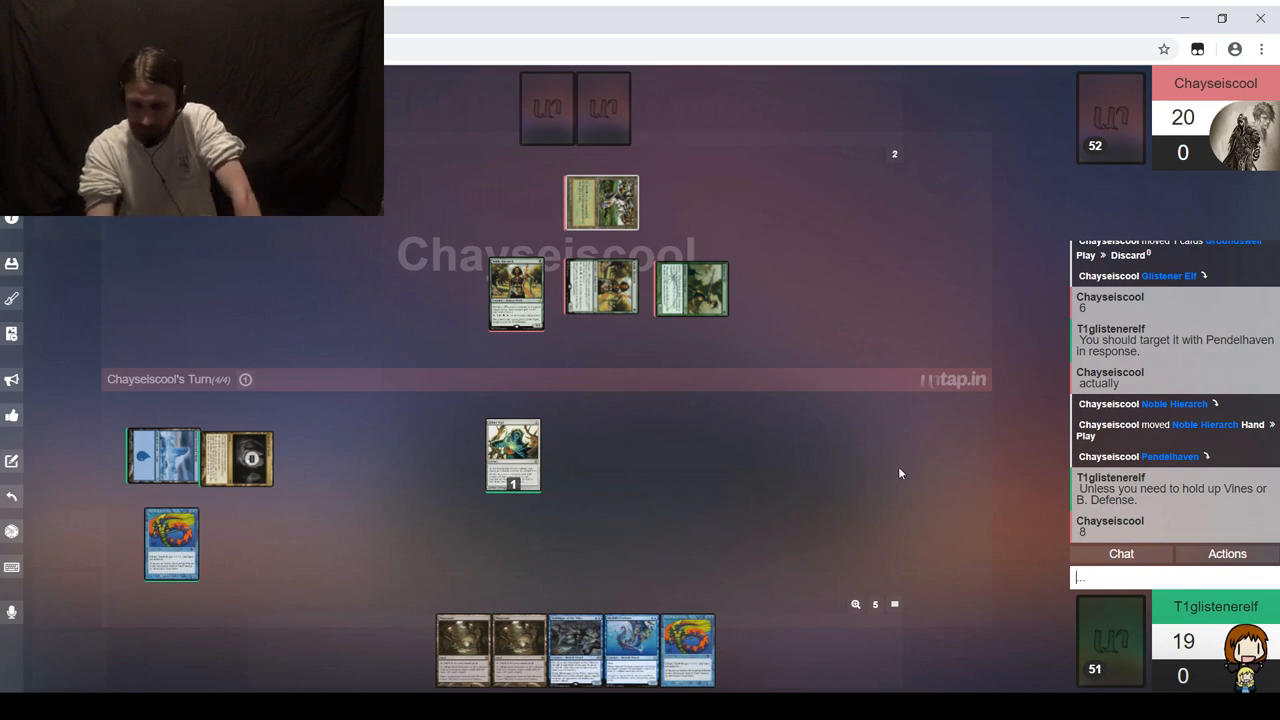
Step: Send 'thinking' in the chat to the opponent
type("think")
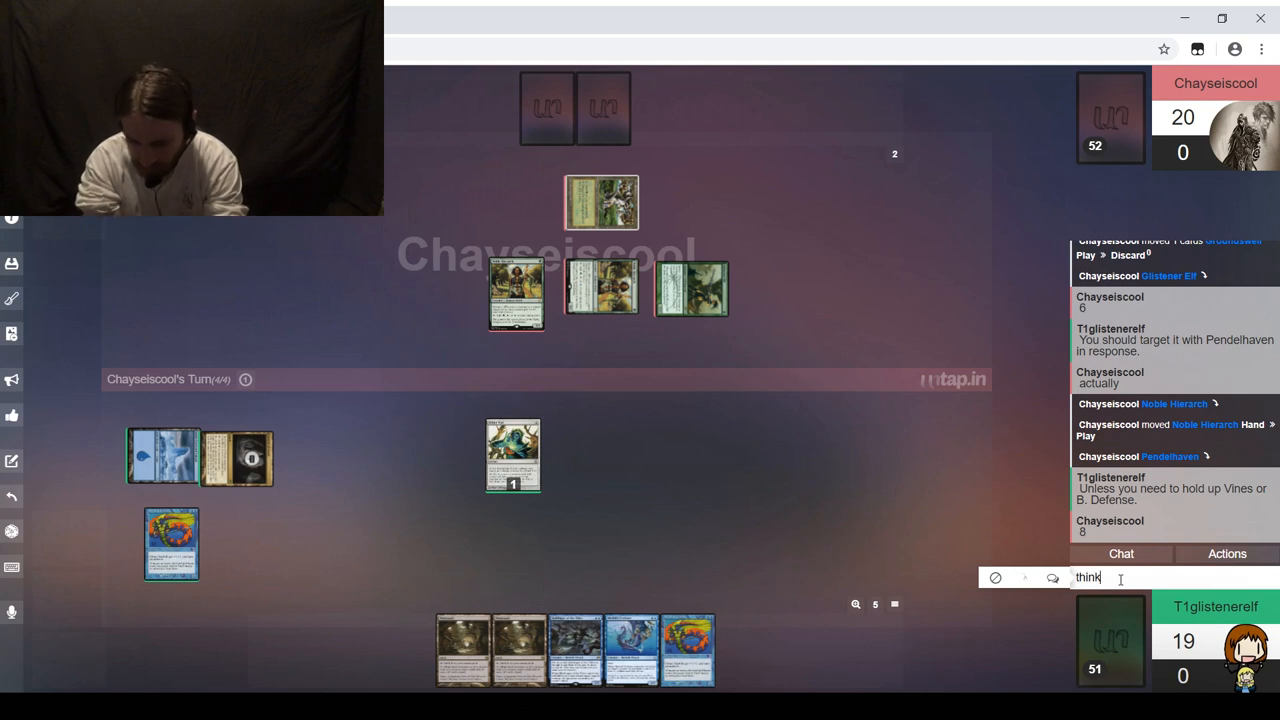
key("enter")
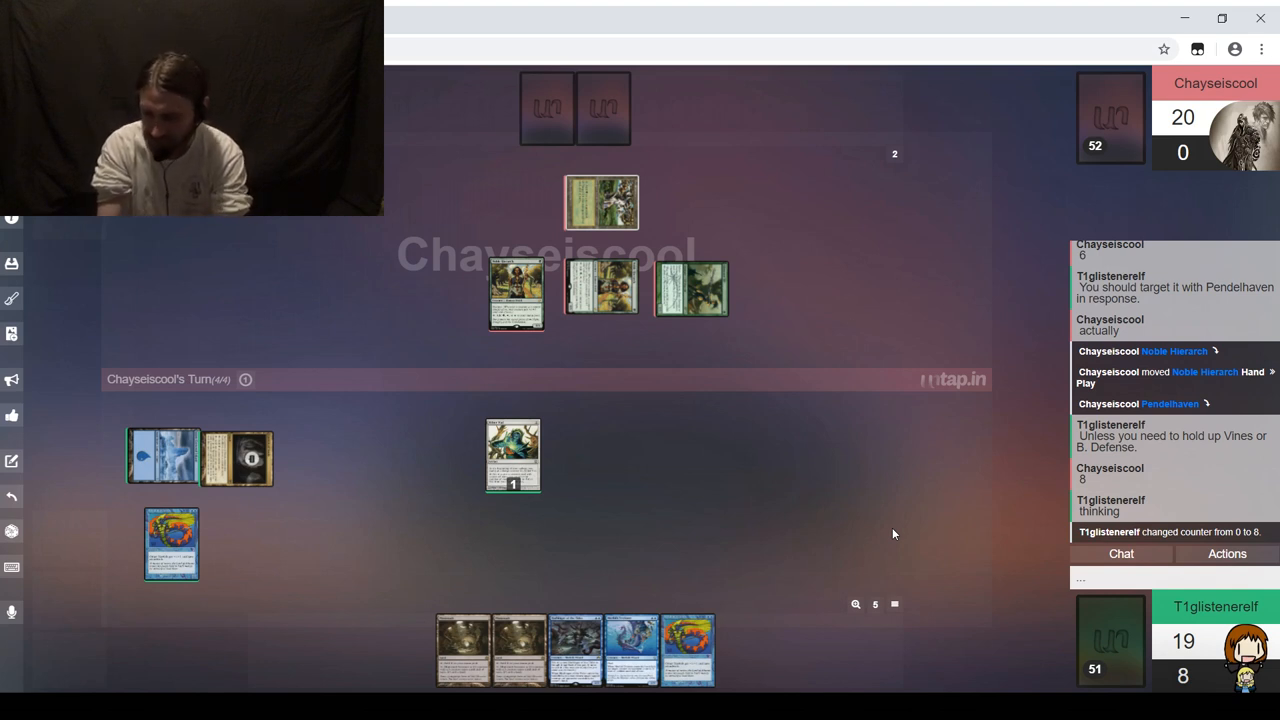
mouse_move(835, 499)
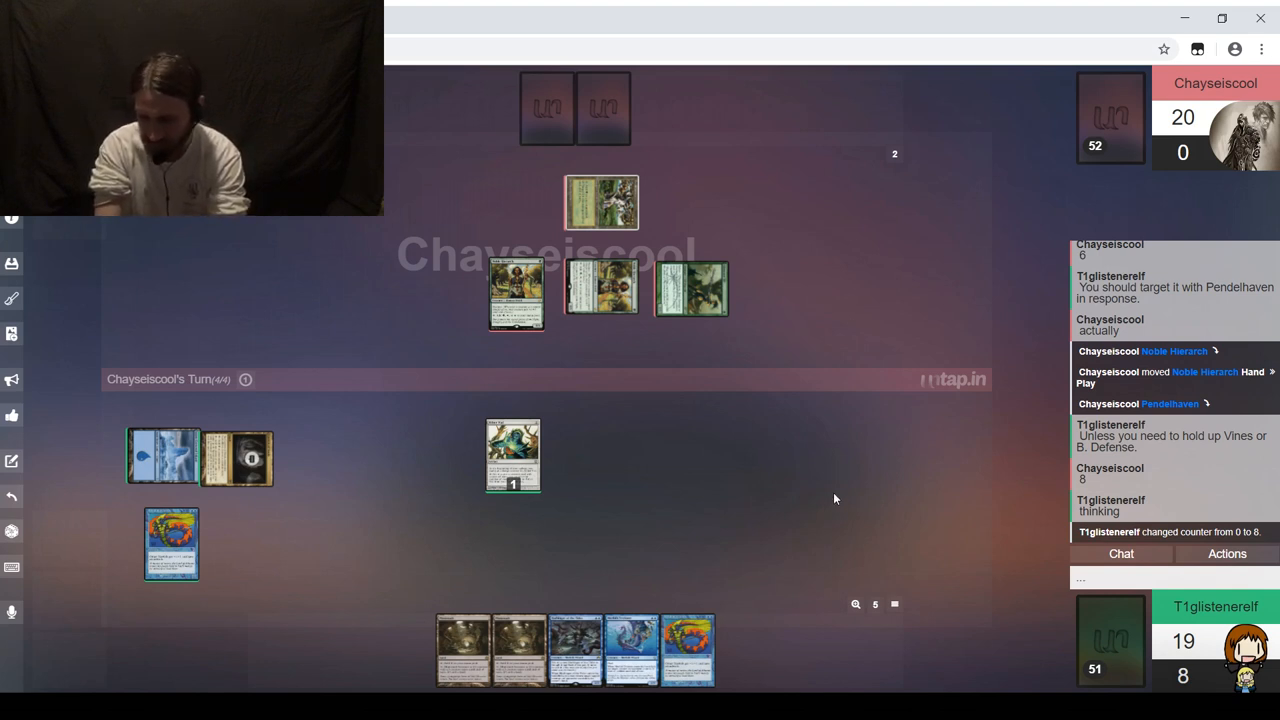
mouse_move(850, 504)
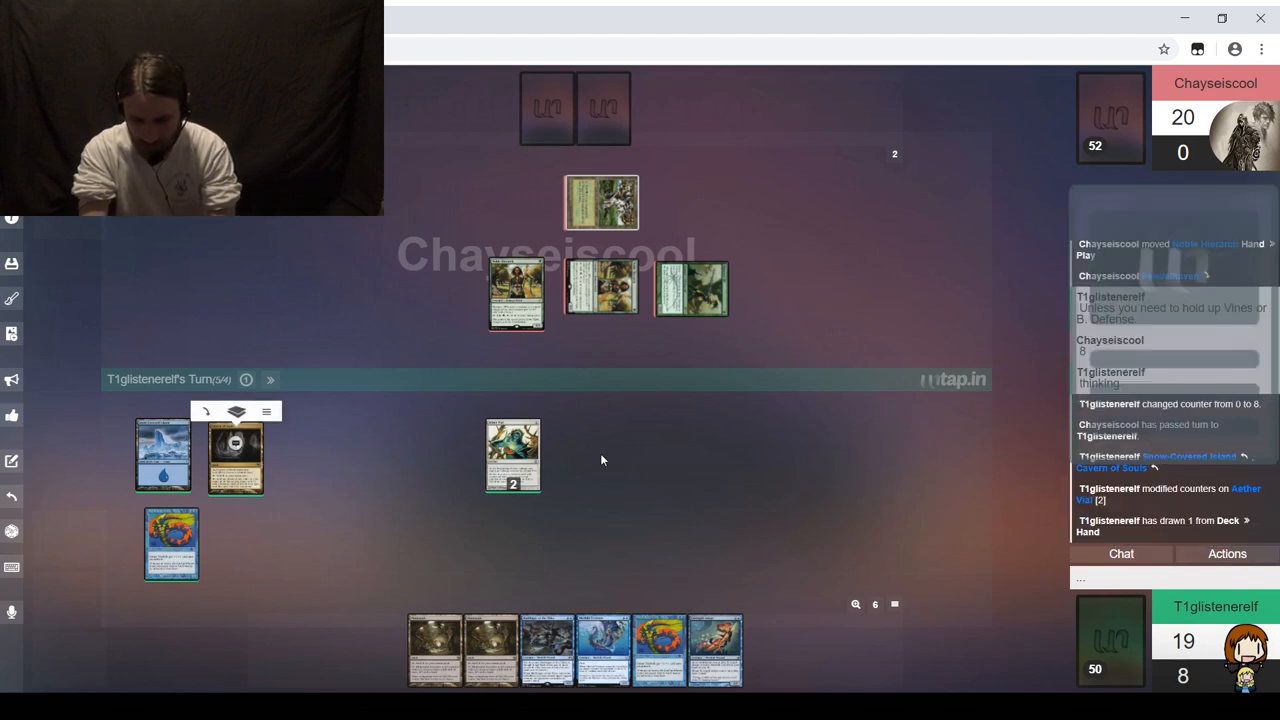
mouse_move(434, 648)
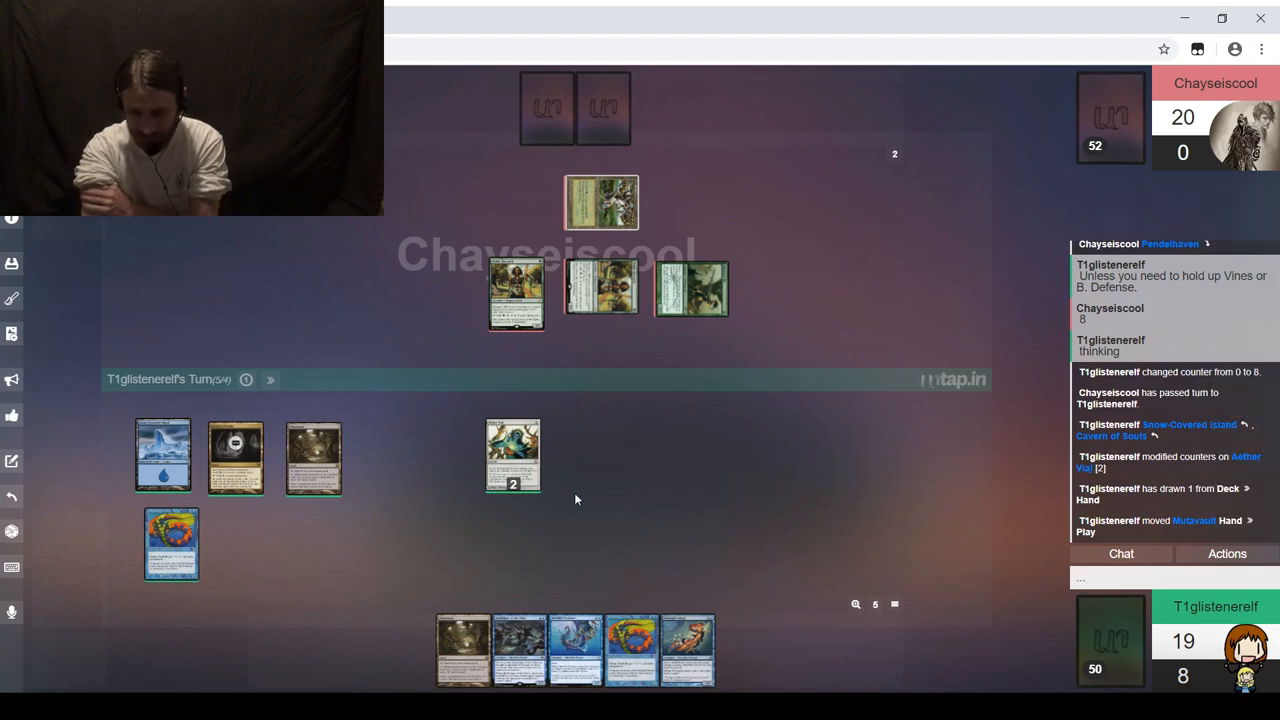
mouse_move(632, 650)
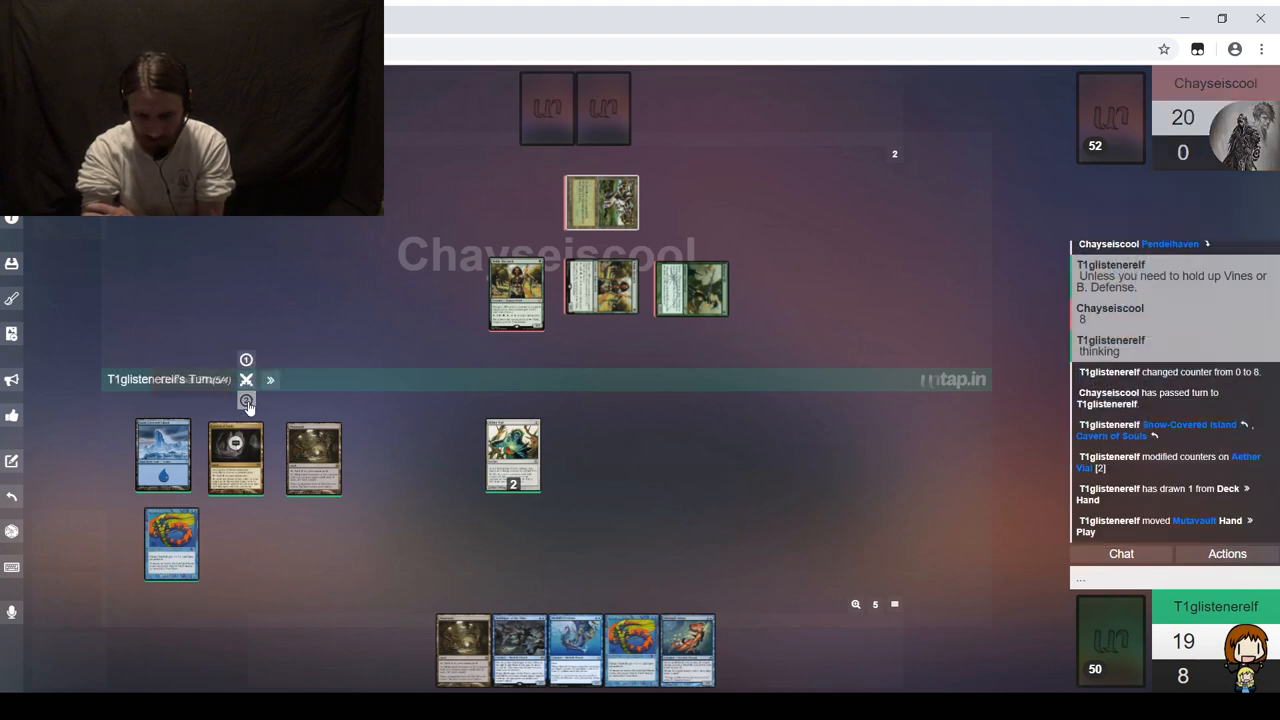
mouse_move(171, 544)
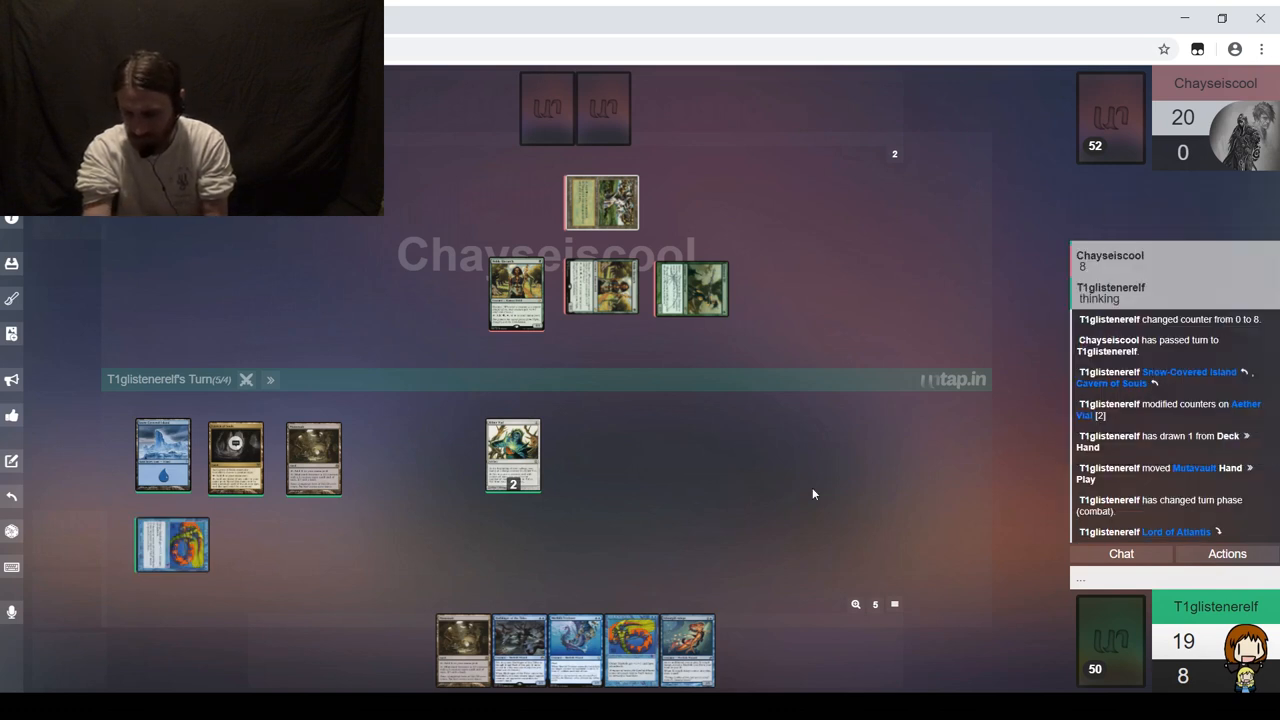
mouse_move(729, 449)
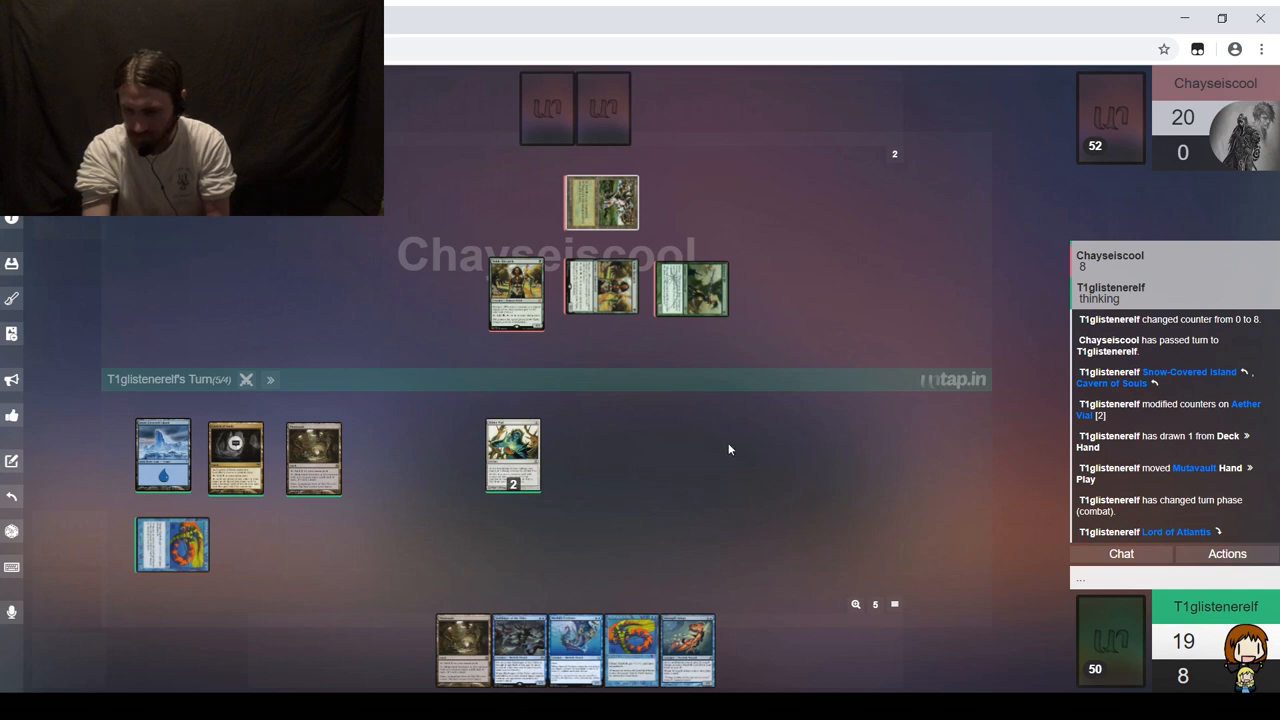
mouse_move(795, 380)
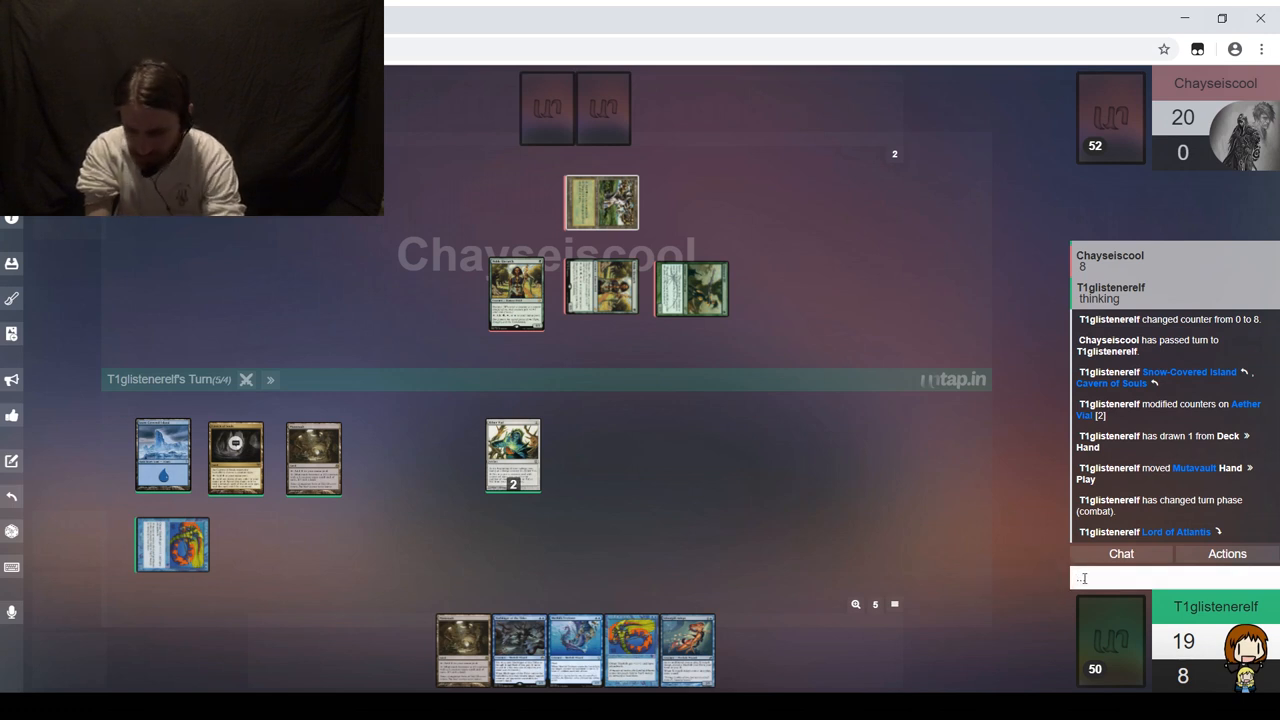
Step: Ask about blocks in chat, then use Aether Vial to put a second Lord of Atlantis into play
type("block")
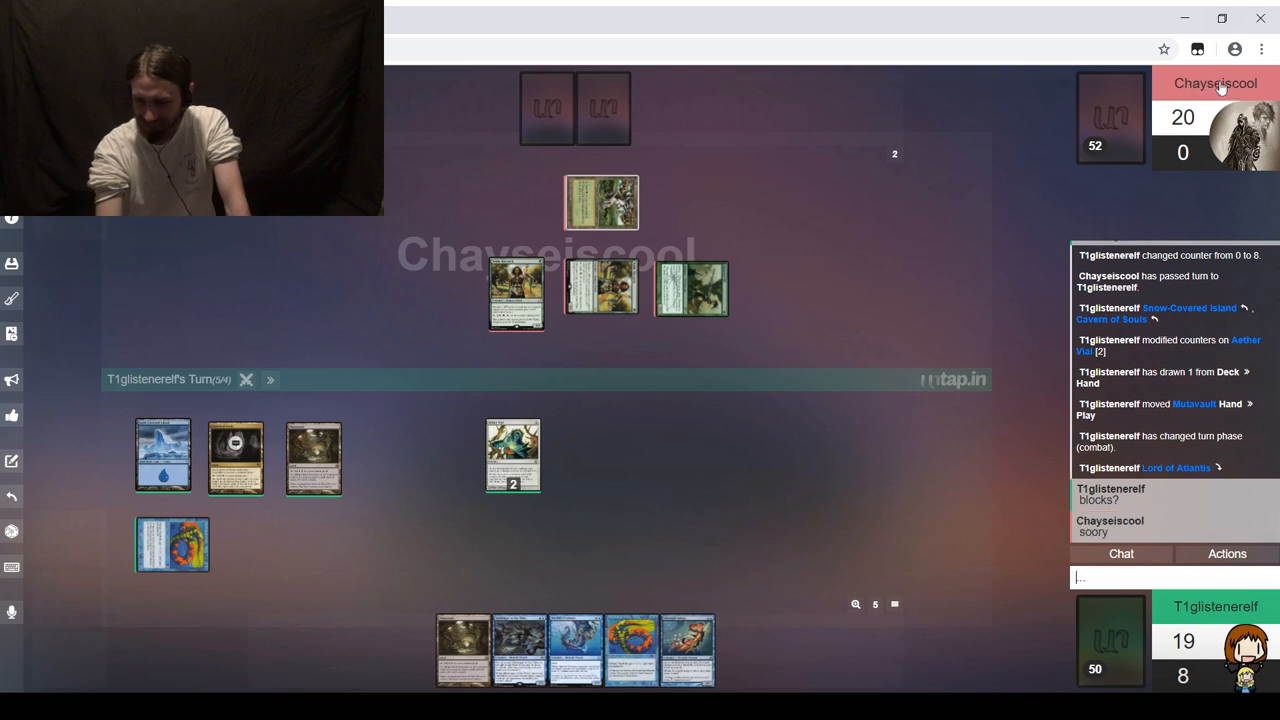
type("no")
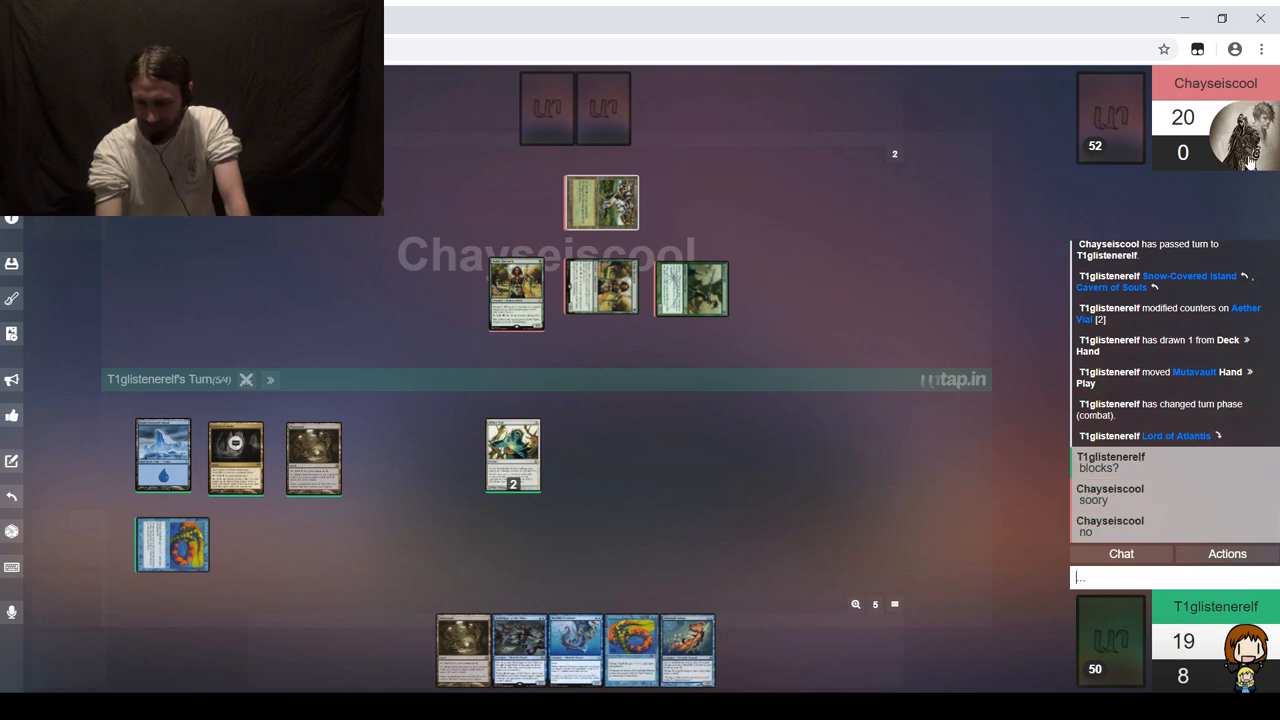
mouse_move(589, 499)
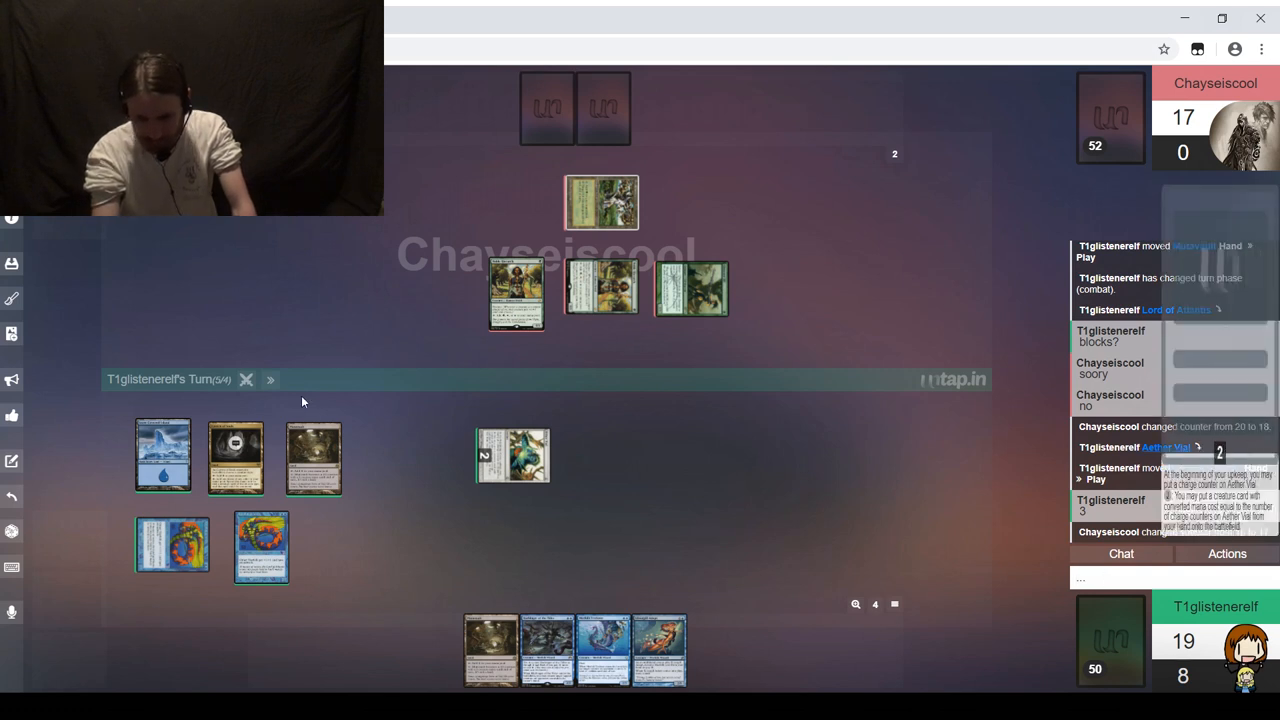
left_click(270, 380)
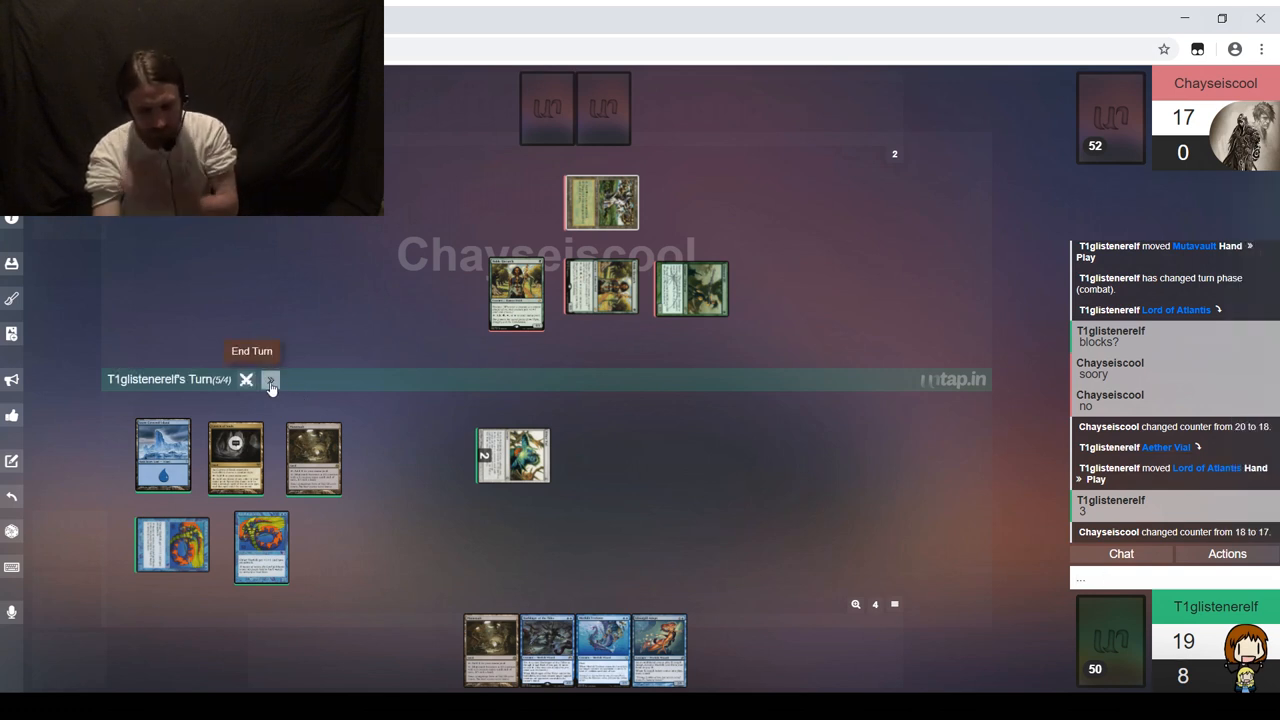
Step: Pass the turn to the opponent from the turn bar
left_click(270, 380)
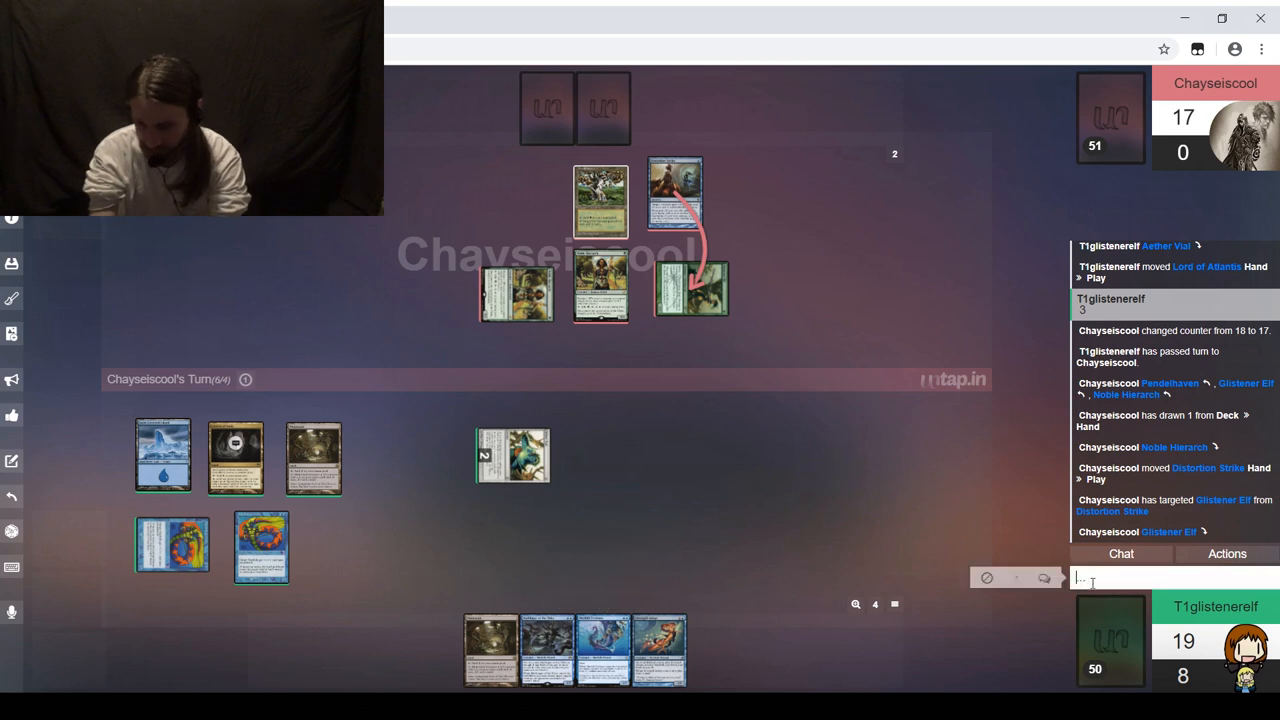
Step: Reply 'Yup' in chat before bringing Merfolk Trickster in off Cavern of Souls and Snow-Covered Island
type("Yup")
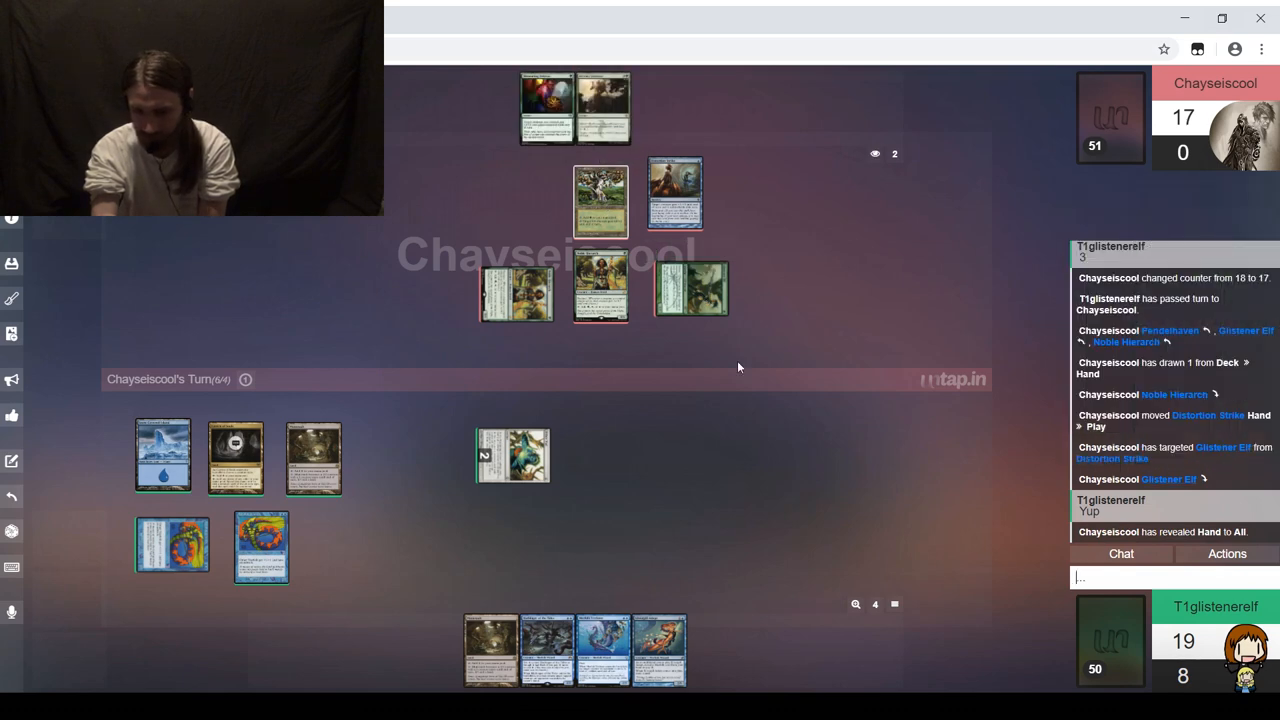
mouse_move(1050, 577)
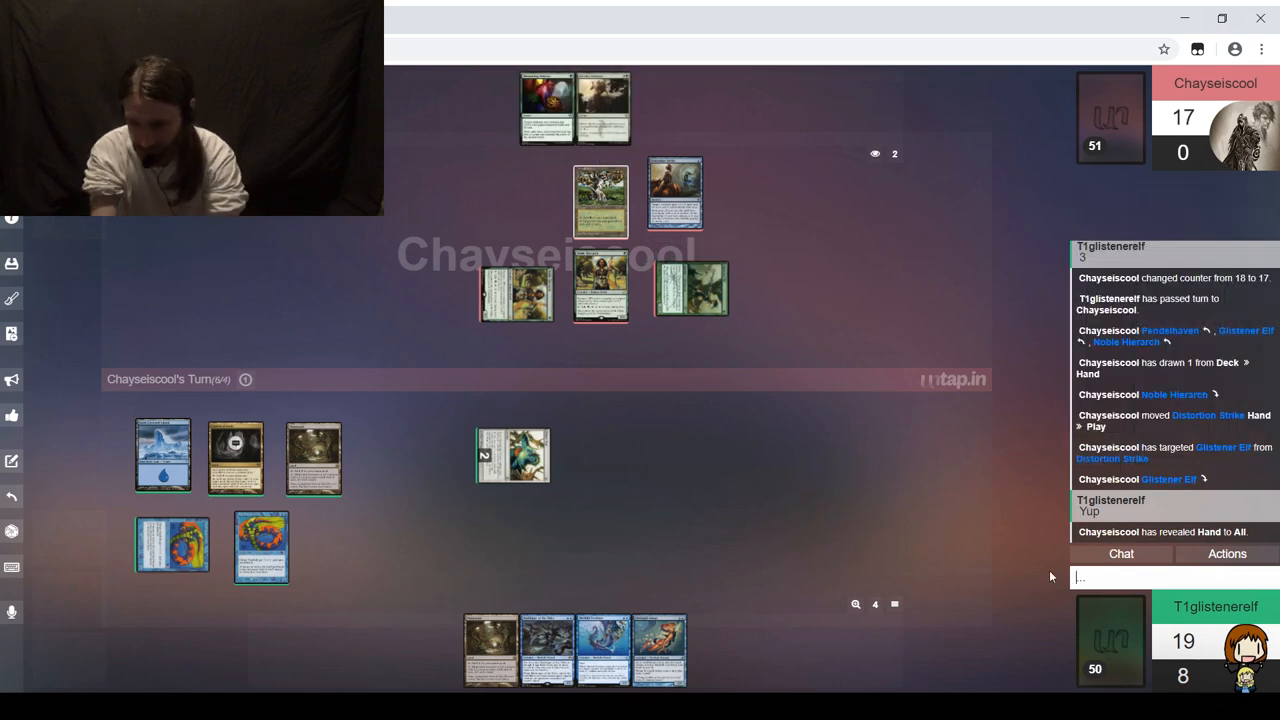
type("Yup")
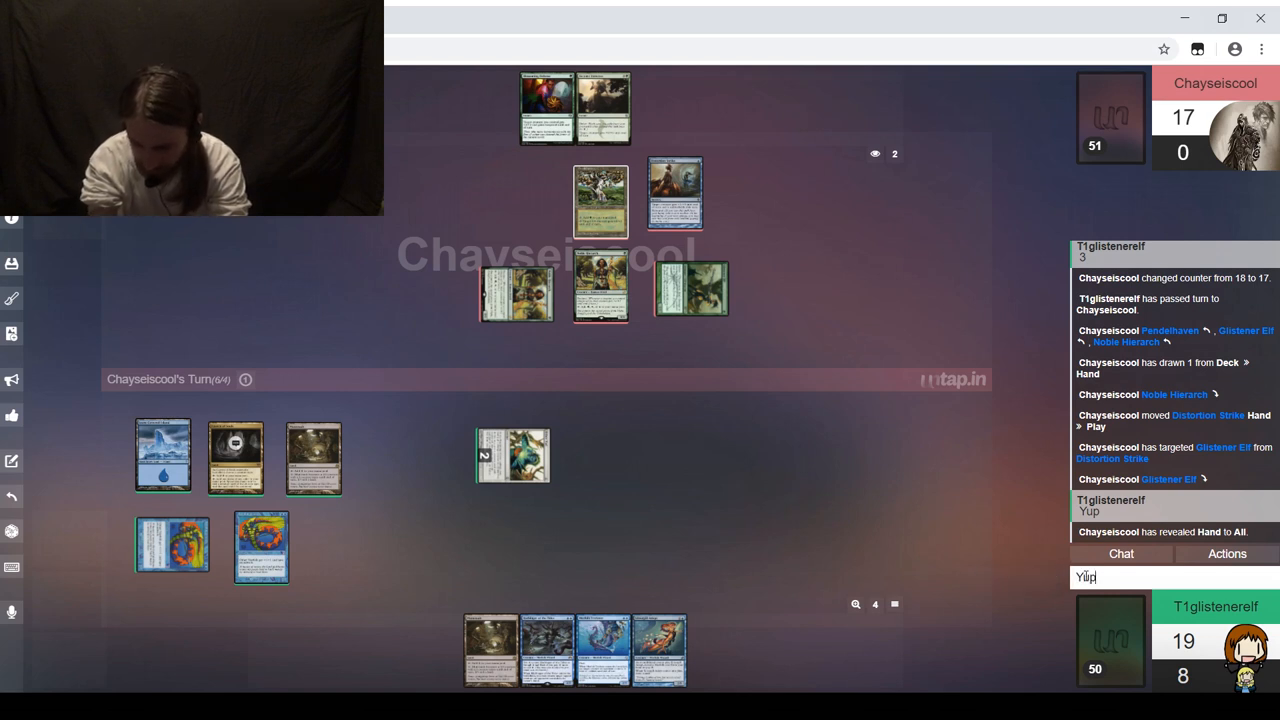
key("enter")
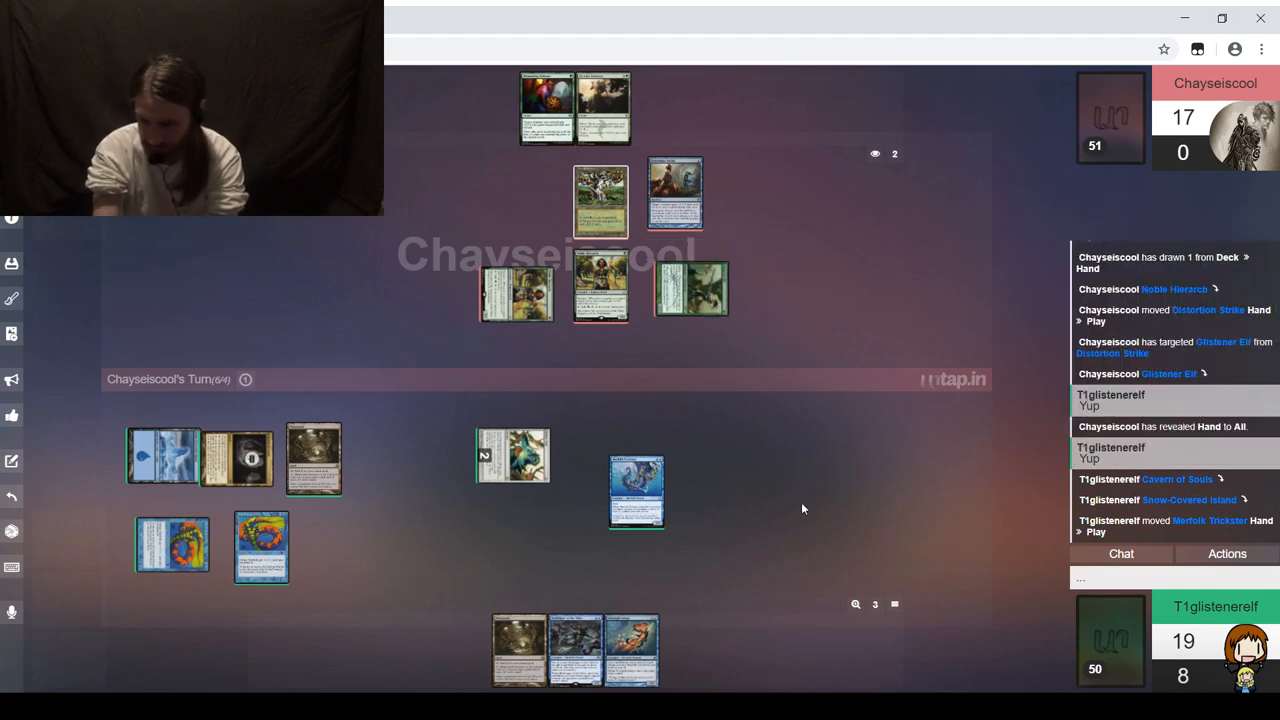
Step: Acknowledge the opponent's win in chat as they concede and scoop their board
type("T")
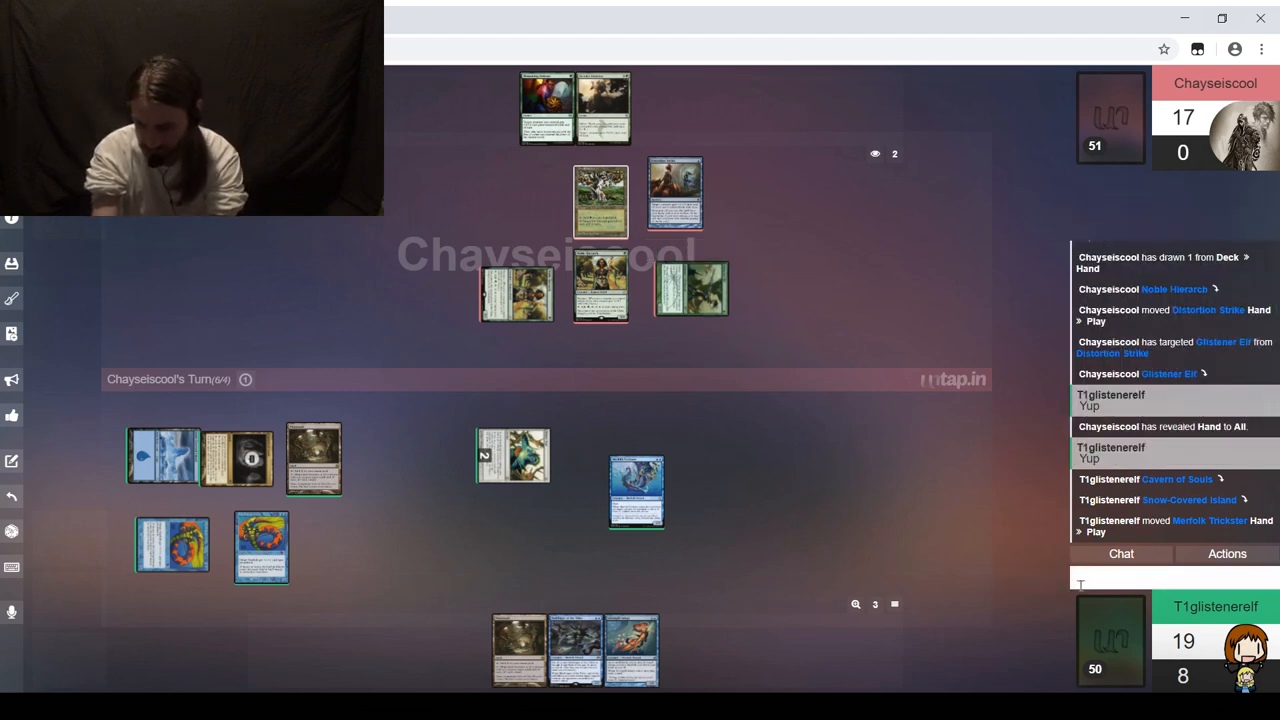
type("R")
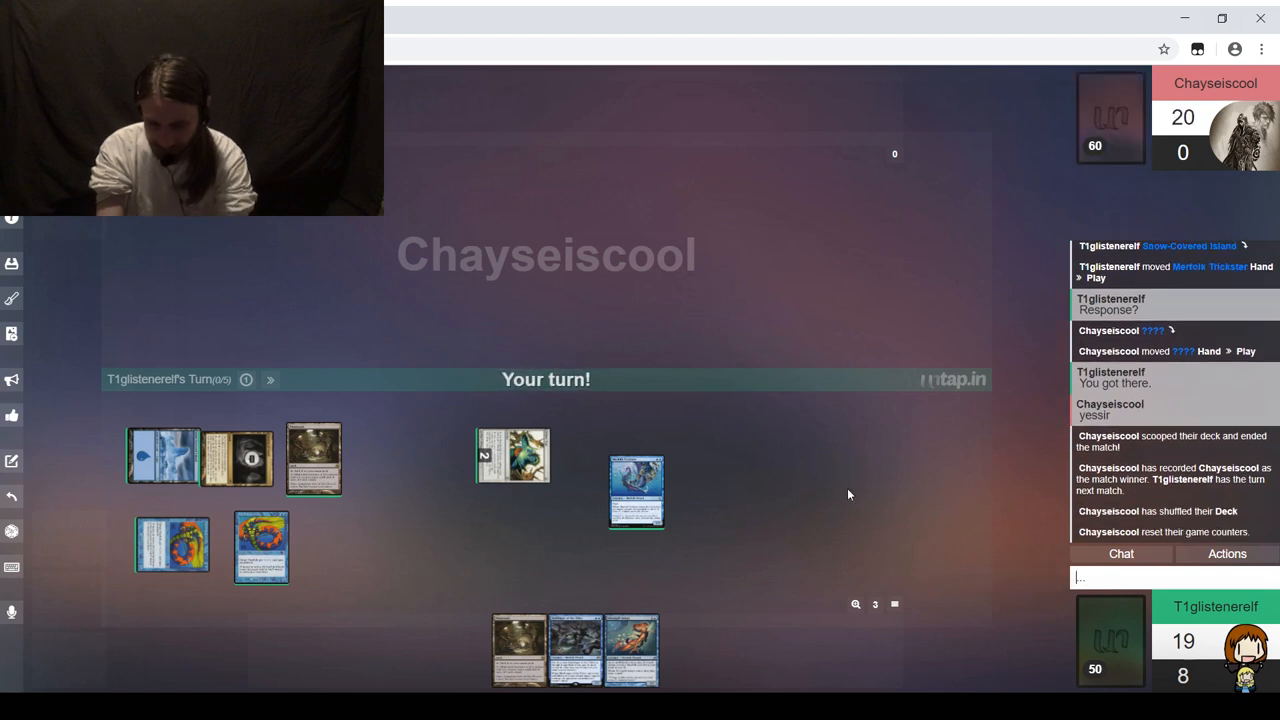
Step: Ask 'Vintage?' in chat, scoop your cards for a new game, and bring up the deck chooser
type("Vintag")
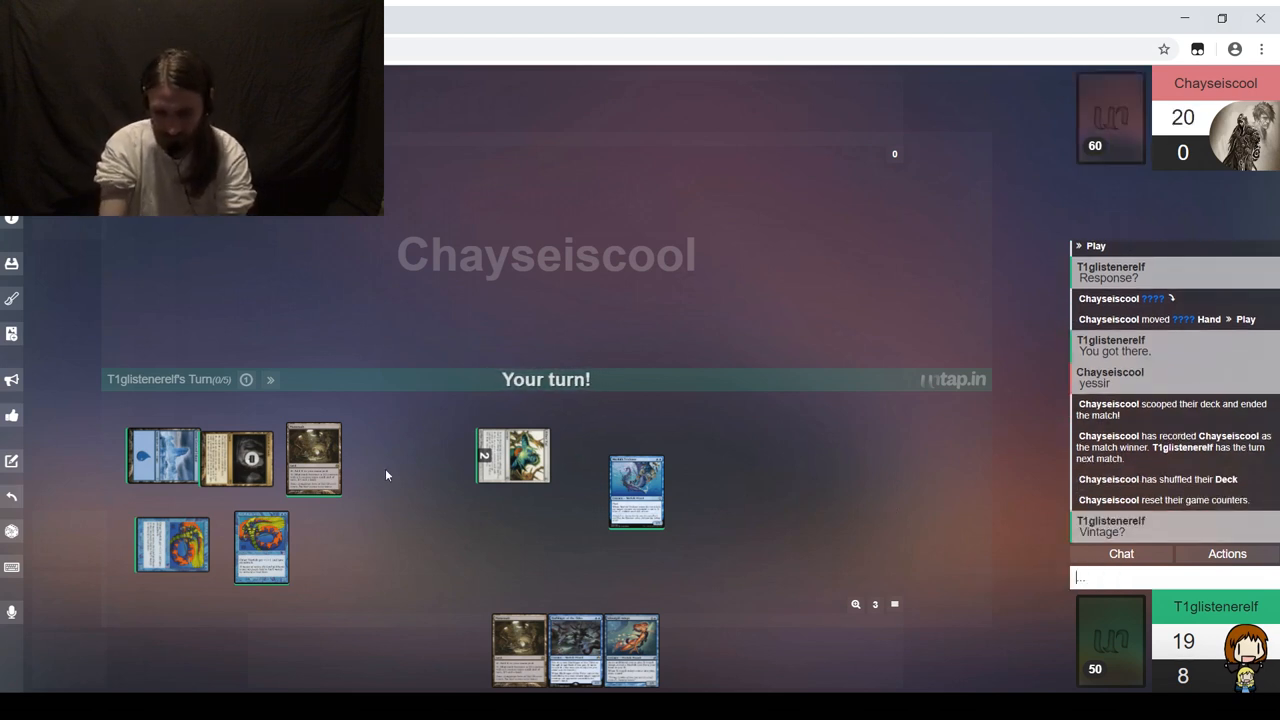
mouse_move(12, 298)
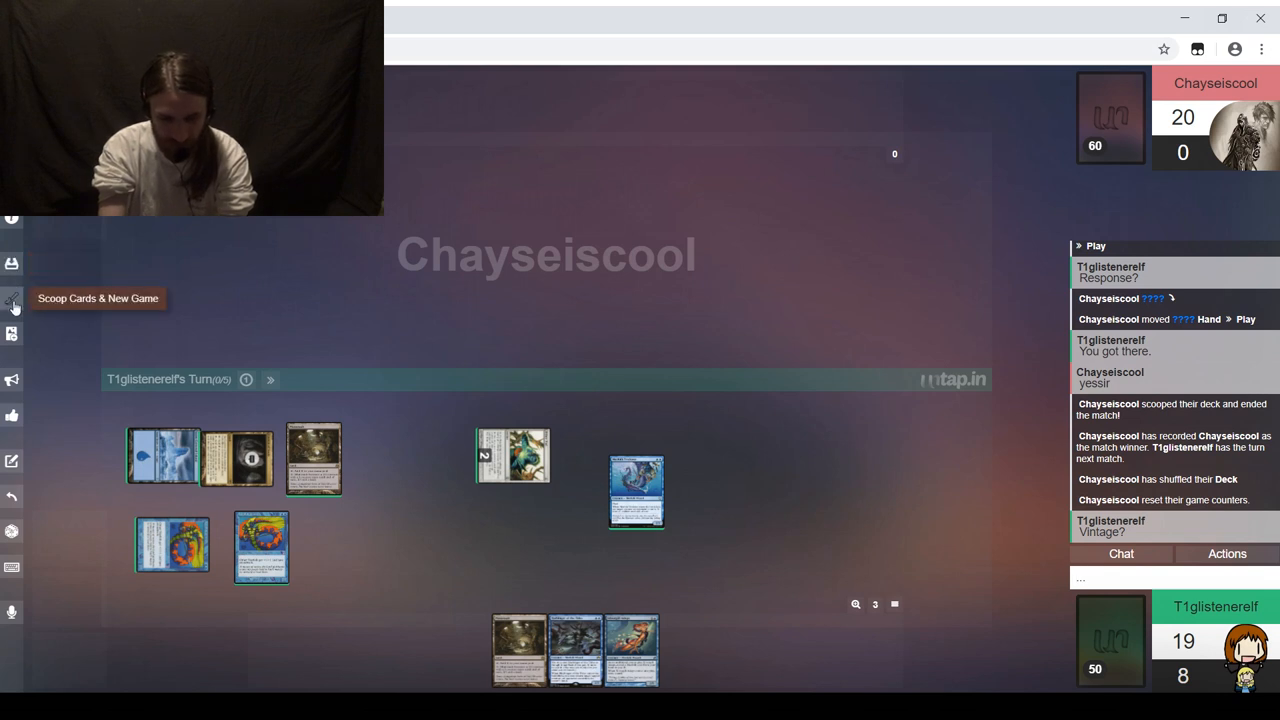
left_click(12, 302)
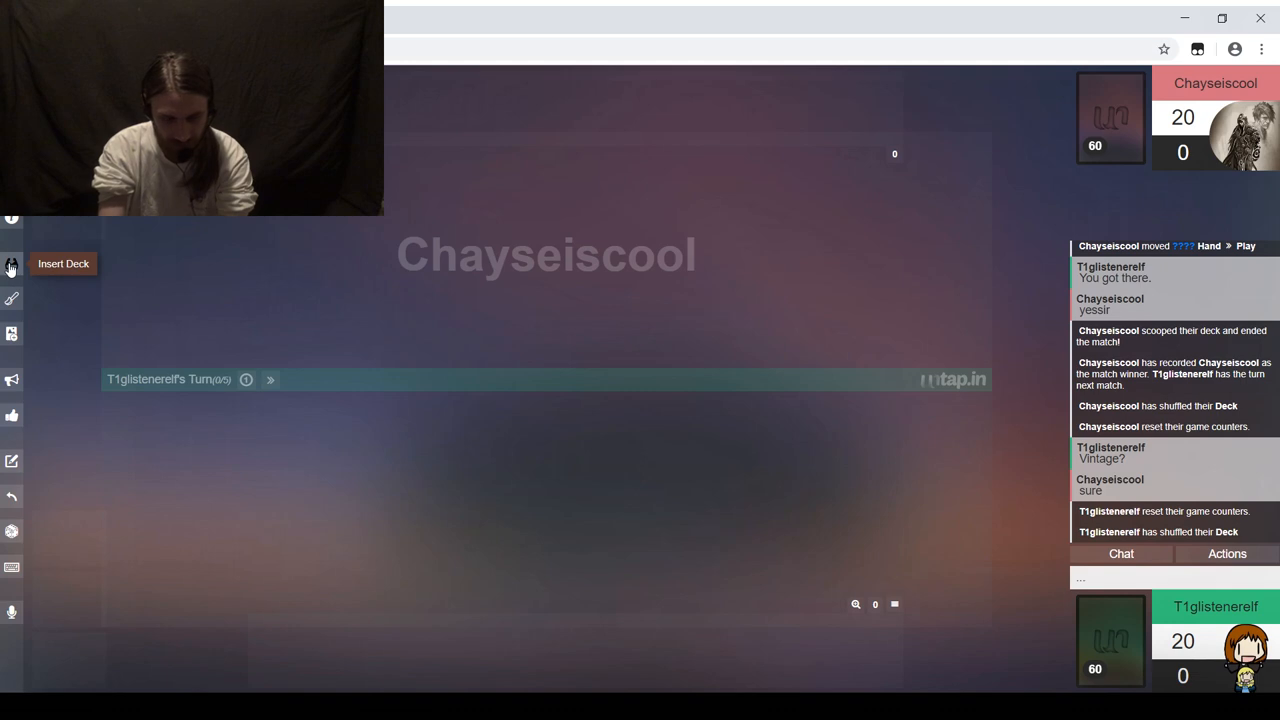
left_click(12, 263)
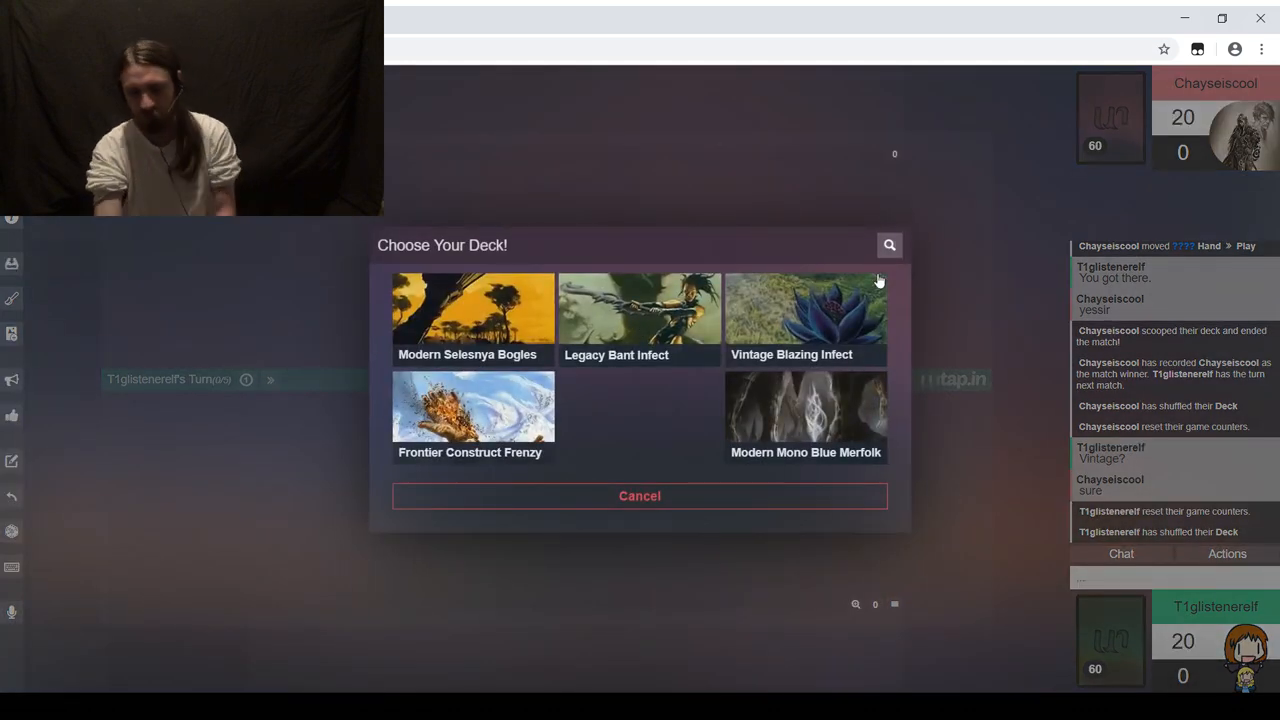
mouse_move(860, 305)
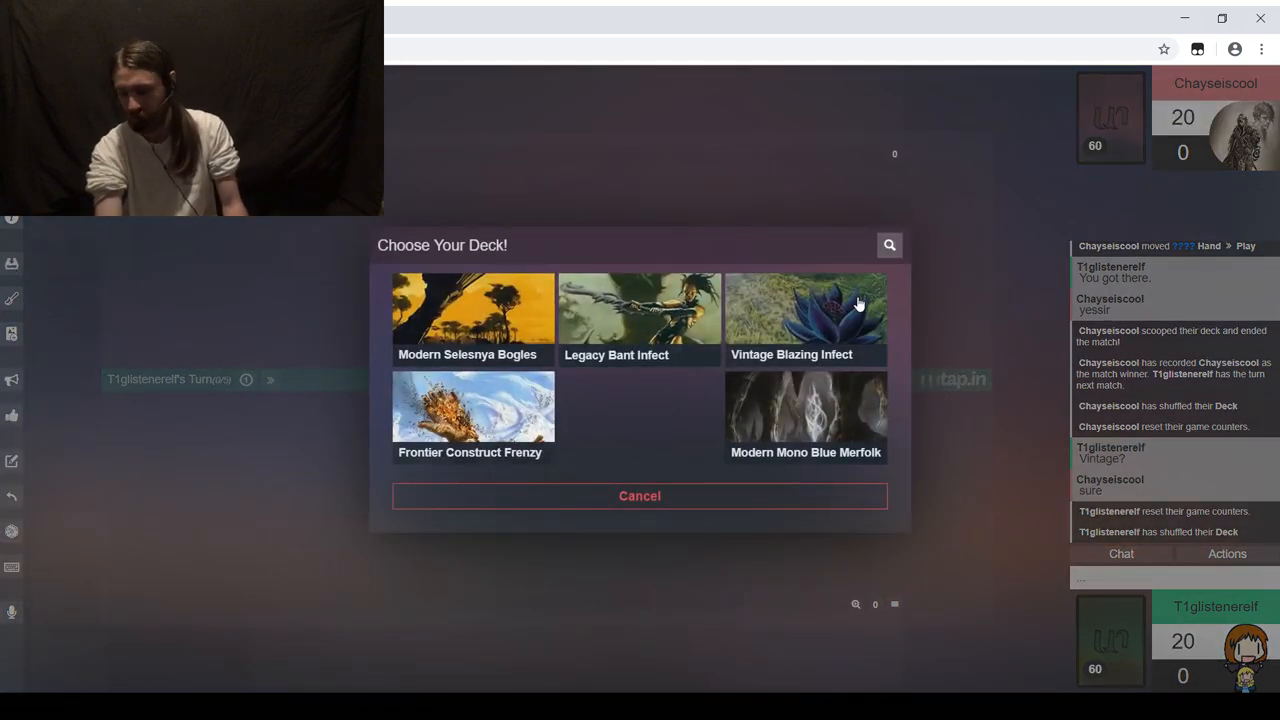